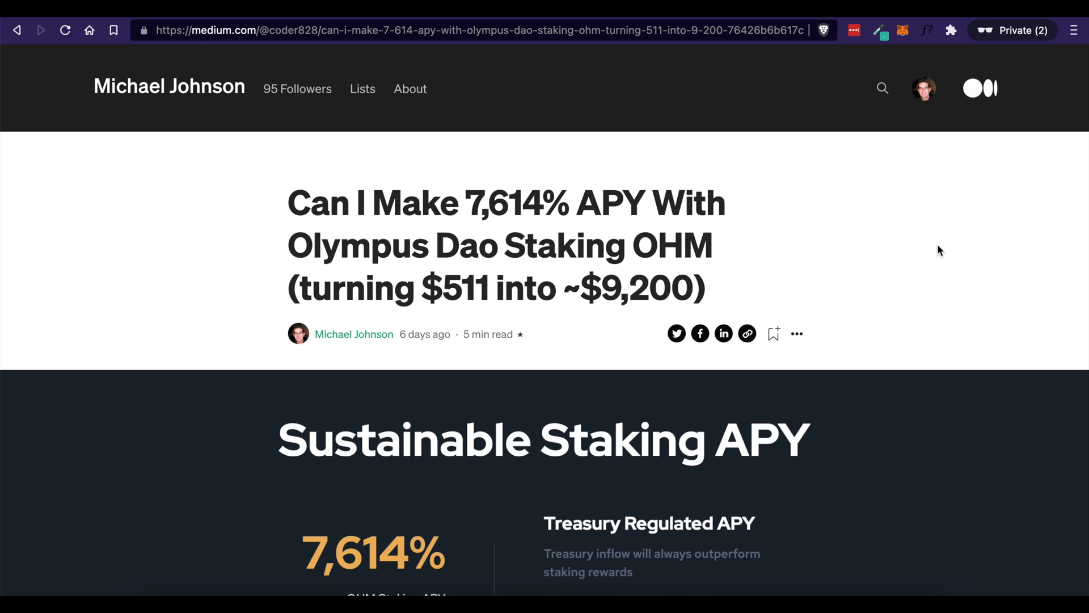
{"action": "mouse_move", "coordinate": [680, 240]}
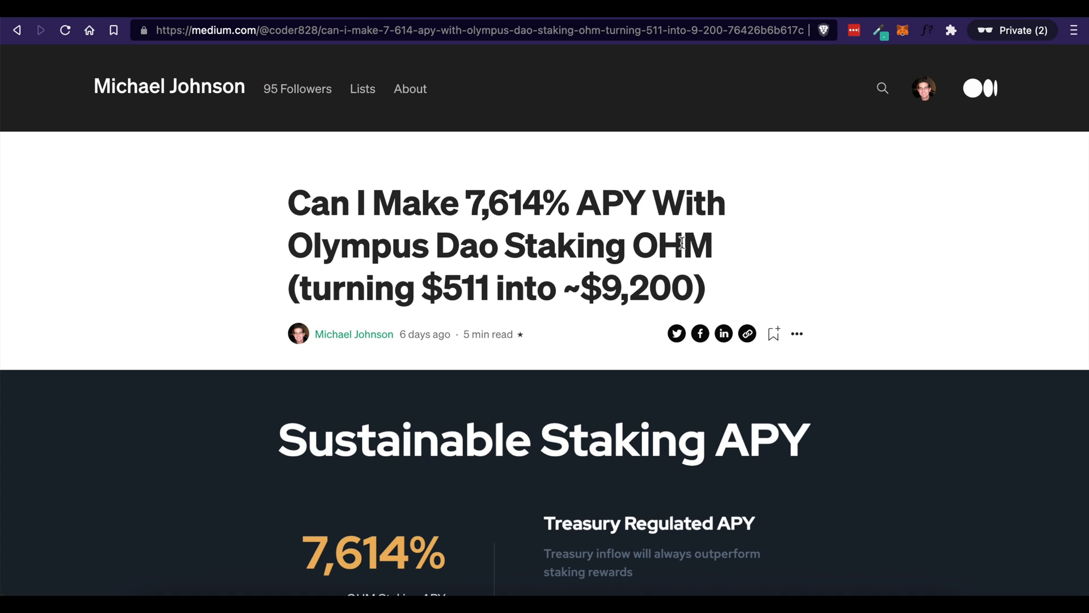
Select the words 'Olympus Dao' in the Medium article headline about staking OHM.
{"action": "double_click", "coordinate": [671, 245]}
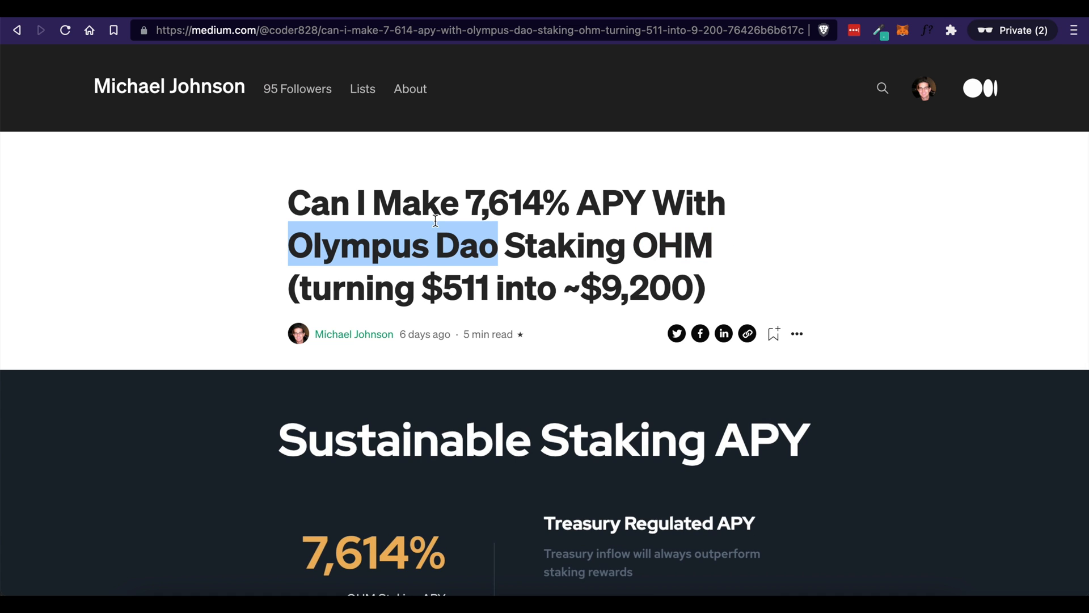
{"action": "mouse_move", "coordinate": [487, 270]}
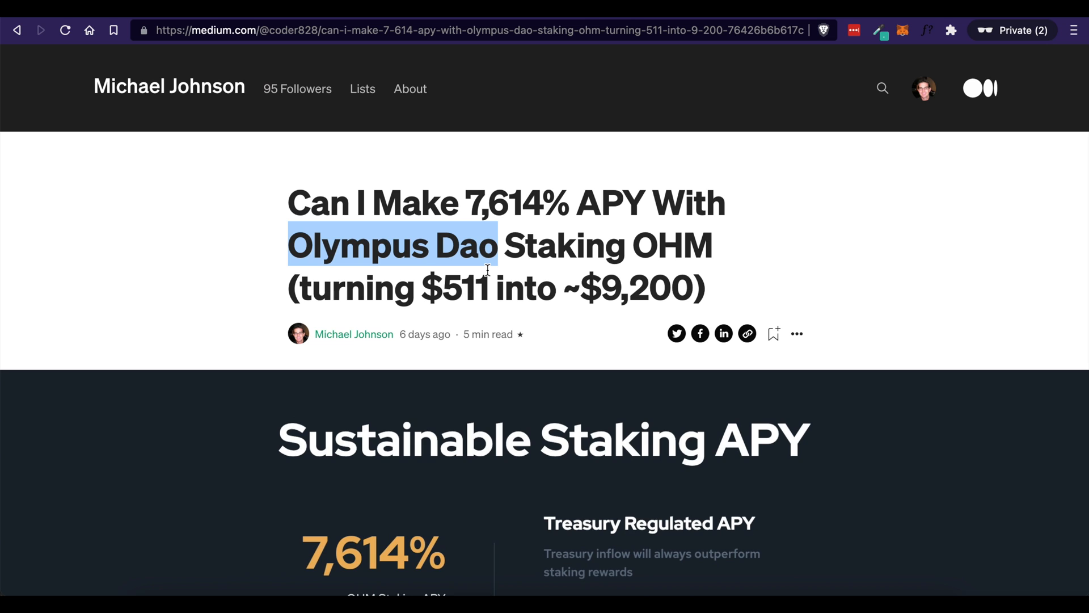
{"action": "mouse_move", "coordinate": [517, 253]}
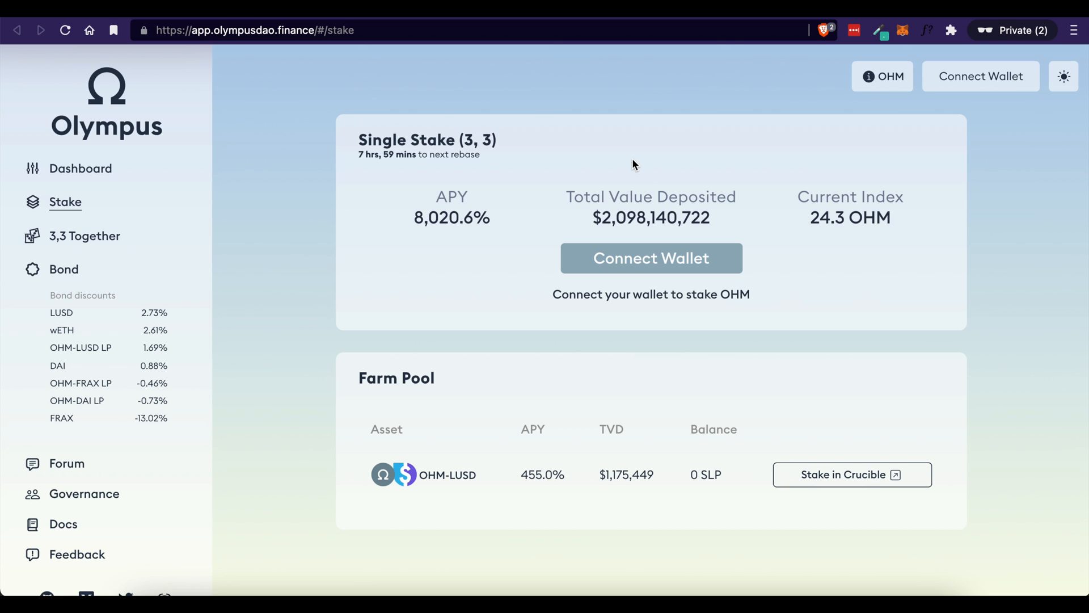
{"action": "mouse_move", "coordinate": [498, 29]}
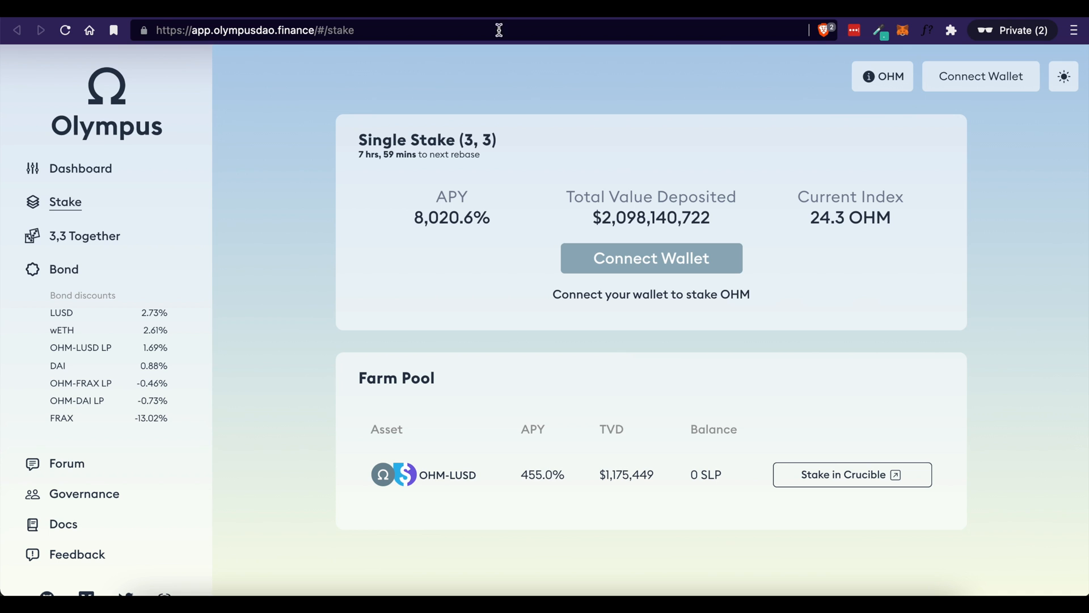
{"action": "mouse_move", "coordinate": [508, 96]}
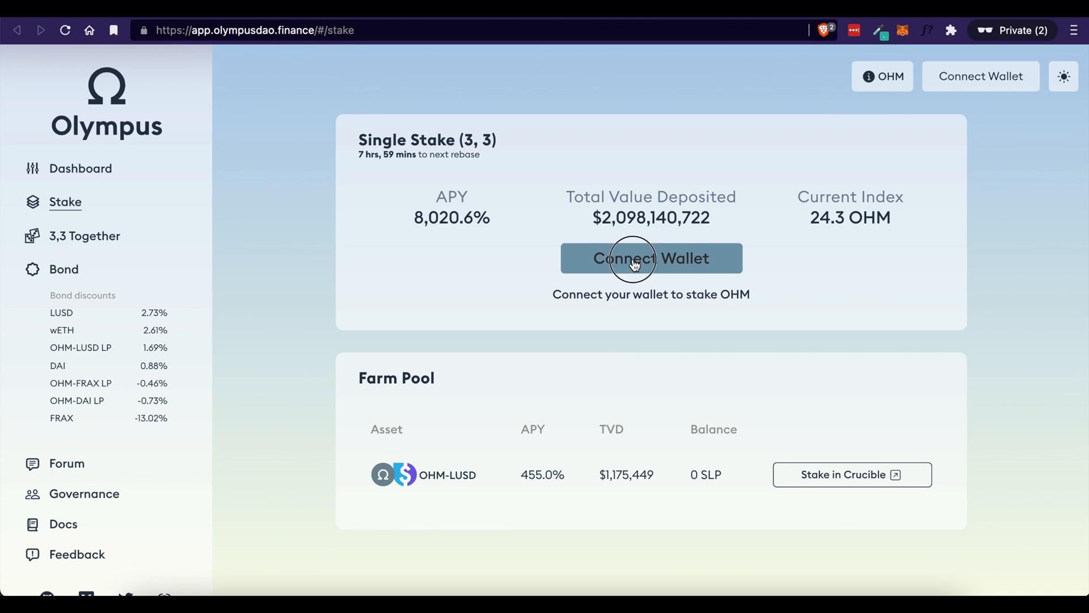
Start connecting a wallet on the Stake page, bringing up the MetaMask / WalletConnect choice.
{"action": "left_click", "coordinate": [650, 257]}
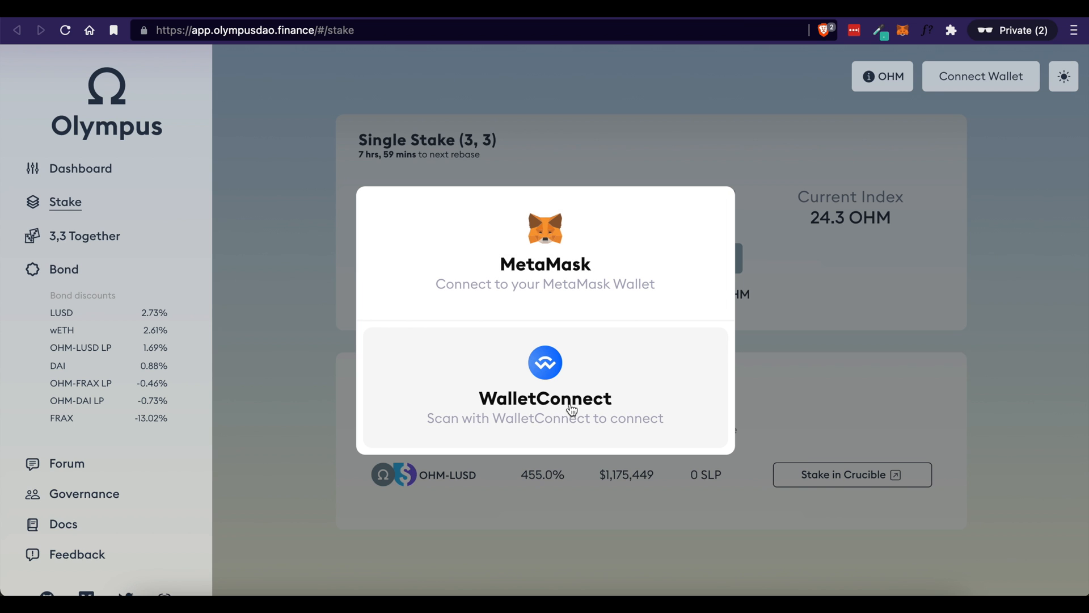
{"action": "mouse_move", "coordinate": [526, 46]}
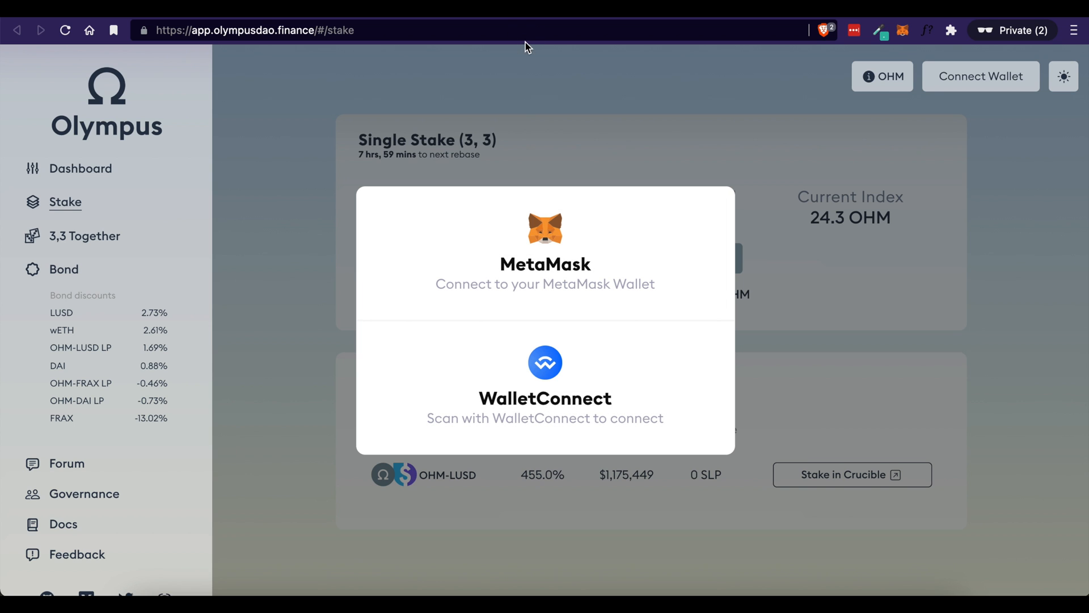
Browse the WalletConnect registry's list of supported wallets.
{"action": "left_click", "coordinate": [544, 382]}
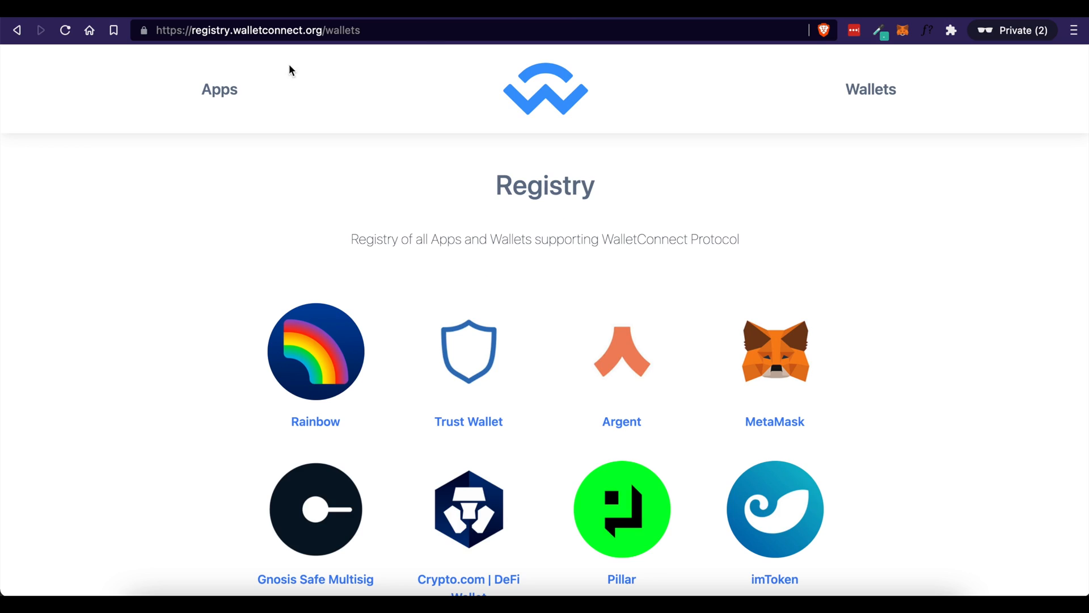
{"action": "scroll", "scroll_direction": "down", "scroll_amount": 3}
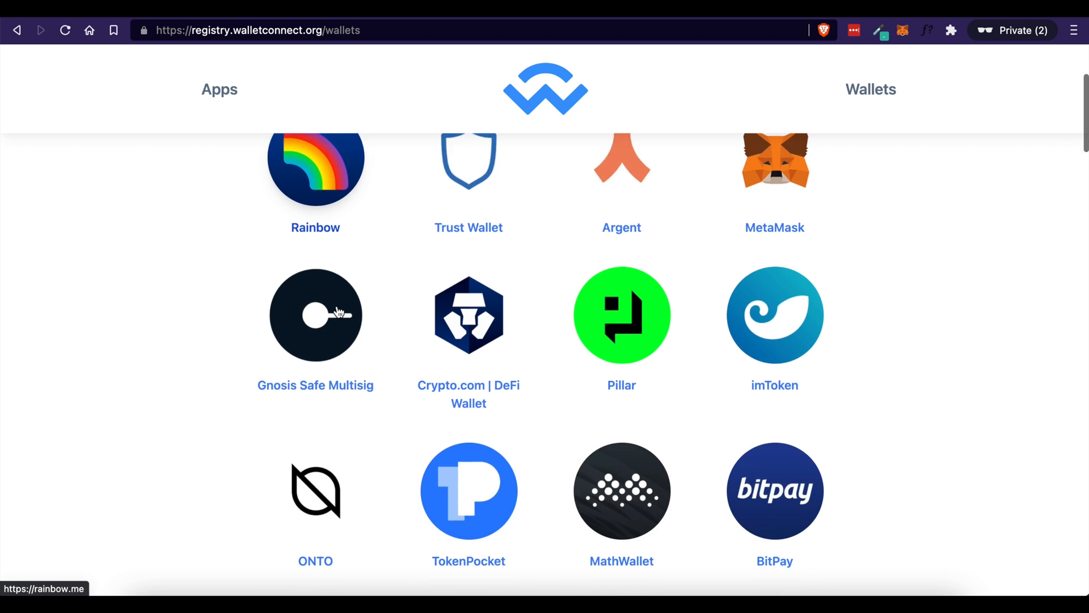
{"action": "scroll", "scroll_direction": "down", "scroll_amount": 3}
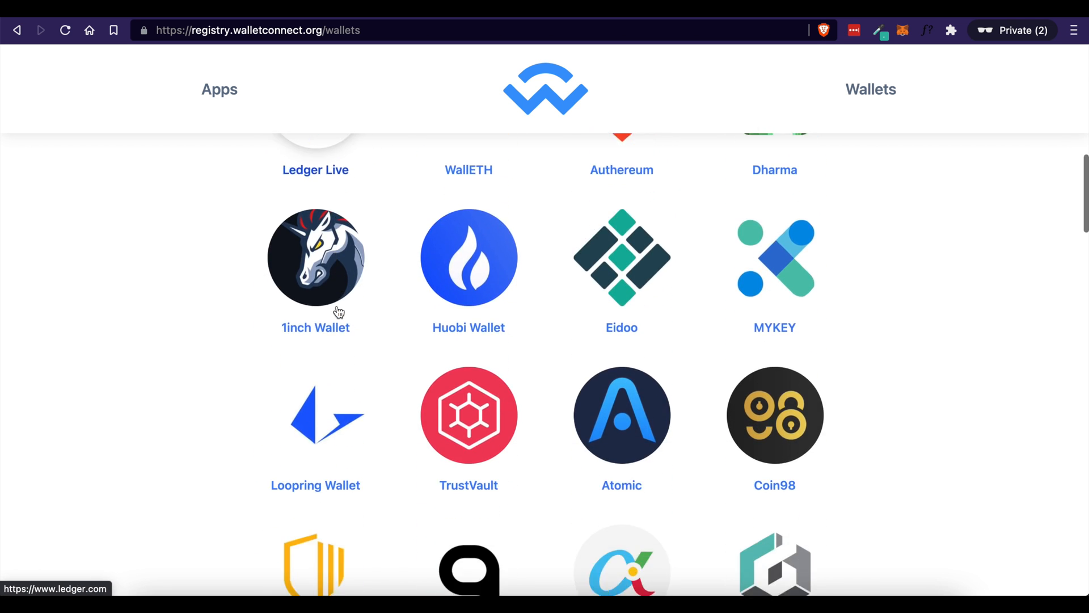
{"action": "scroll", "scroll_direction": "down", "scroll_amount": 3}
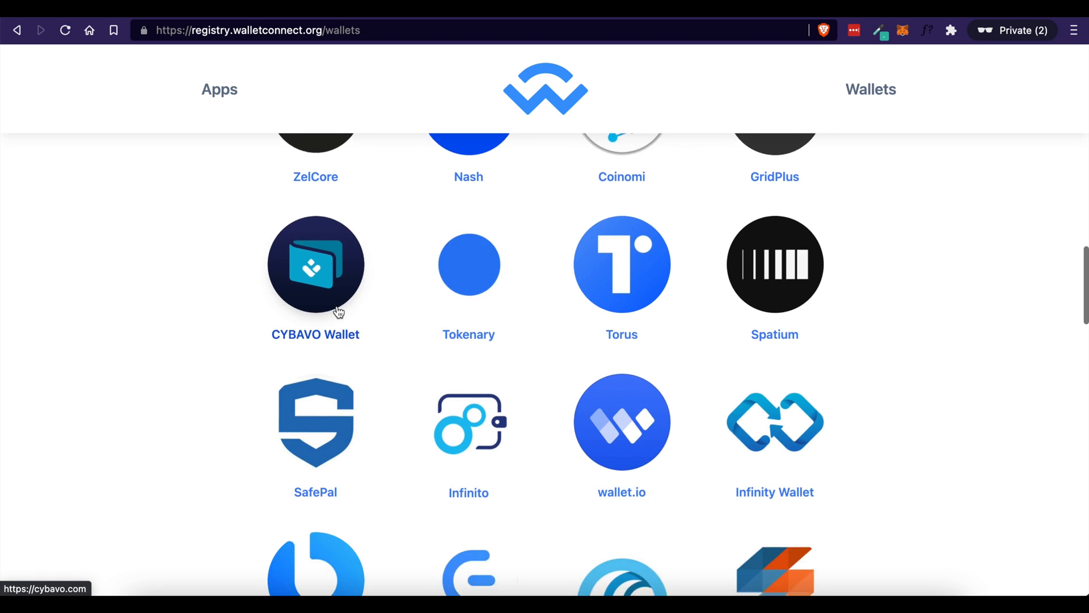
{"action": "scroll", "scroll_direction": "down", "scroll_amount": 3}
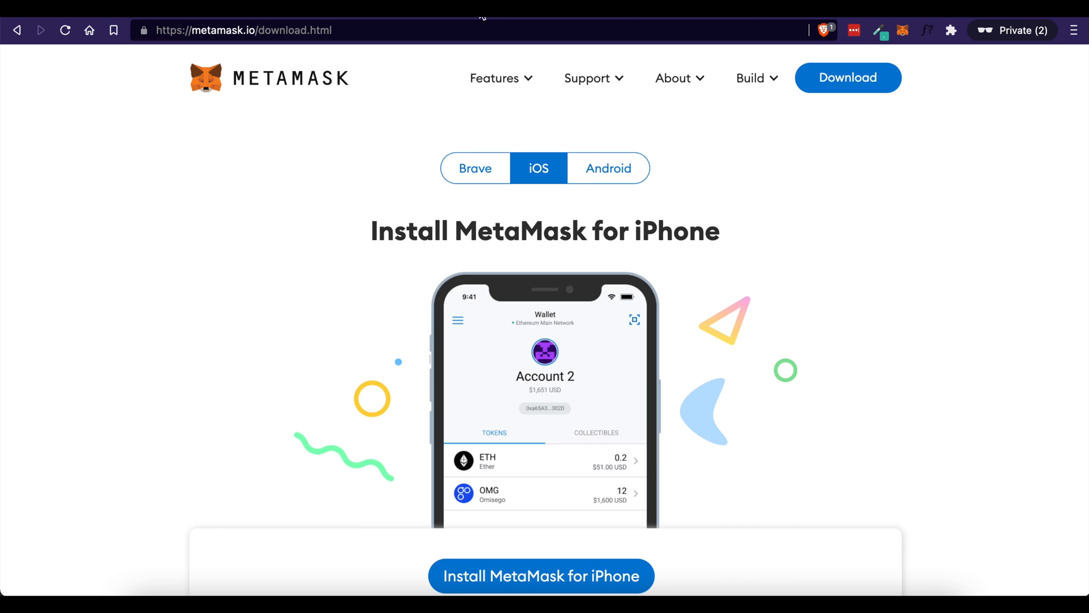
View MetaMask's Android install option, then the Brave browser-extension install option.
{"action": "left_click", "coordinate": [252, 30]}
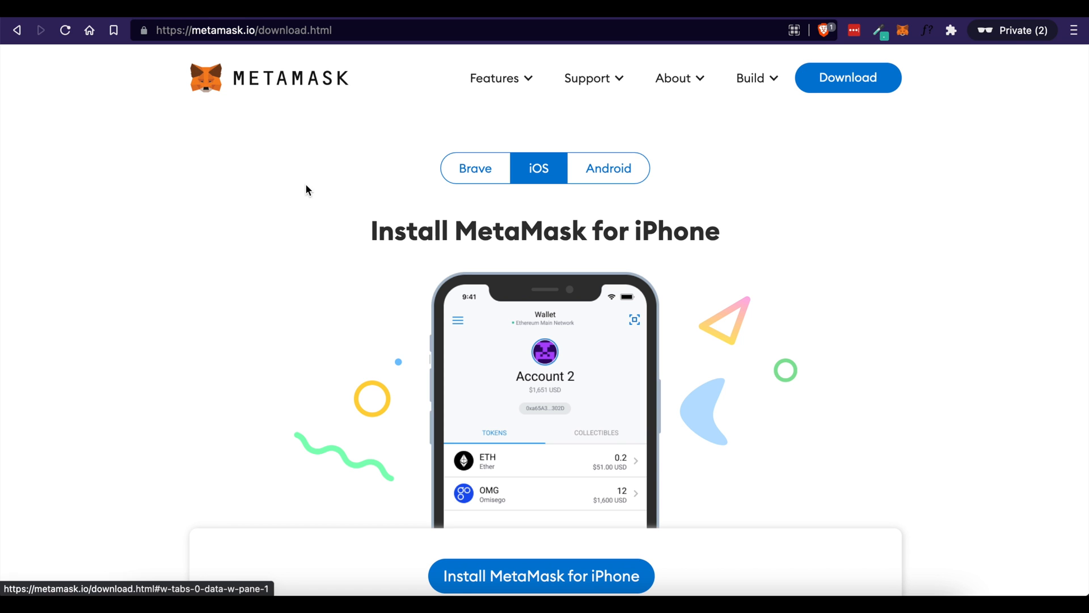
{"action": "mouse_move", "coordinate": [847, 77]}
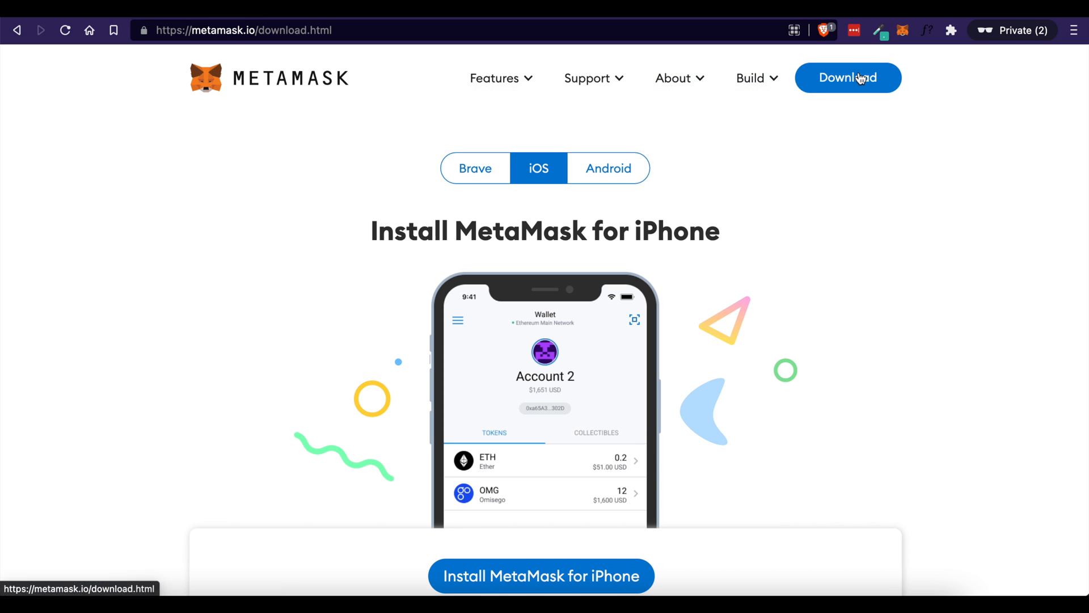
{"action": "mouse_move", "coordinate": [482, 180]}
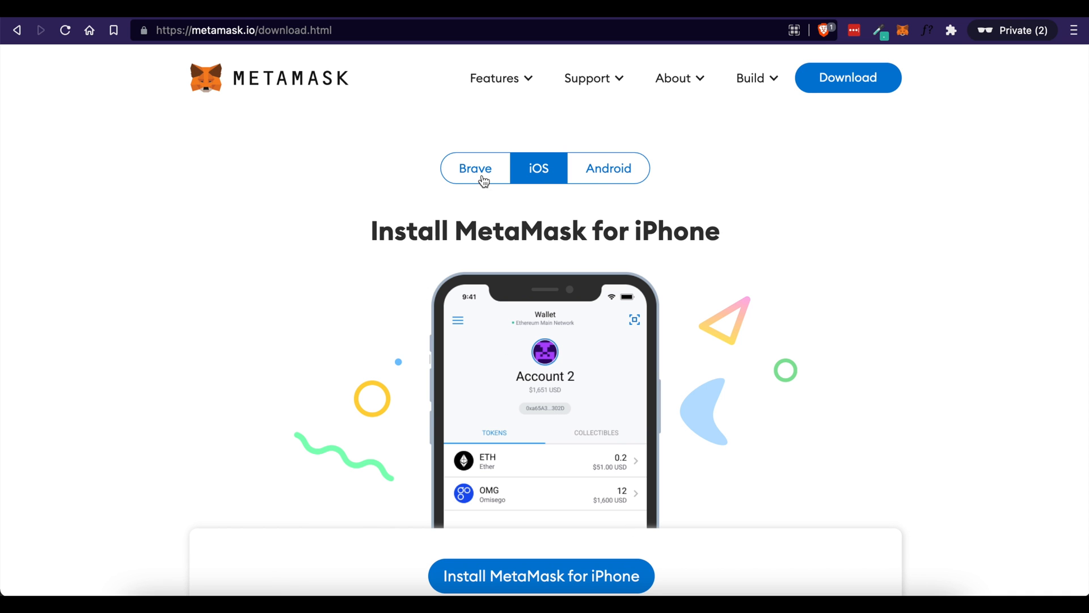
{"action": "left_click", "coordinate": [608, 168]}
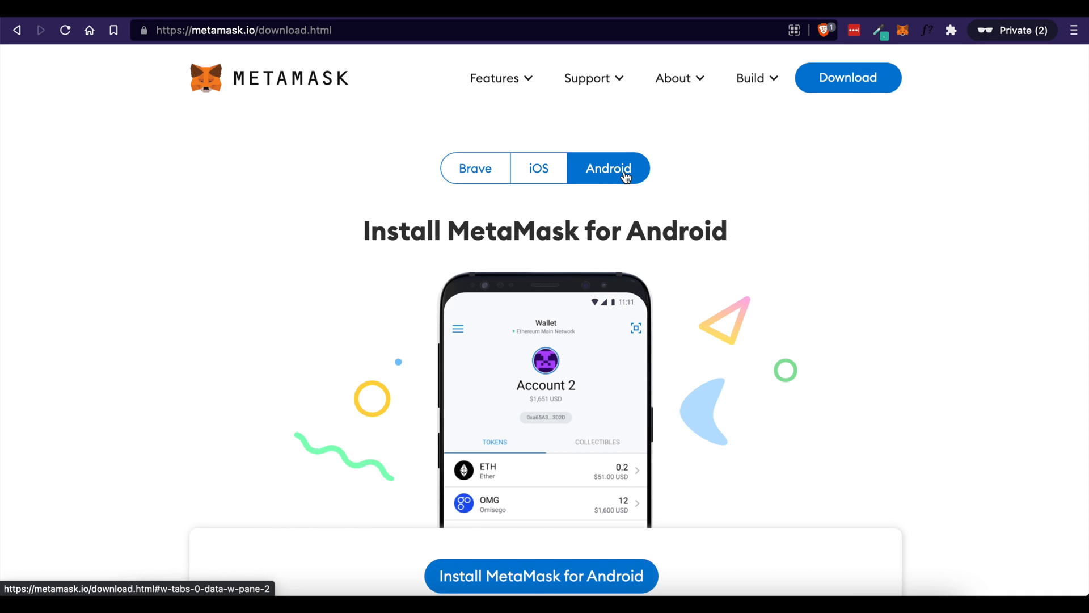
{"action": "left_click", "coordinate": [475, 167]}
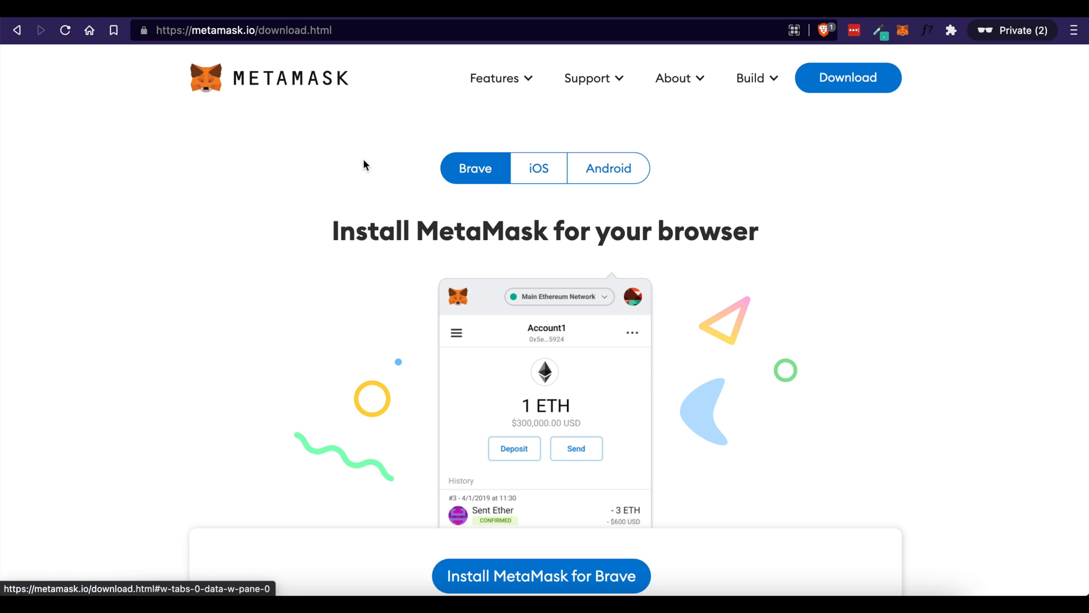
{"action": "mouse_move", "coordinate": [766, 332]}
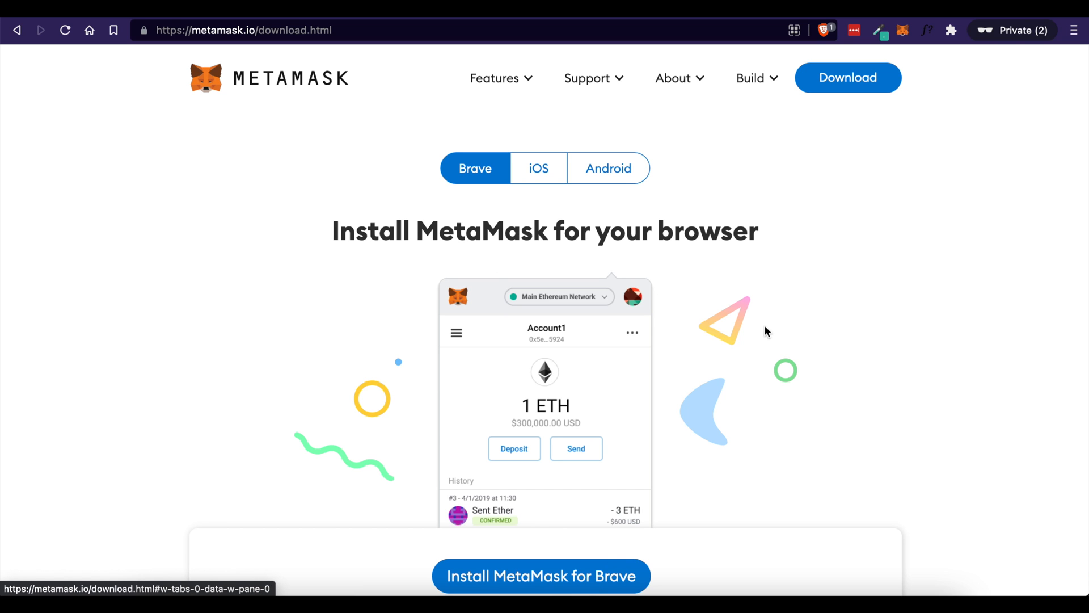
{"action": "mouse_move", "coordinate": [616, 181]}
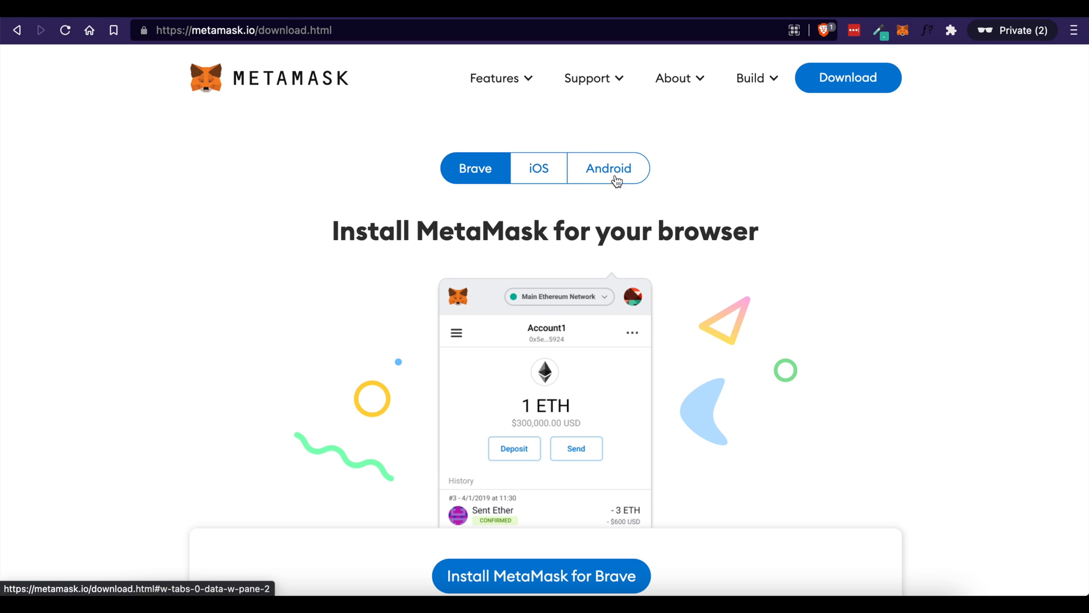
{"action": "mouse_move", "coordinate": [828, 261]}
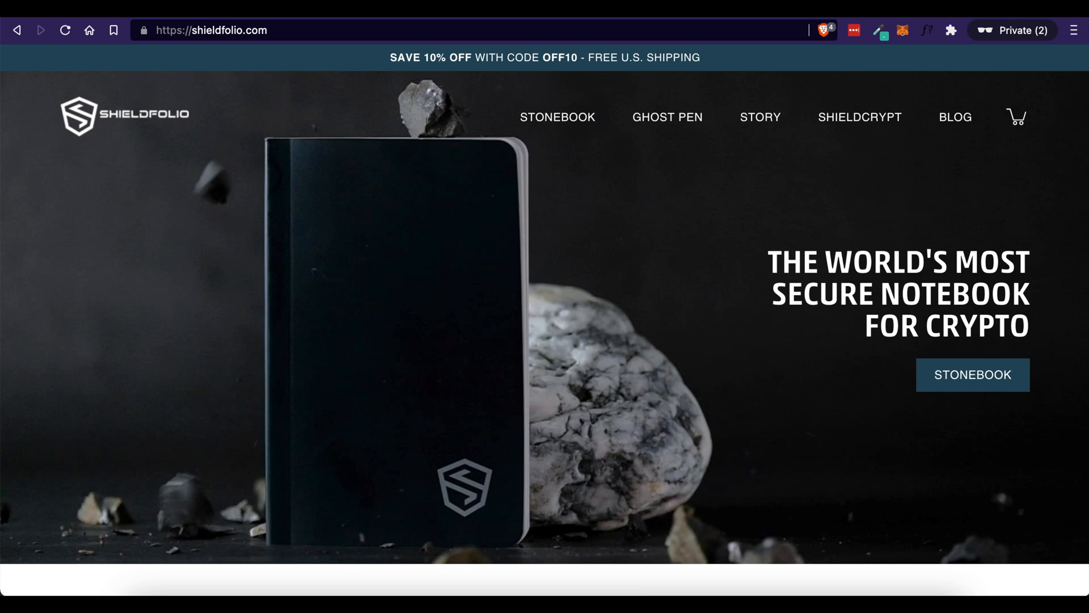
View Shieldfolio's Stonebook notebook page down to the Ghost Pen, then return to MetaMask's install page.
{"action": "scroll", "scroll_direction": "down", "scroll_amount": 3}
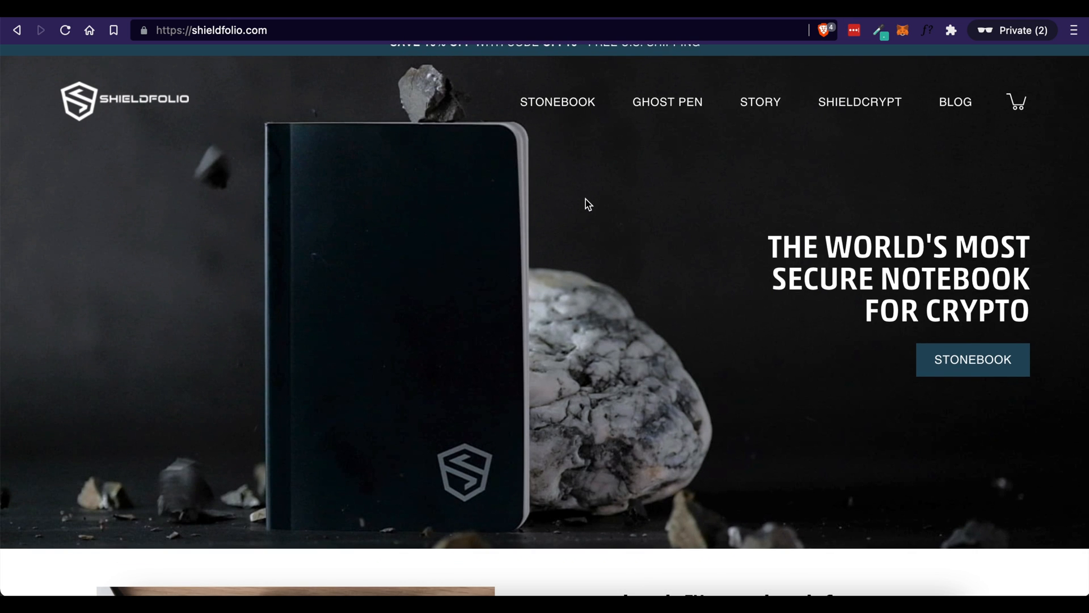
{"action": "left_click", "coordinate": [972, 360]}
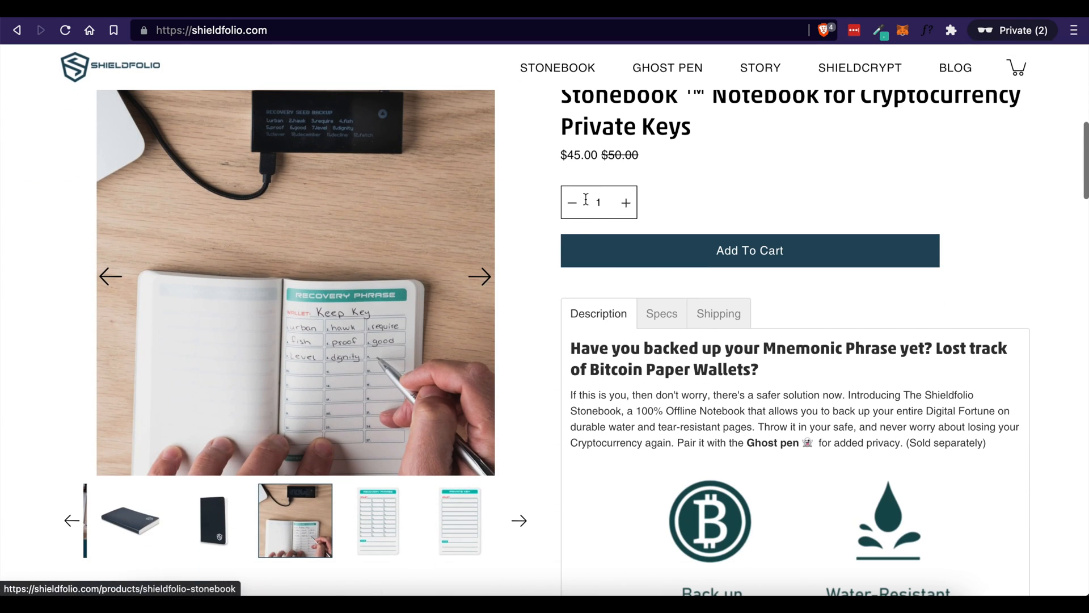
{"action": "scroll", "scroll_direction": "down", "scroll_amount": 3}
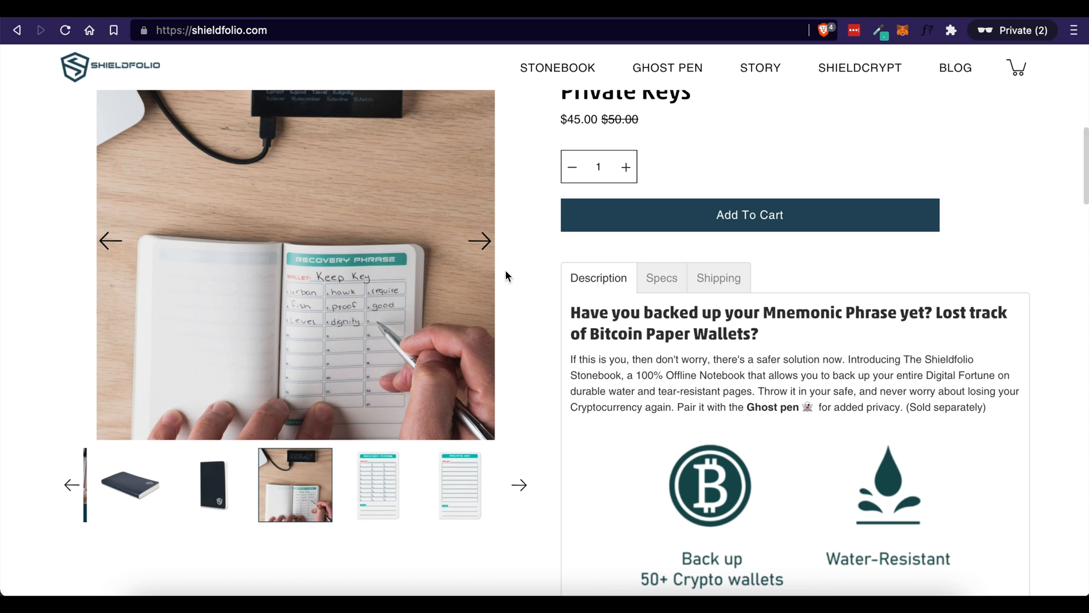
{"action": "scroll", "scroll_direction": "down", "scroll_amount": 3}
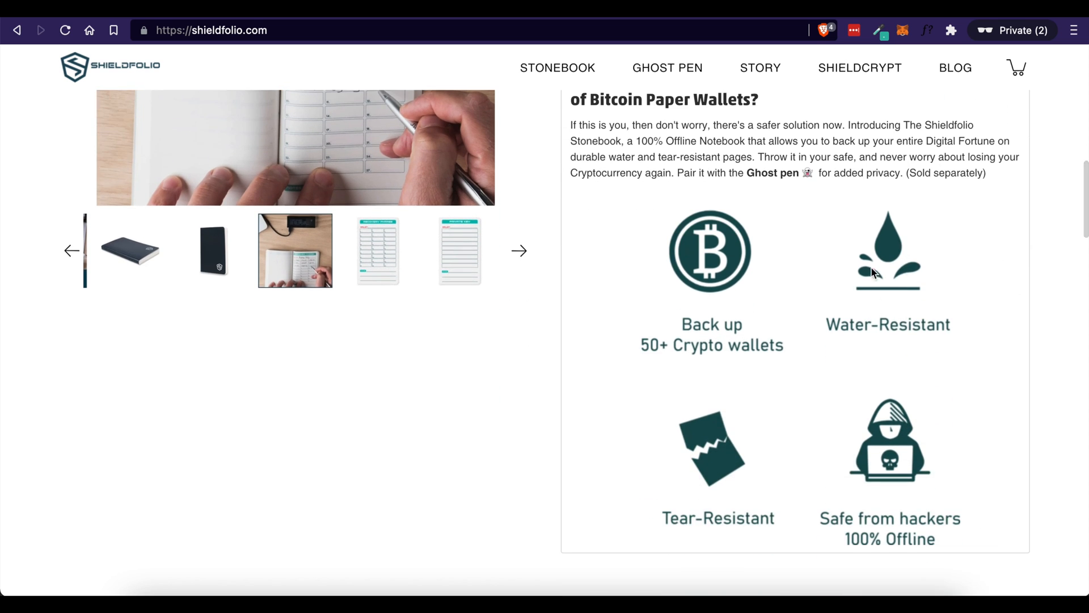
{"action": "scroll", "scroll_direction": "down", "scroll_amount": 3}
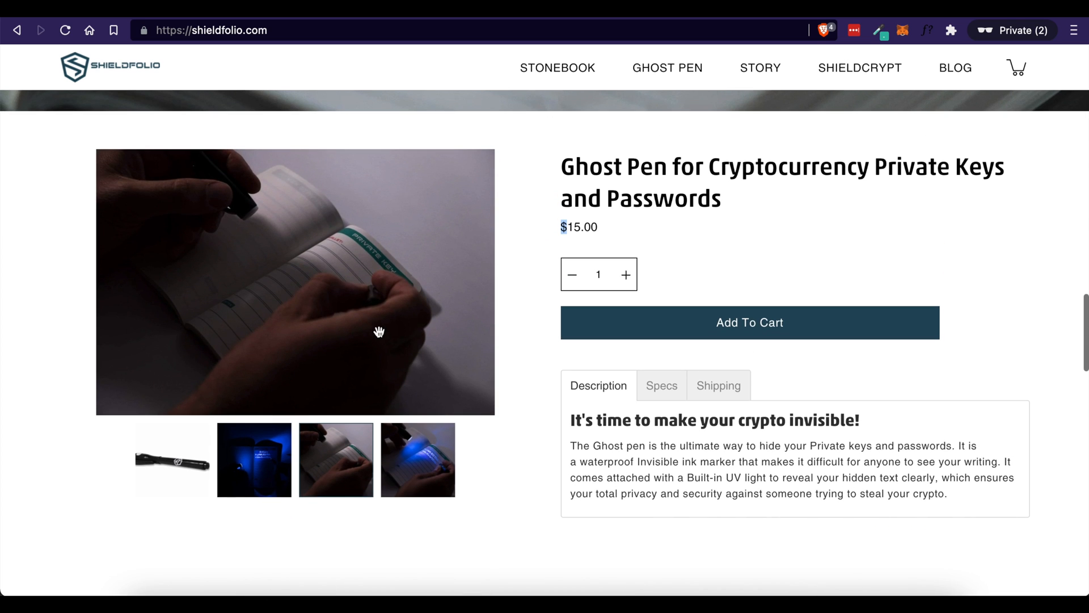
{"action": "mouse_move", "coordinate": [398, 391]}
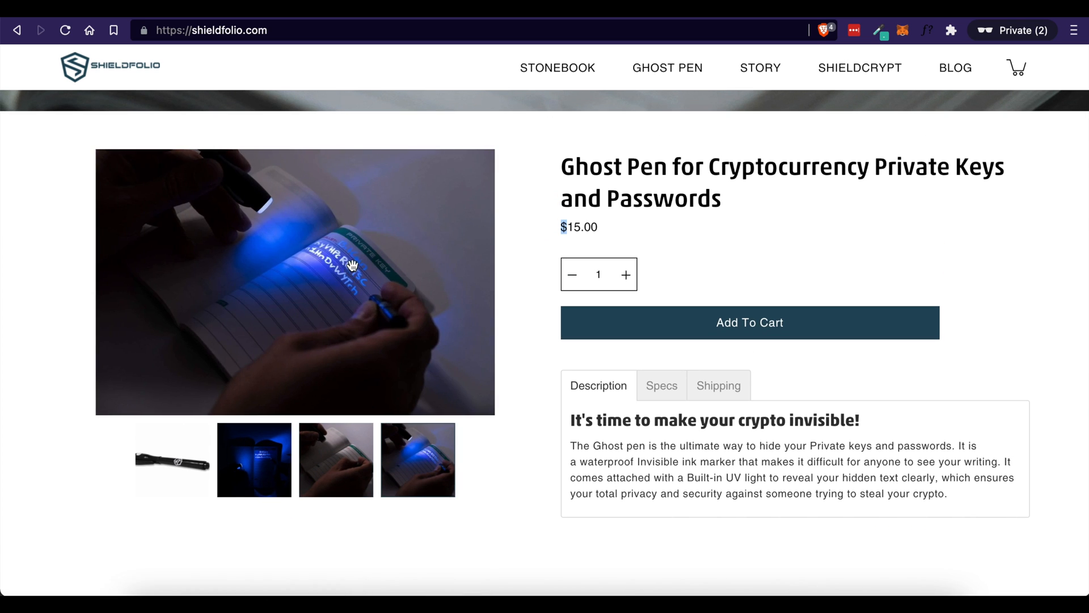
{"action": "mouse_move", "coordinate": [525, 196]}
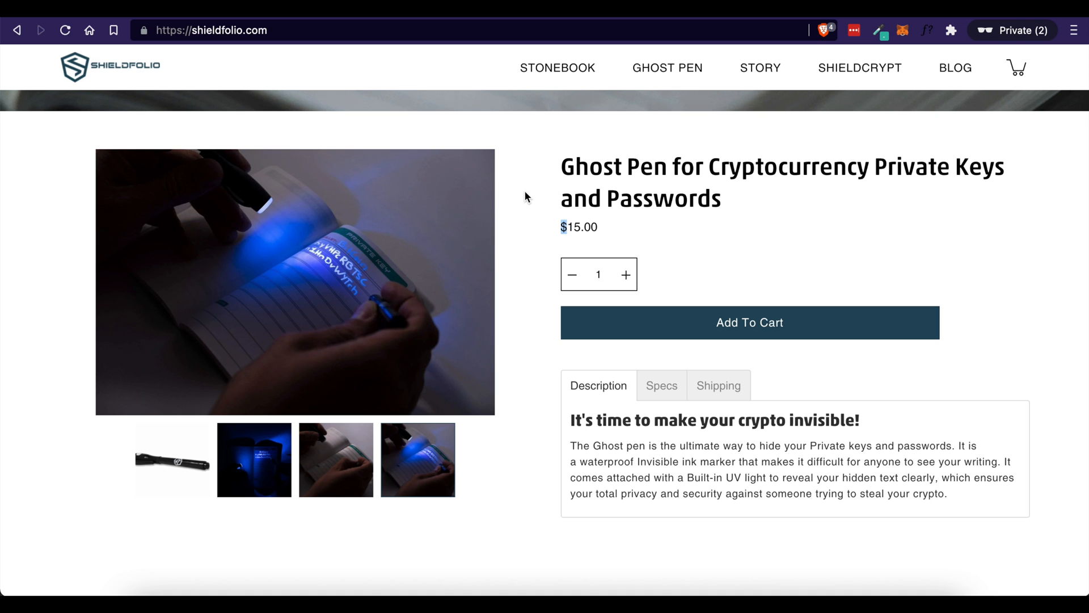
{"action": "left_click", "coordinate": [109, 67]}
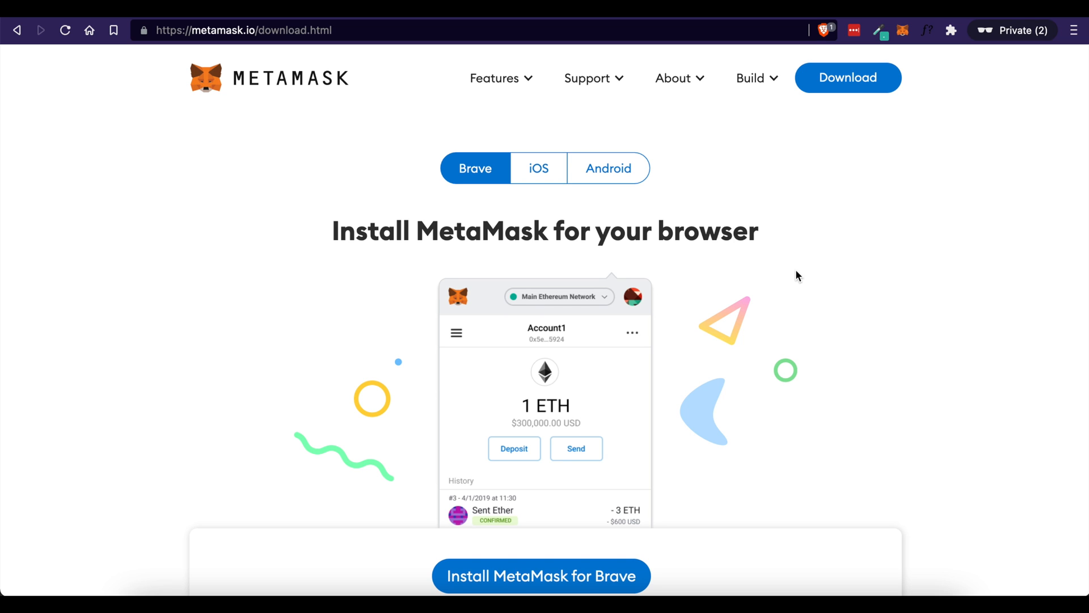
{"action": "mouse_move", "coordinate": [860, 246]}
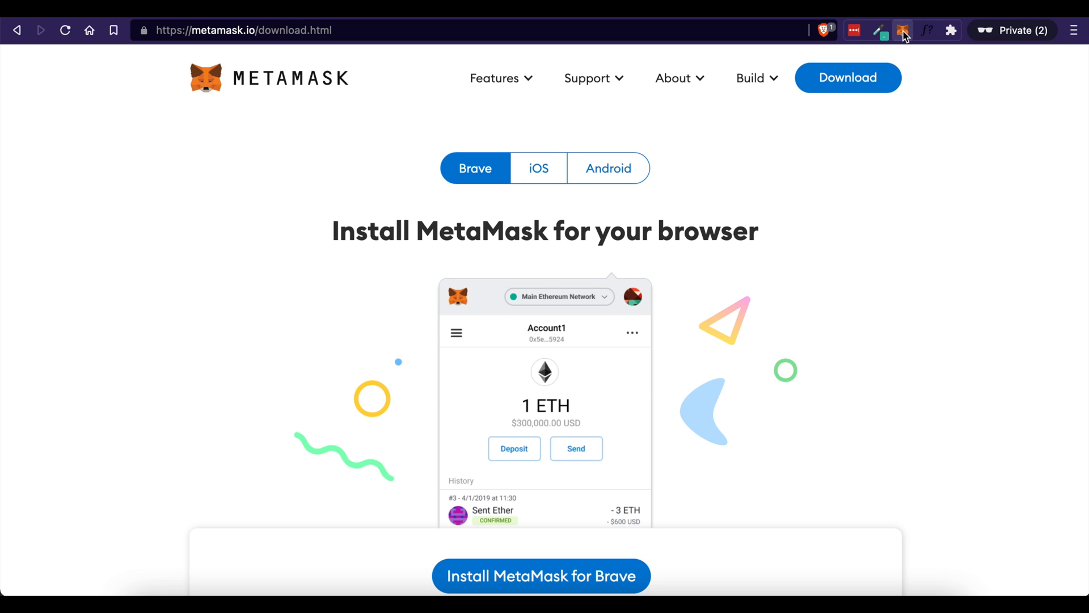
Review the MetaMask account list and copy the Ethereum account's address to the clipboard.
{"action": "left_click", "coordinate": [903, 30]}
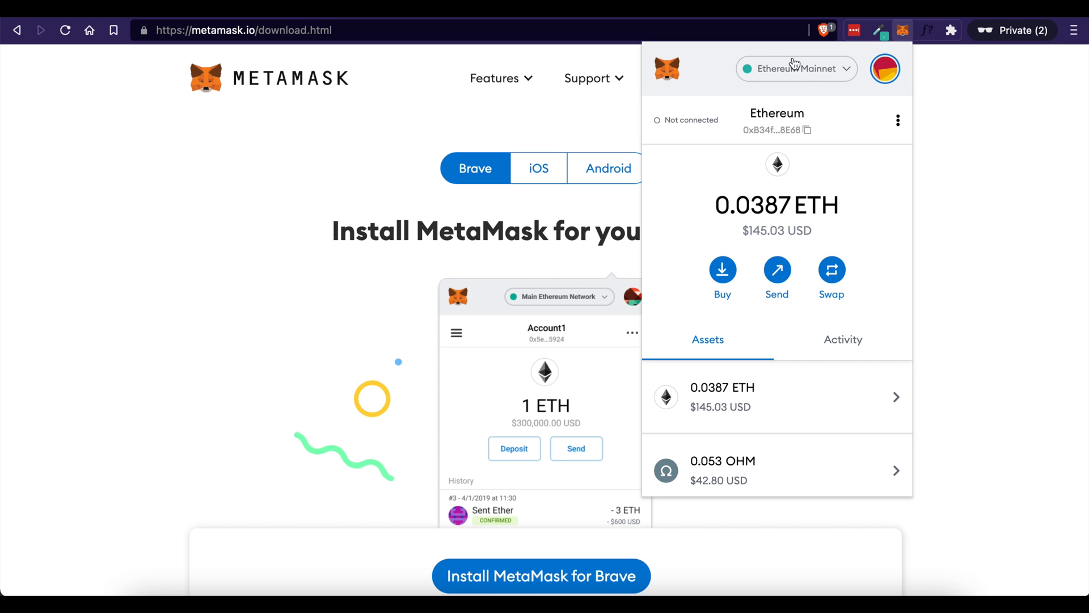
{"action": "left_click", "coordinate": [797, 68]}
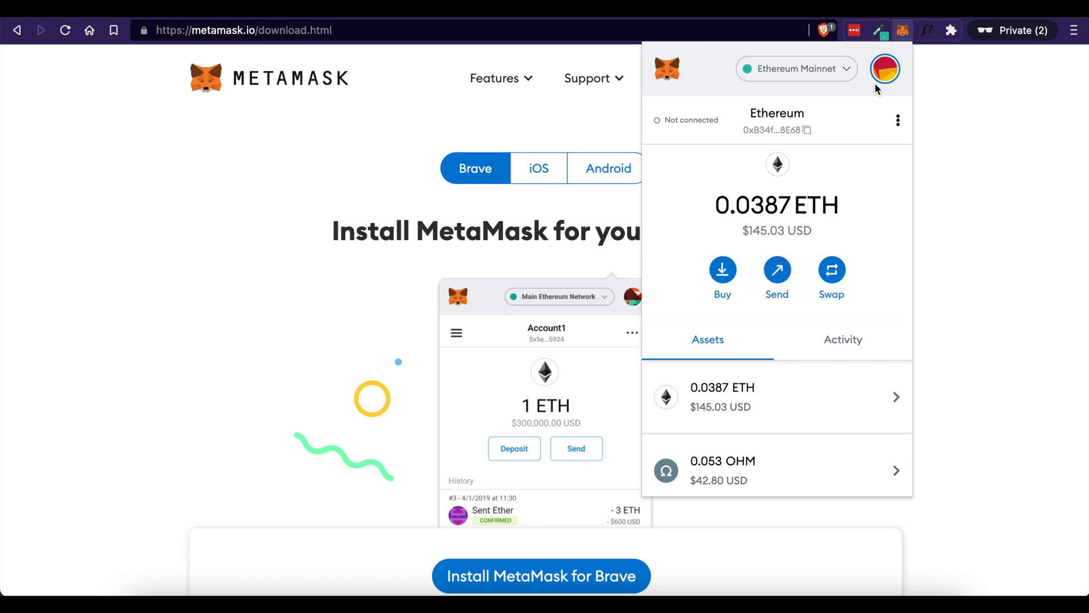
{"action": "left_click", "coordinate": [885, 69]}
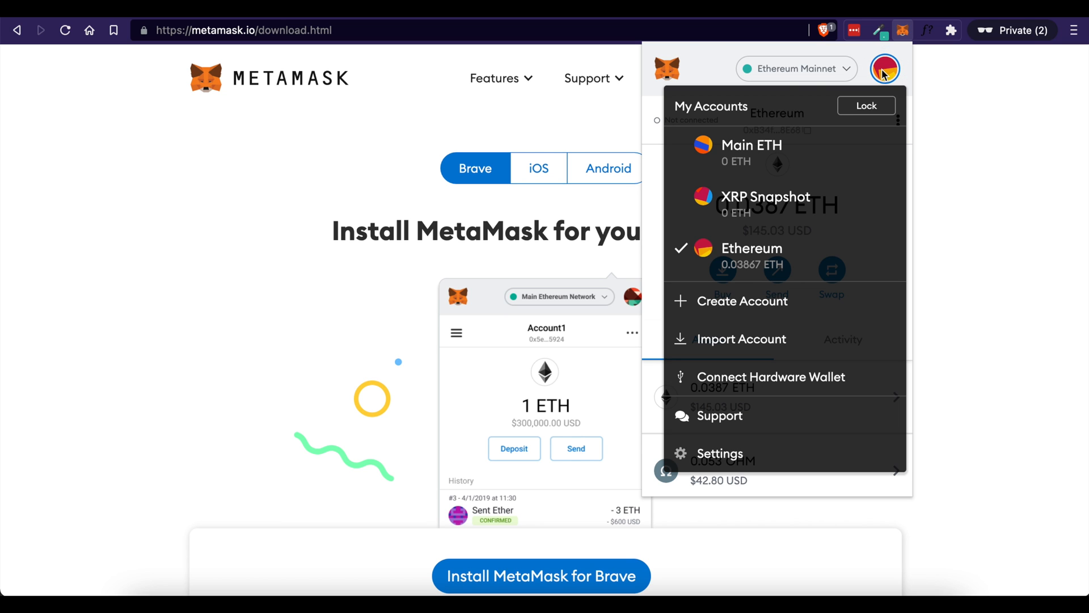
{"action": "mouse_move", "coordinate": [750, 160]}
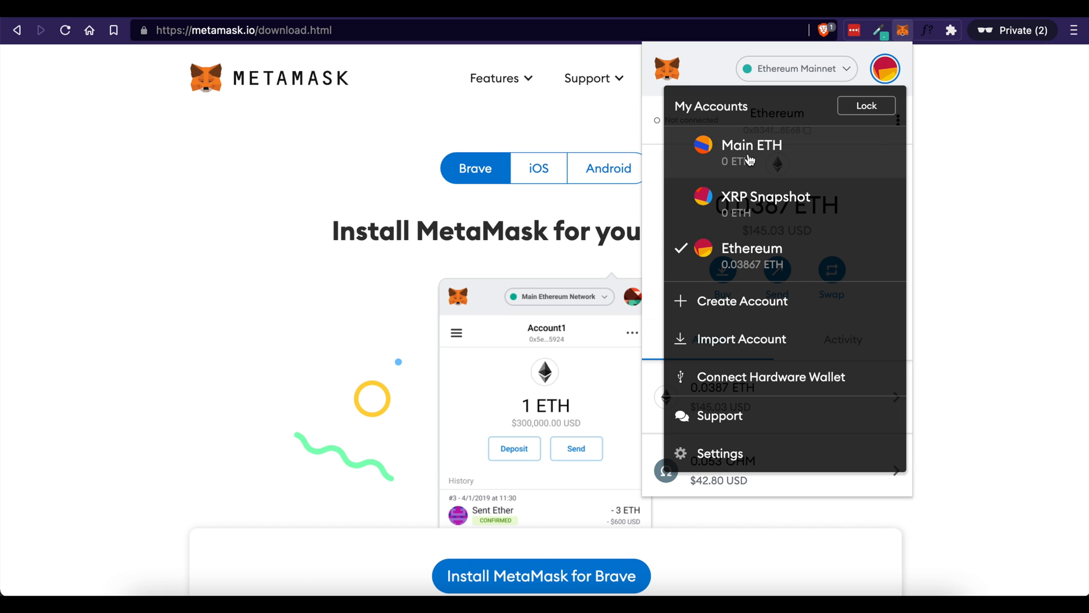
{"action": "mouse_move", "coordinate": [749, 161]}
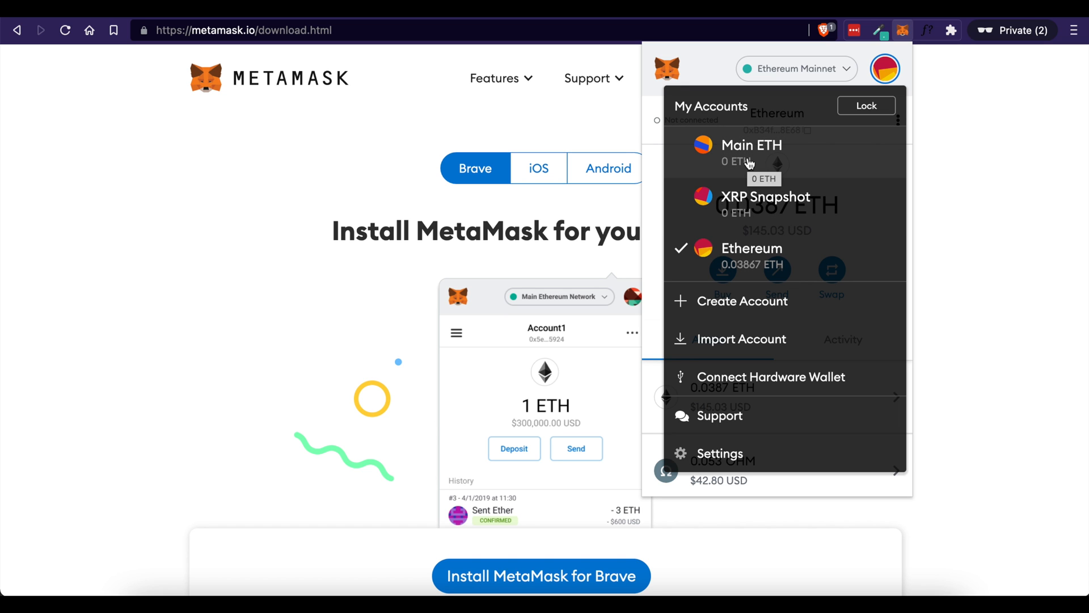
{"action": "mouse_move", "coordinate": [756, 305]}
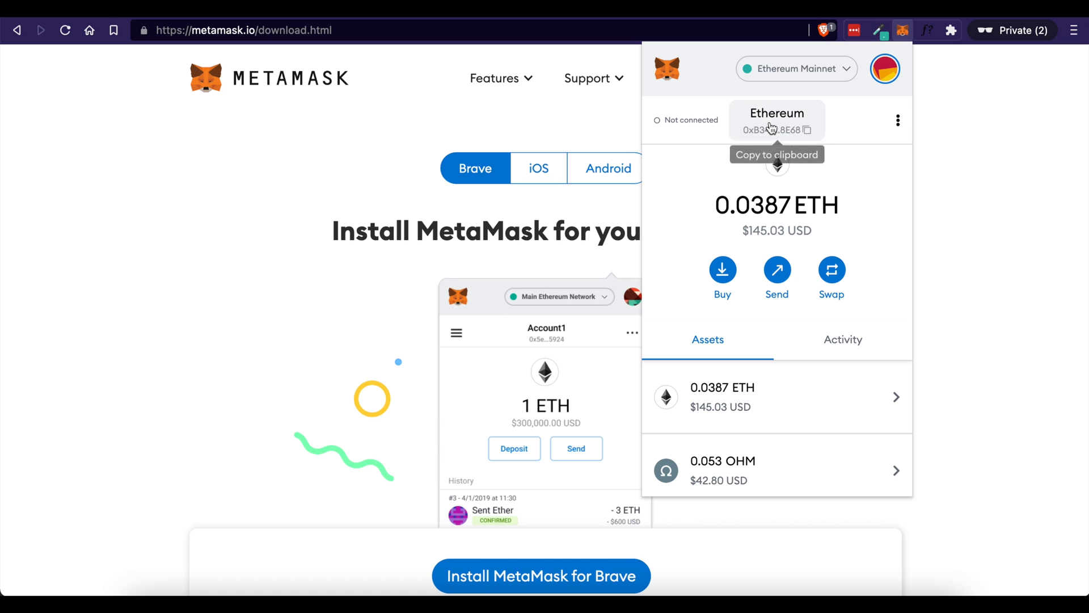
{"action": "mouse_move", "coordinate": [837, 192]}
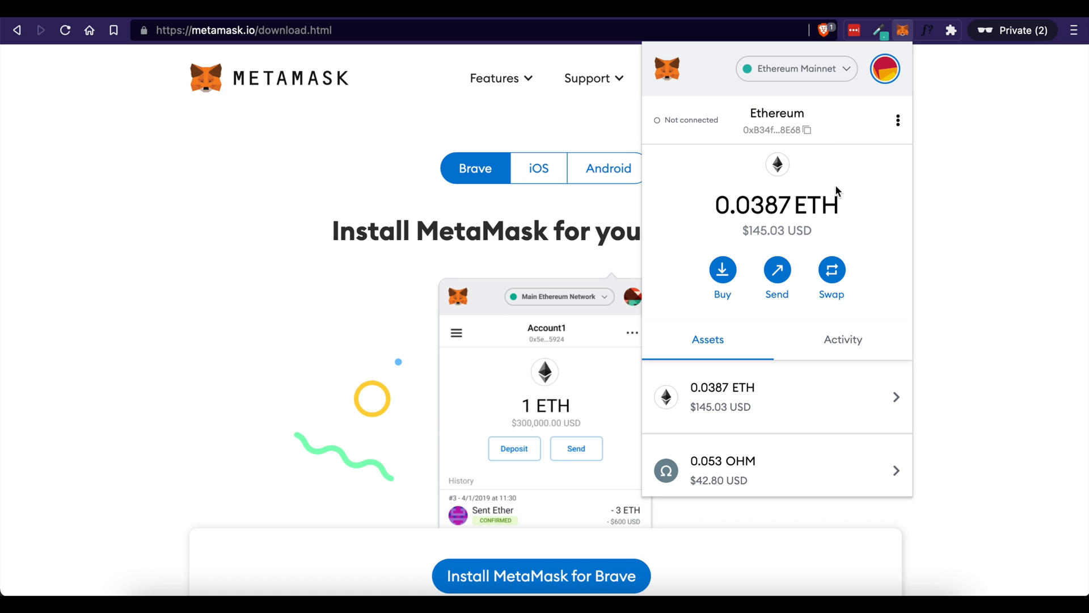
{"action": "mouse_move", "coordinate": [776, 130]}
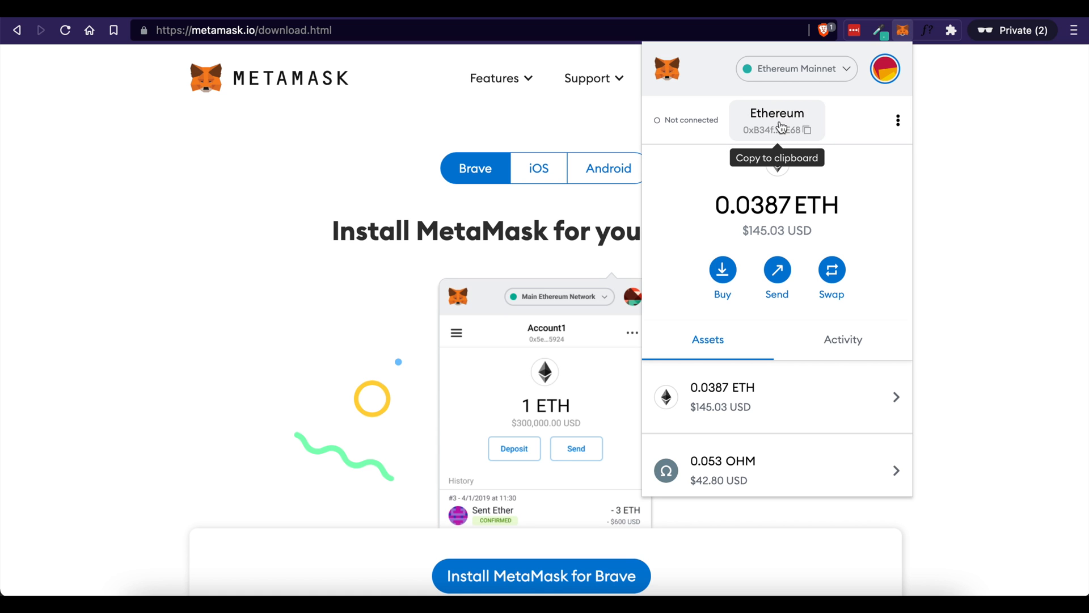
{"action": "left_click", "coordinate": [776, 122]}
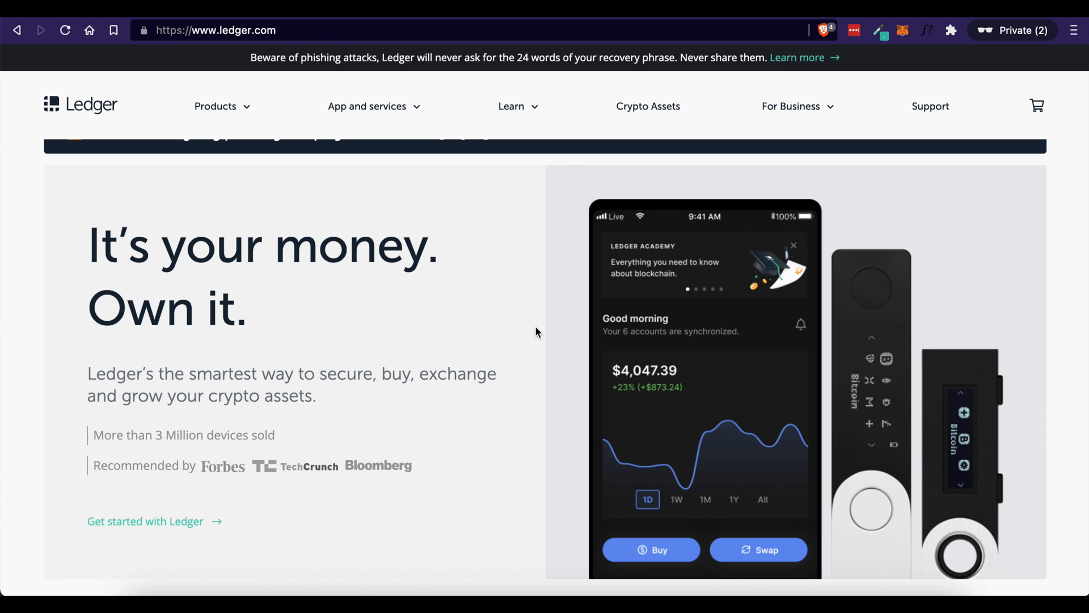
Scroll the Ledger homepage down to the Ledger Nano X and Nano S product cards.
{"action": "scroll", "scroll_direction": "down", "scroll_amount": 3}
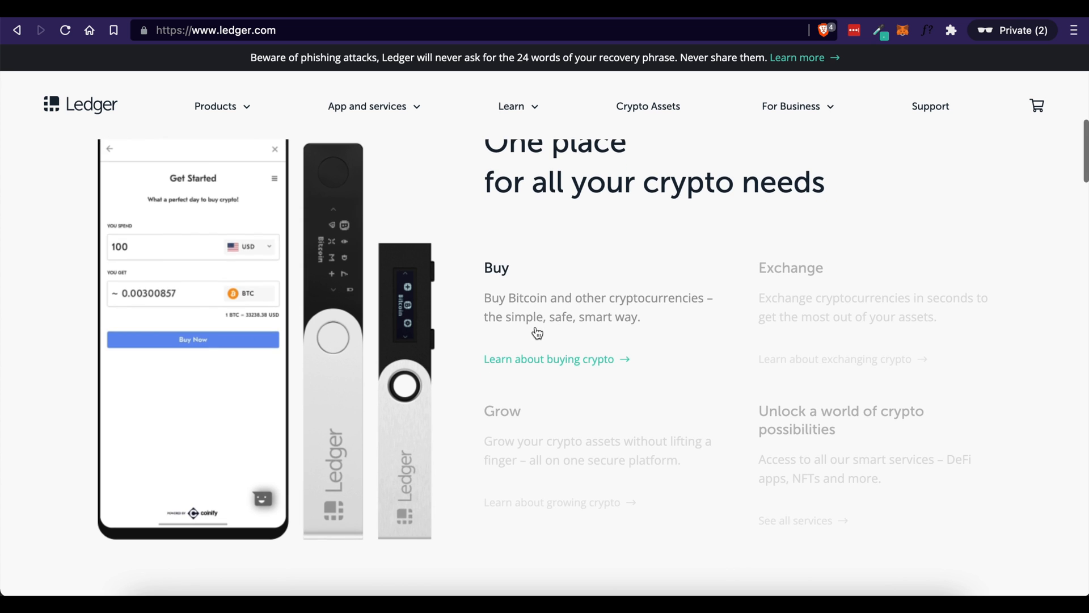
{"action": "scroll", "scroll_direction": "up", "scroll_amount": 3}
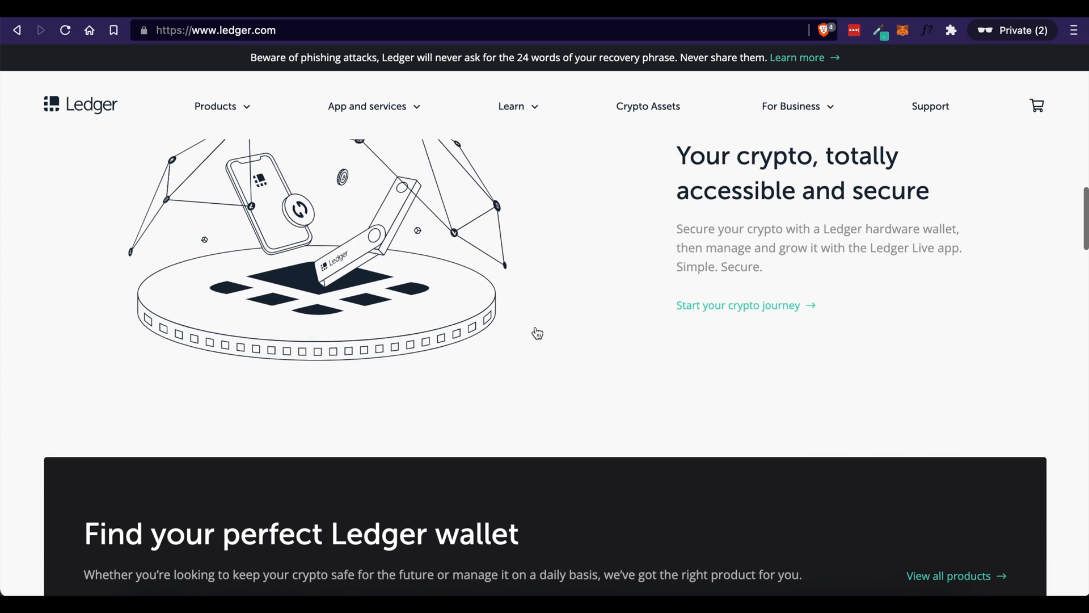
{"action": "scroll", "scroll_direction": "down", "scroll_amount": 3}
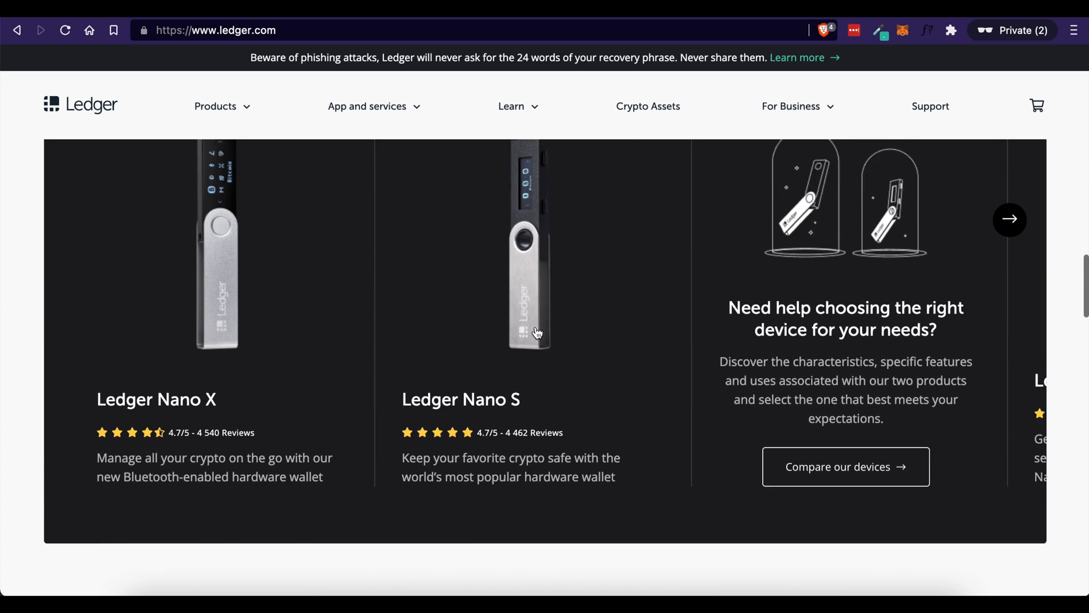
Show the Ledger Live Accounts overview listing Ethereum, Bitcoin, ALGO, XRP and Cosmos.
{"action": "scroll", "scroll_direction": "down", "scroll_amount": 3}
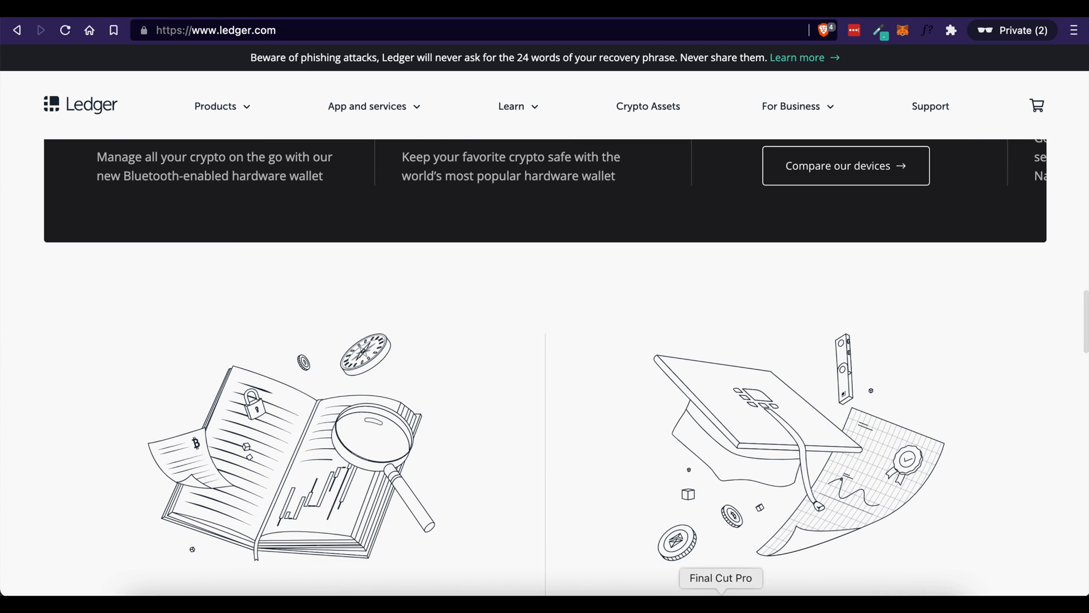
{"action": "mouse_move", "coordinate": [487, 195]}
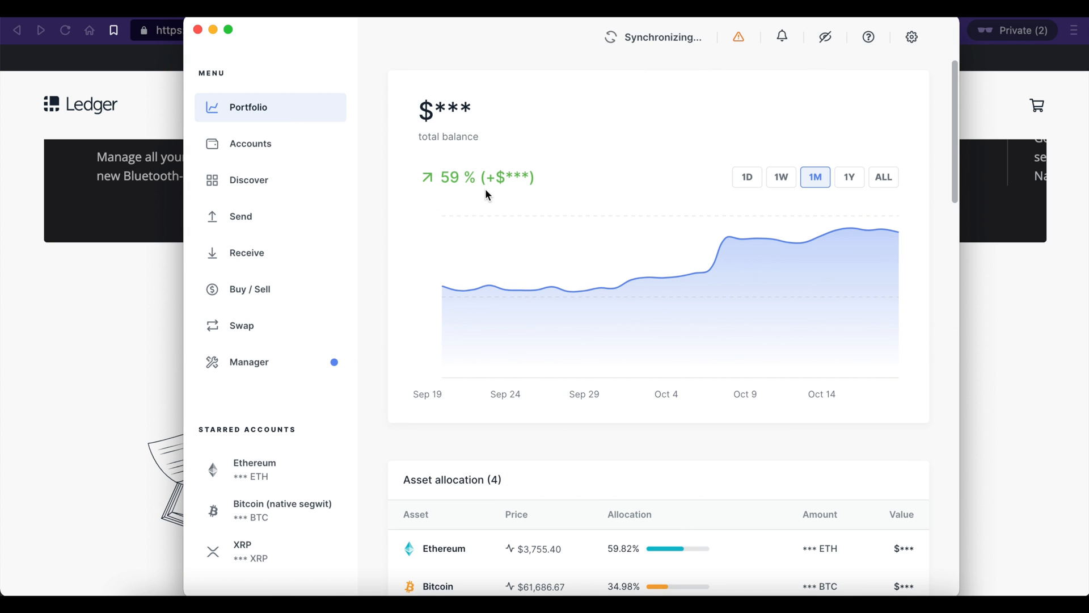
{"action": "mouse_move", "coordinate": [249, 144]}
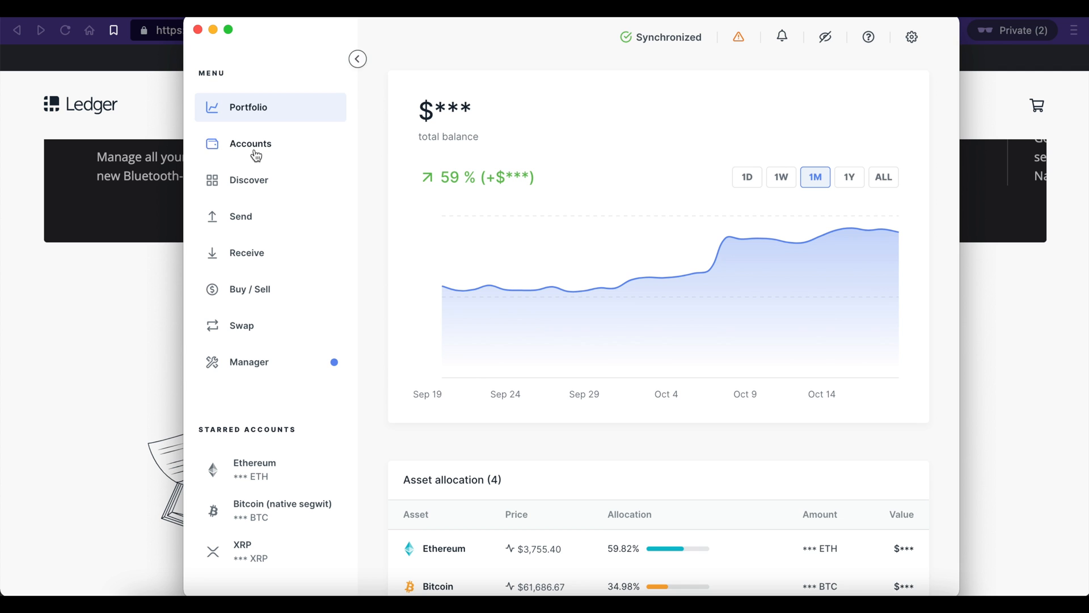
{"action": "left_click", "coordinate": [249, 144]}
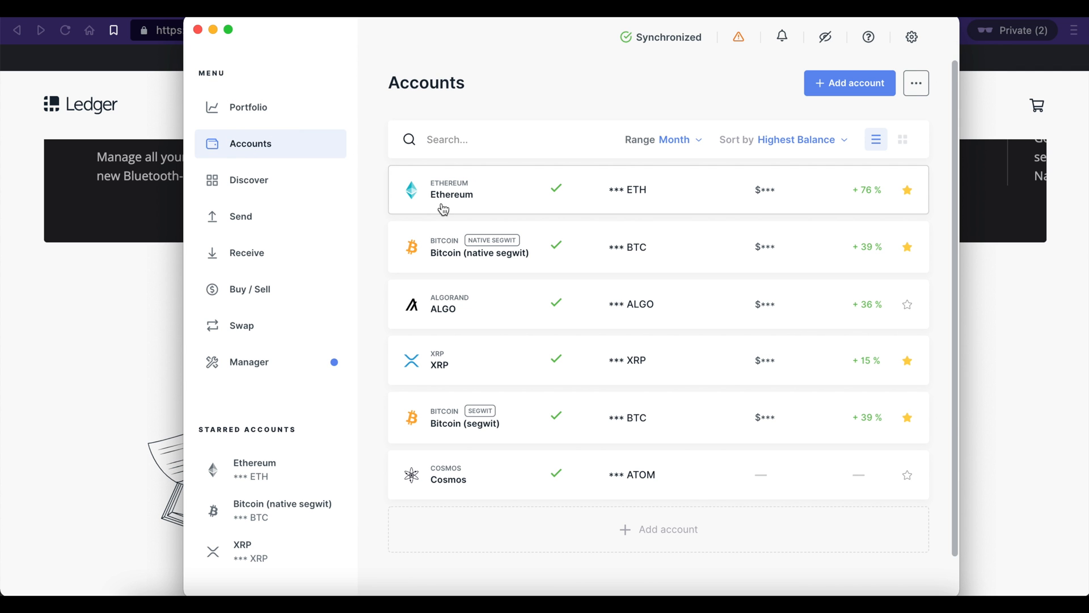
{"action": "mouse_move", "coordinate": [1002, 321]}
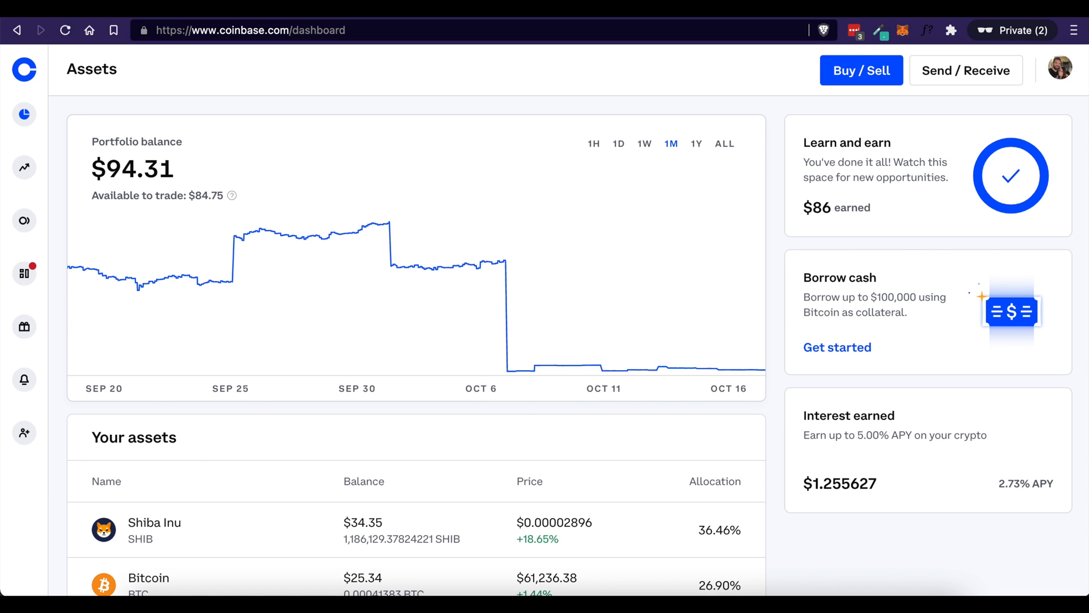
{"action": "mouse_move", "coordinate": [24, 113]}
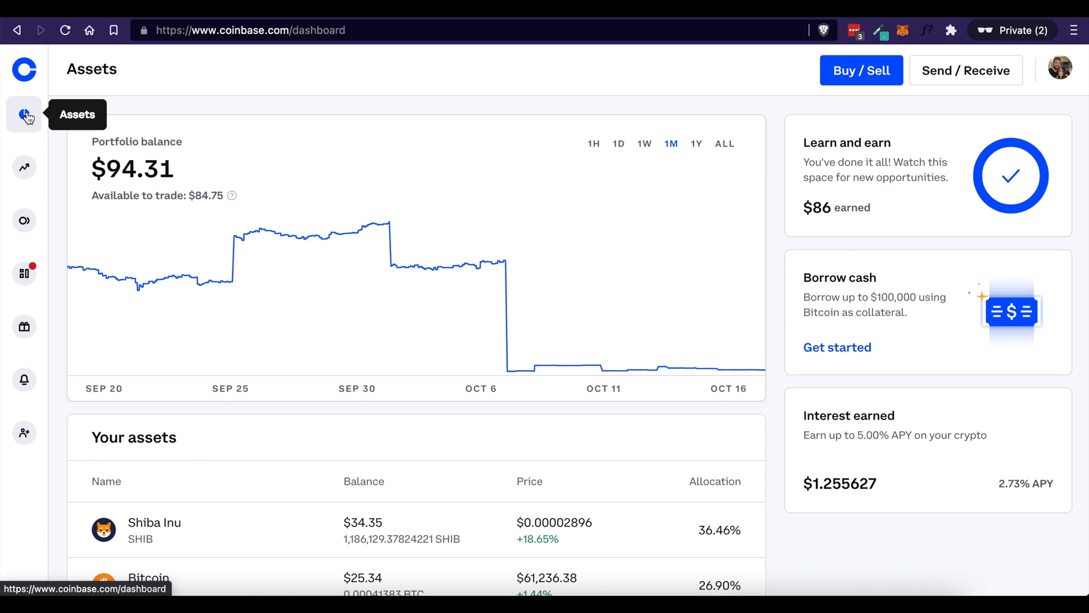
Enter the MetaMask address 0xB34f…8E68 as recipient in Coinbase's Bitcoin send form.
{"action": "scroll", "scroll_direction": "down", "scroll_amount": 3}
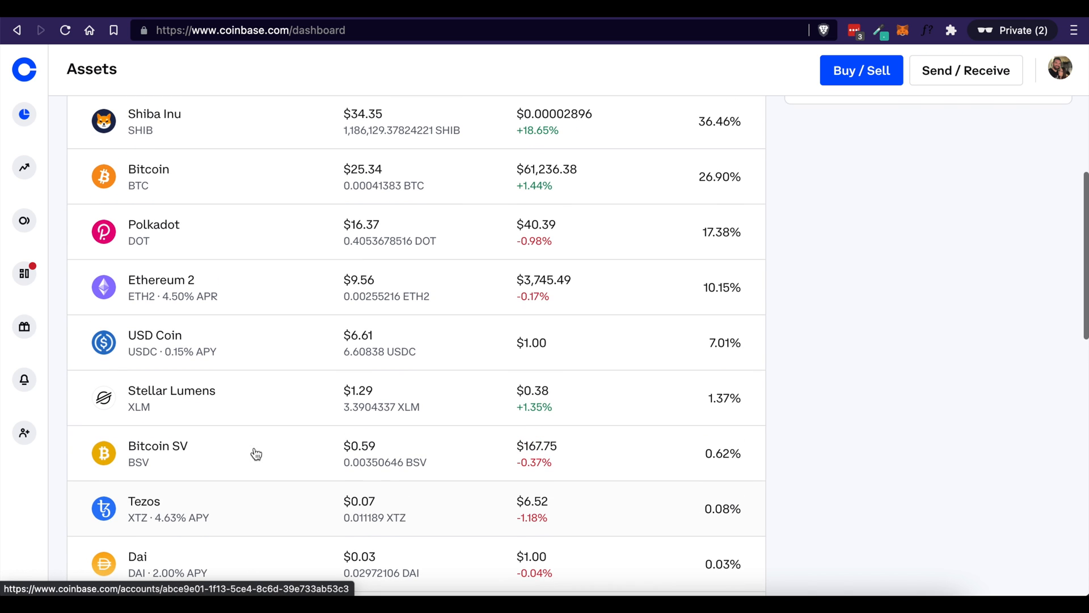
{"action": "left_click", "coordinate": [148, 177]}
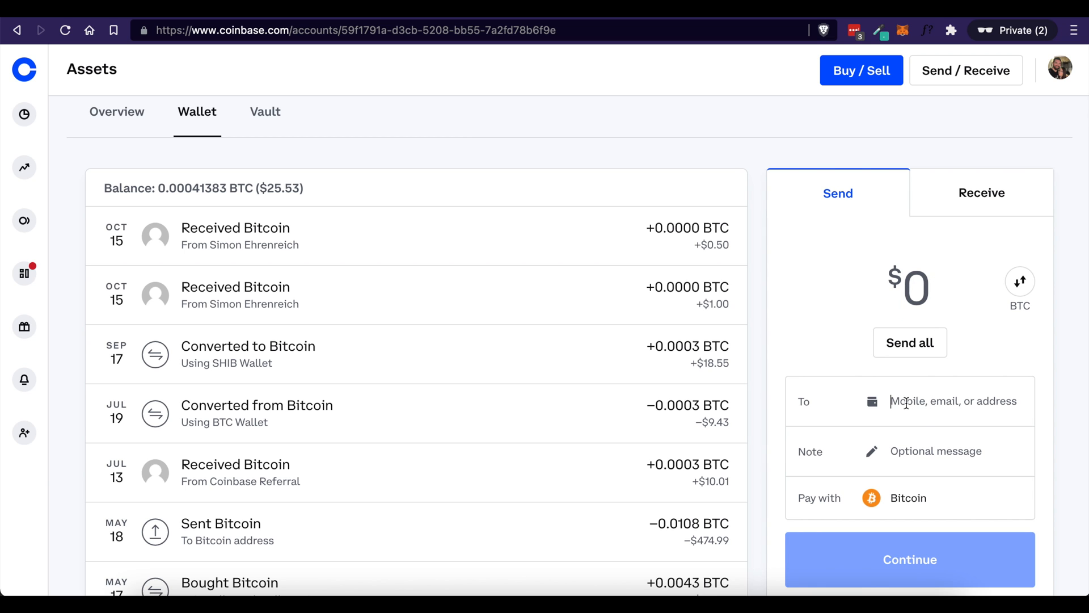
{"action": "type", "text": "0xB34faD0bb9220380d65fAea0ff35968262e68E68"}
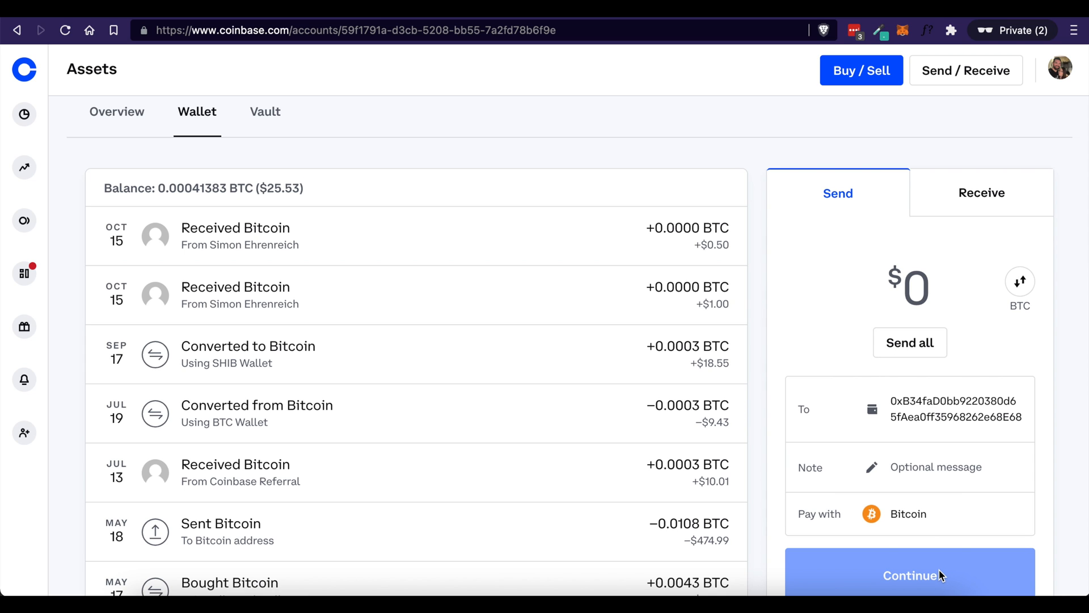
{"action": "mouse_move", "coordinate": [679, 579]}
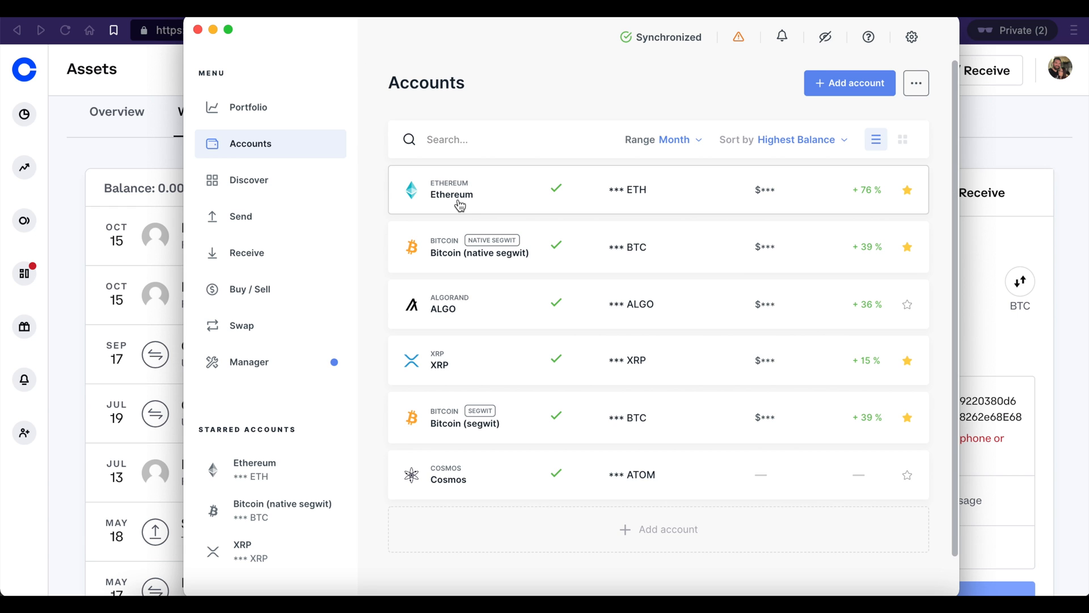
Start an ETH send from the Ledger Live Ethereum account to the copied MetaMask address.
{"action": "left_click", "coordinate": [451, 189]}
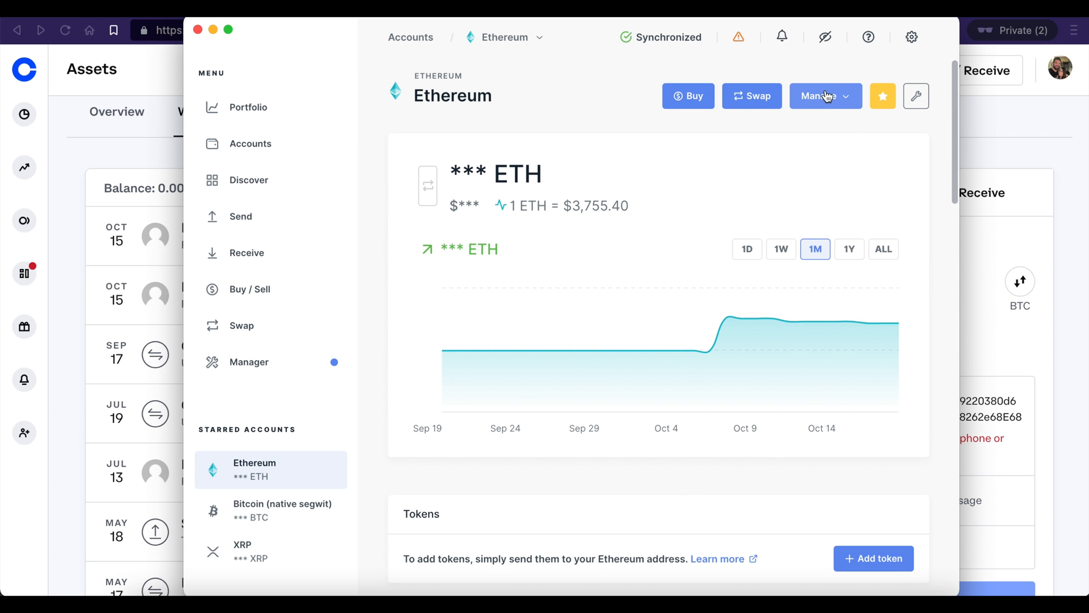
{"action": "left_click", "coordinate": [824, 96]}
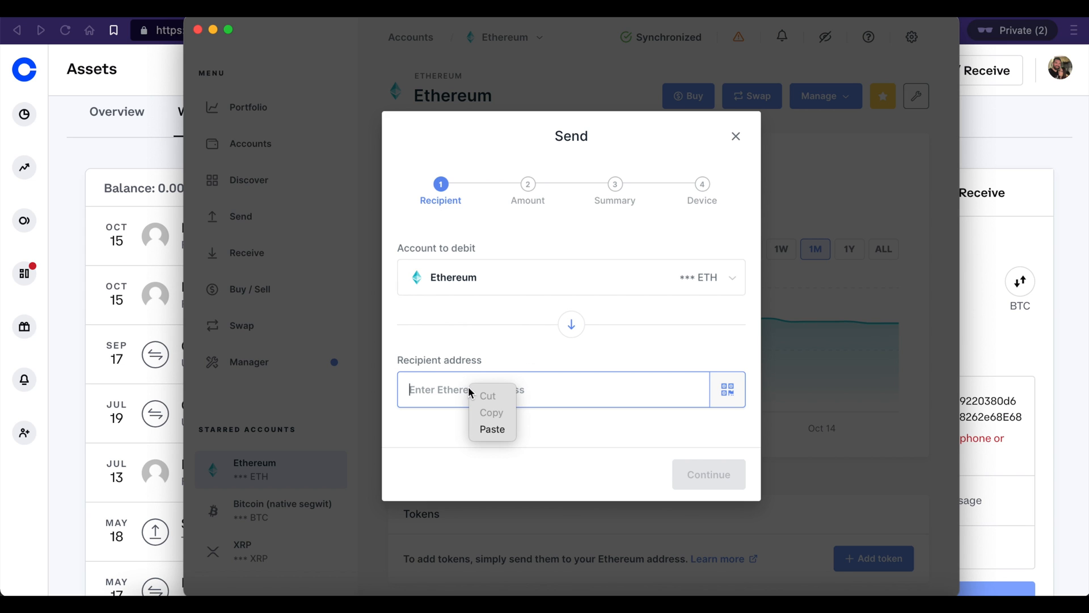
{"action": "left_click", "coordinate": [491, 429]}
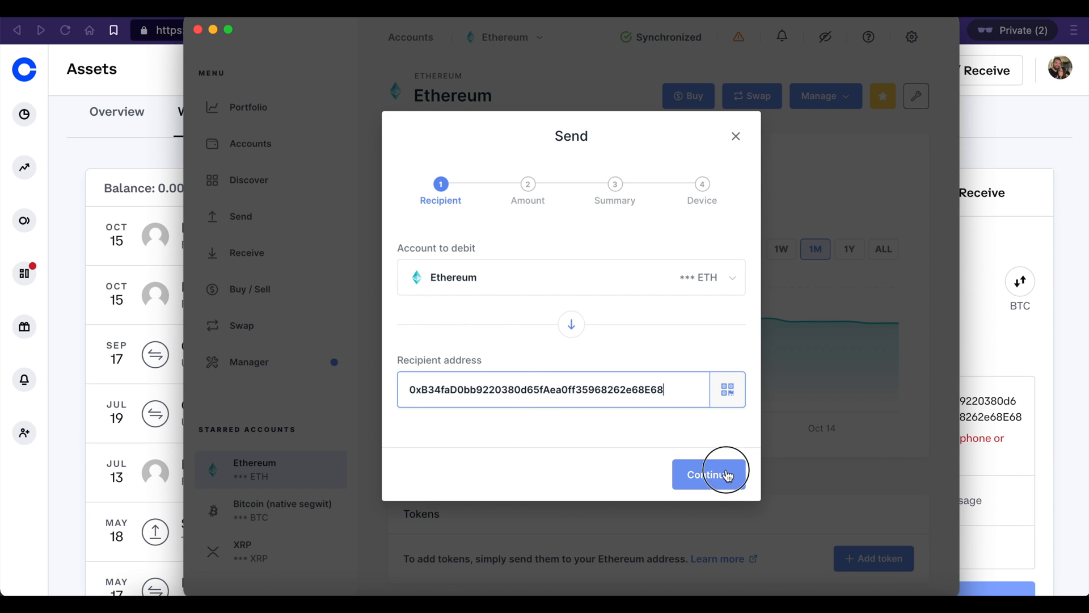
{"action": "left_click", "coordinate": [709, 475]}
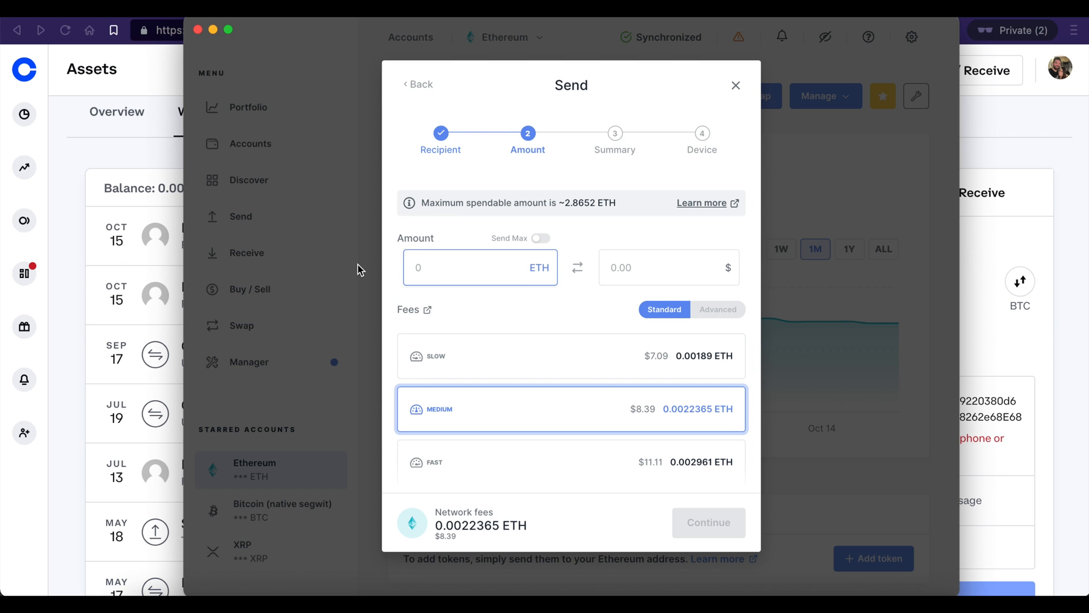
Set the amount to 0.05 ETH, reach the summary, then cancel the send unconfirmed.
{"action": "type", "text": "0.05"}
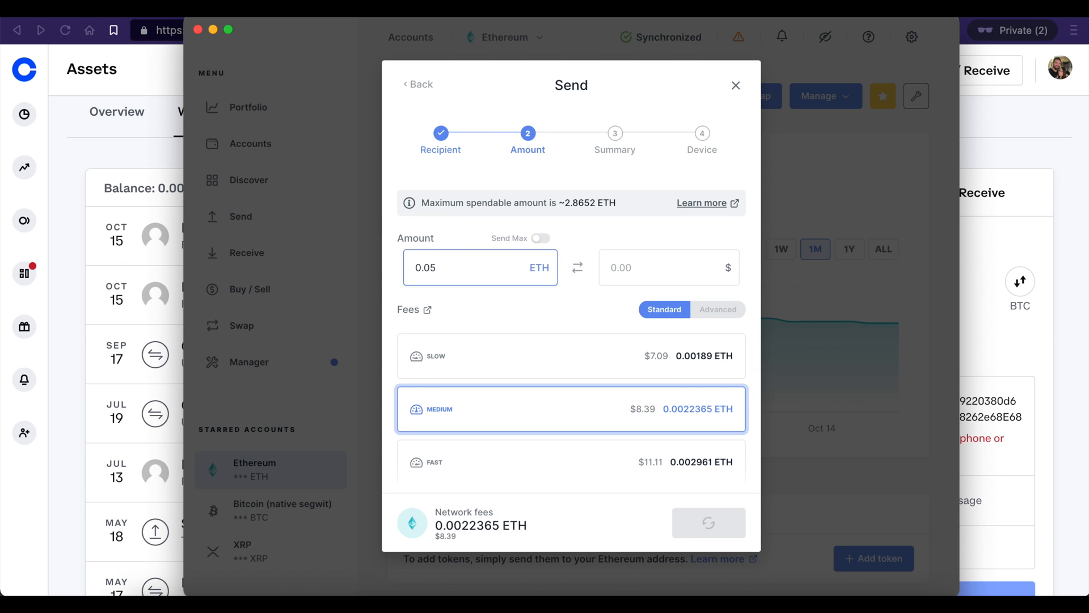
{"action": "left_click", "coordinate": [668, 268]}
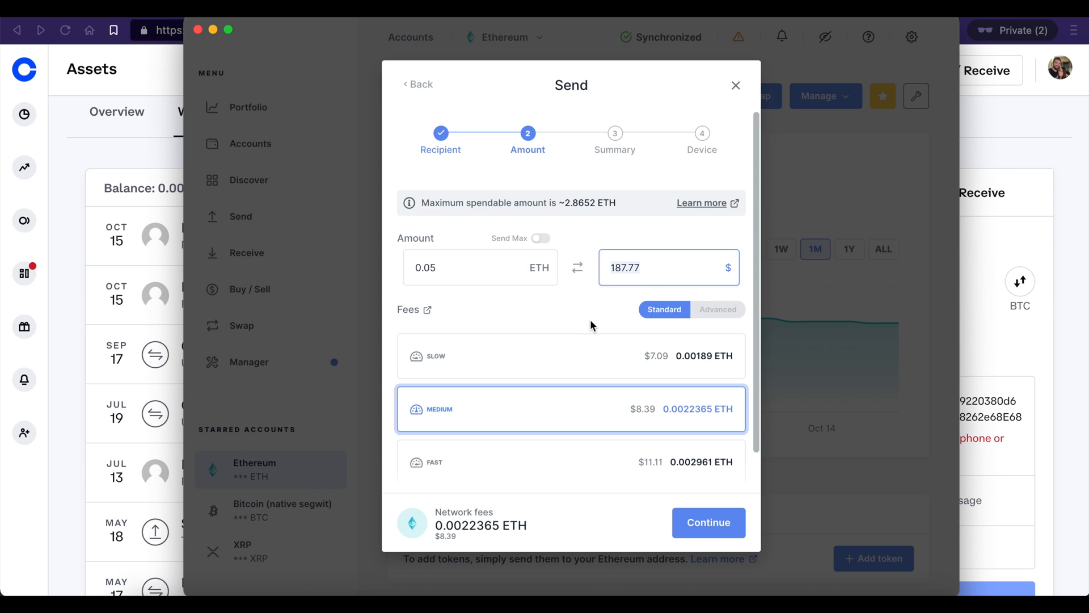
{"action": "scroll", "scroll_direction": "up", "scroll_amount": 3}
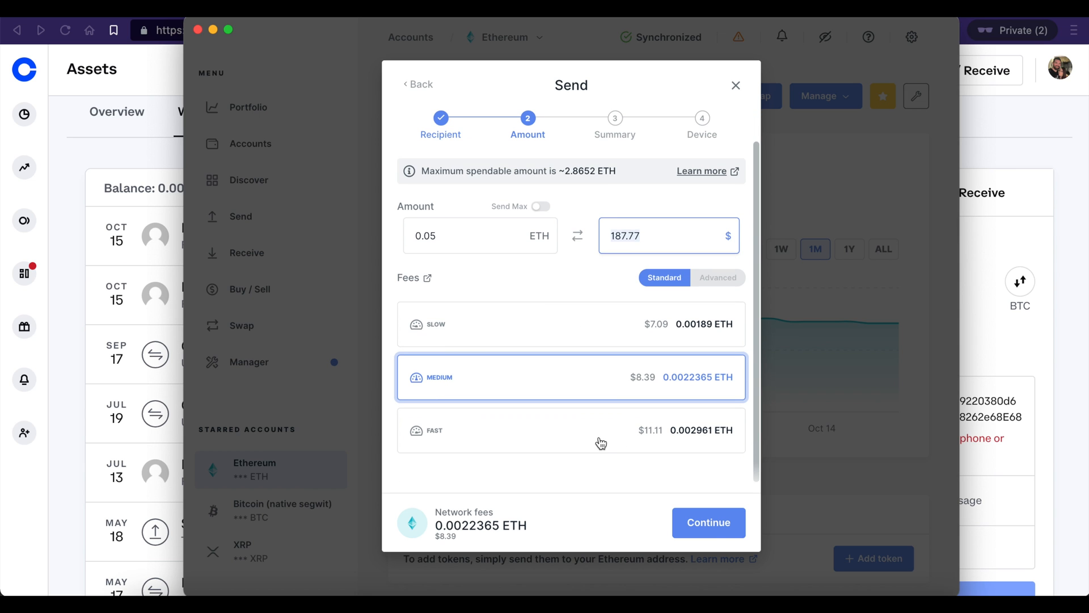
{"action": "mouse_move", "coordinate": [633, 442]}
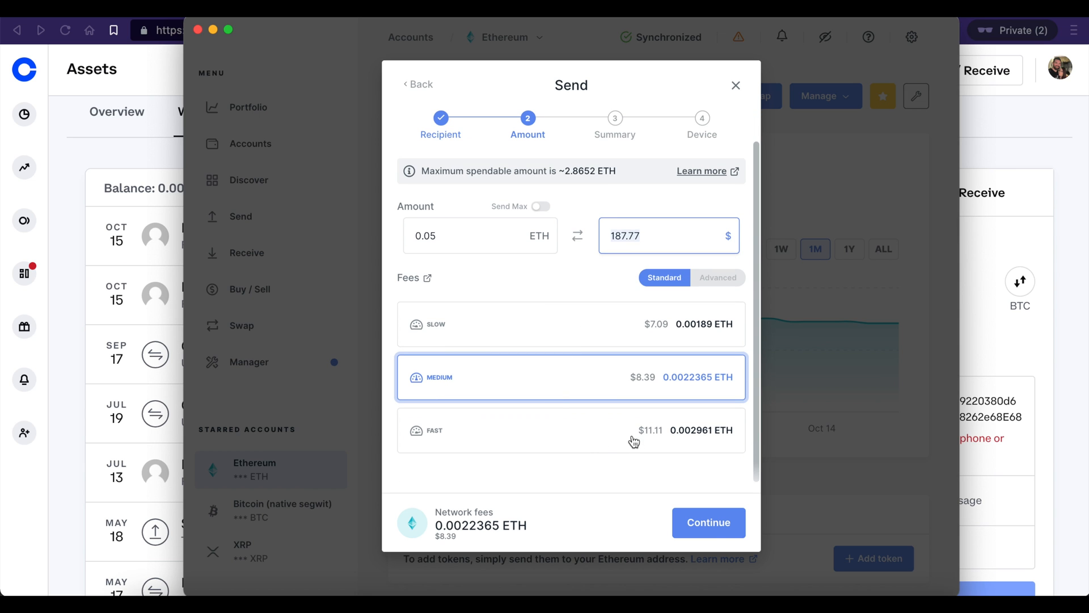
{"action": "mouse_move", "coordinate": [633, 422]}
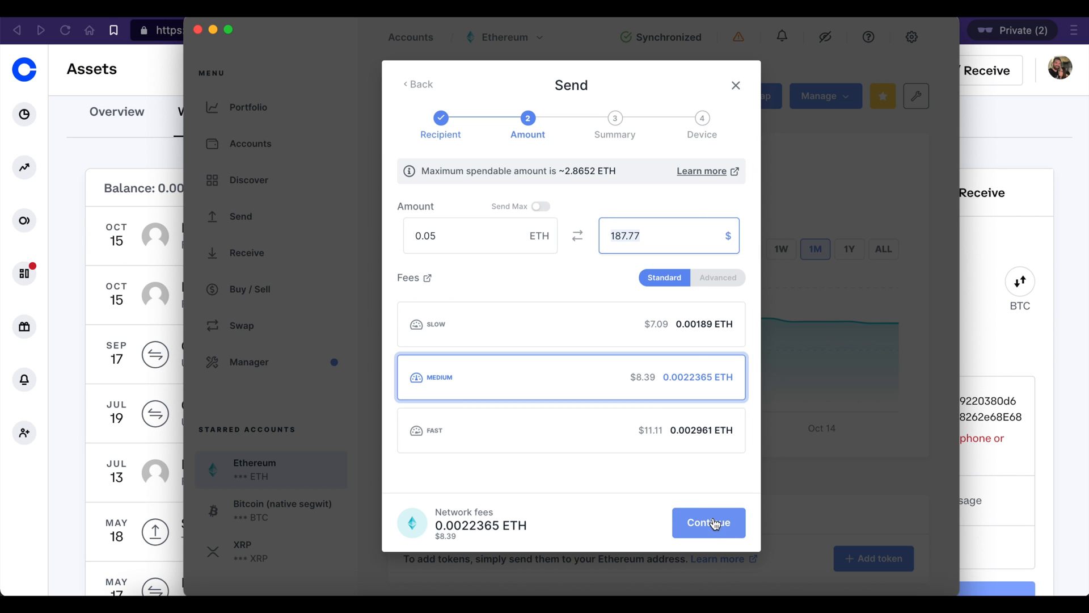
{"action": "left_click", "coordinate": [708, 522]}
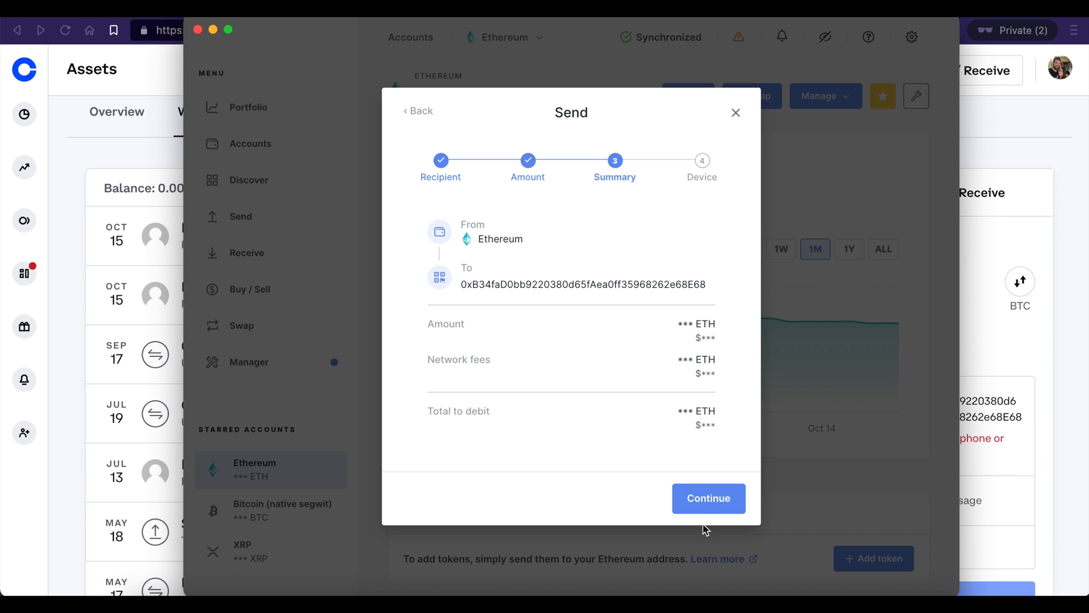
{"action": "mouse_move", "coordinate": [736, 112]}
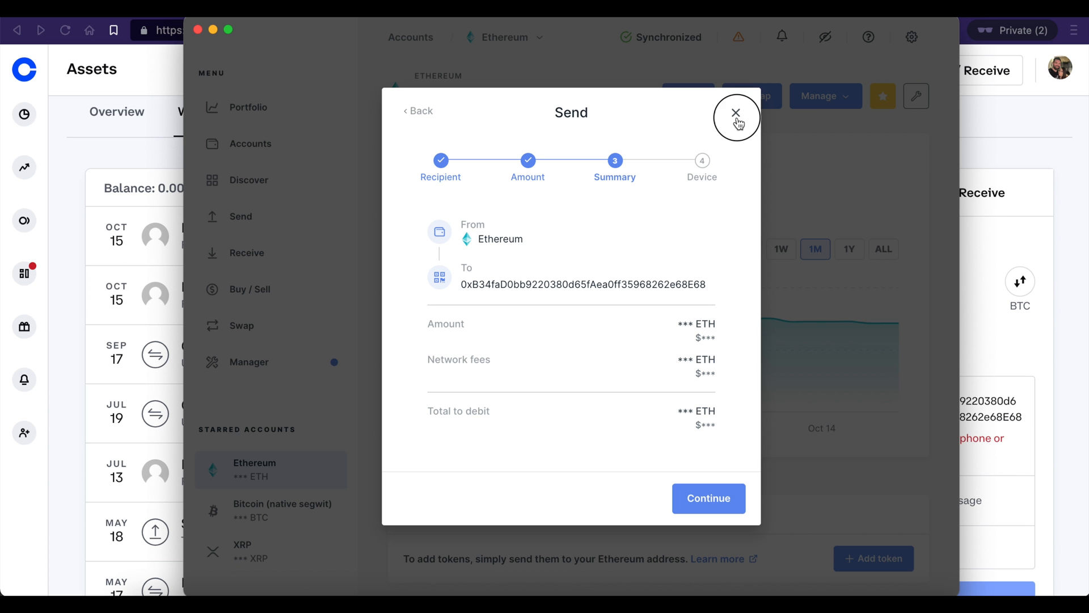
{"action": "left_click", "coordinate": [735, 112]}
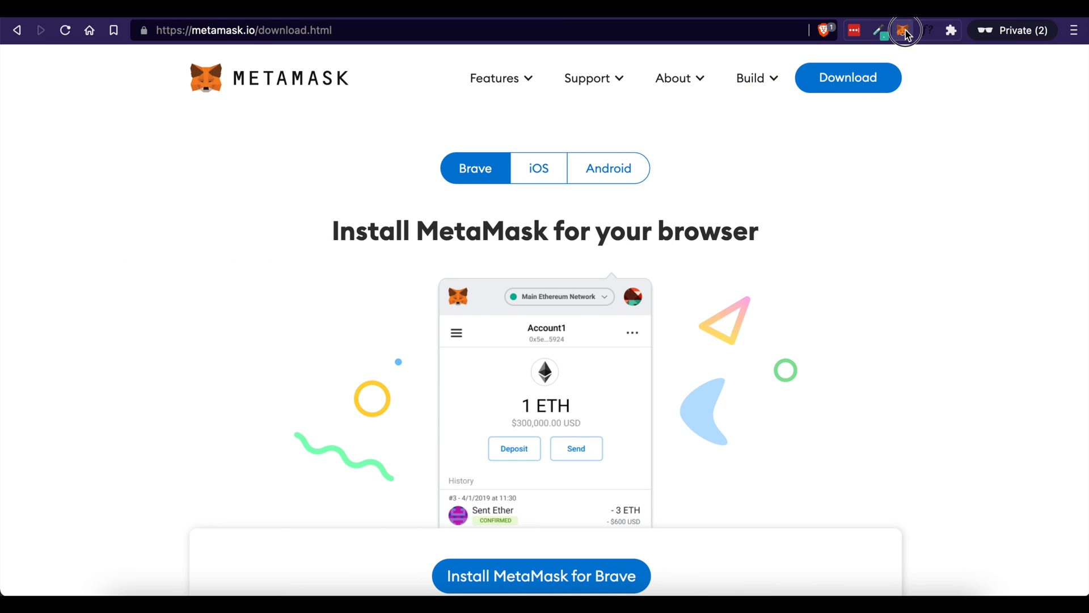
View the MetaMask wallet balances of 0.0387 ETH and 0.053 OHM from the toolbar extension.
{"action": "left_click", "coordinate": [904, 29]}
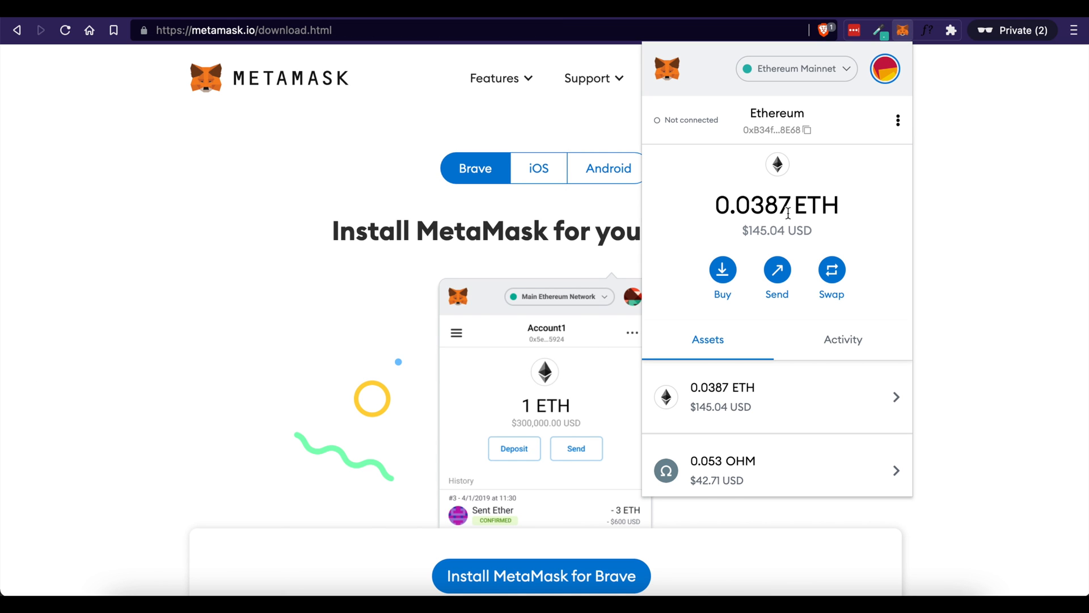
{"action": "double_click", "coordinate": [819, 205]}
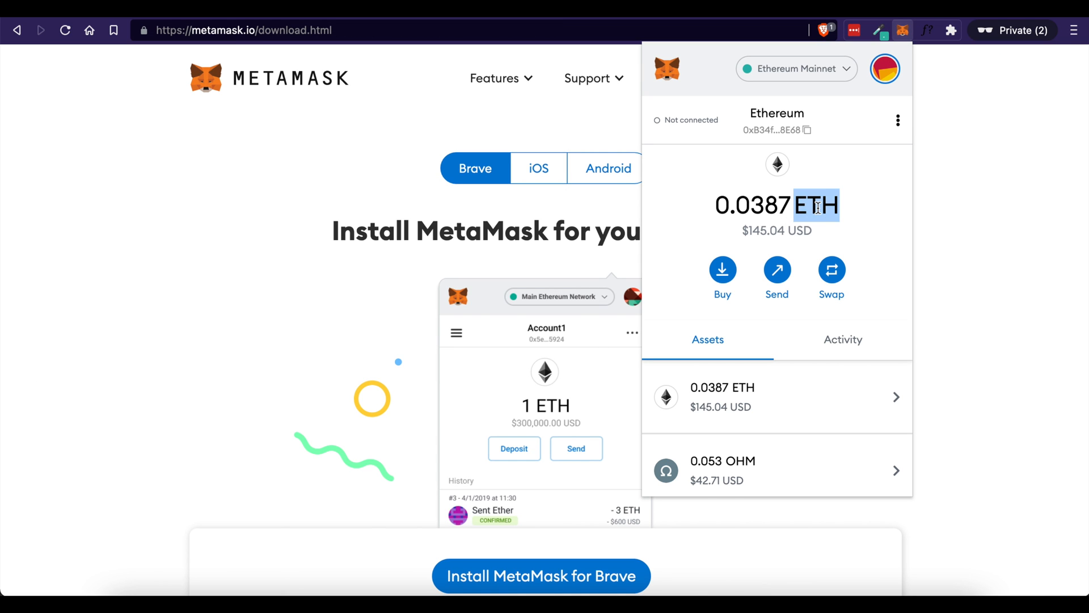
{"action": "mouse_move", "coordinate": [769, 465]}
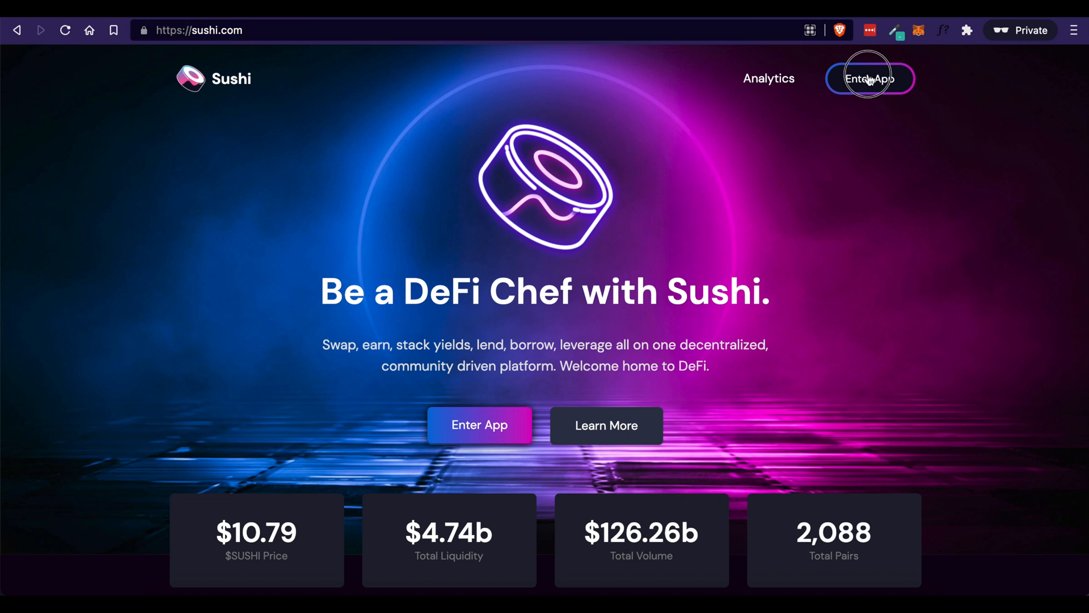
Enter the Sushi app and connect MetaMask's Ethereum account, showing a 0.03867 ETH balance.
{"action": "left_click", "coordinate": [869, 78]}
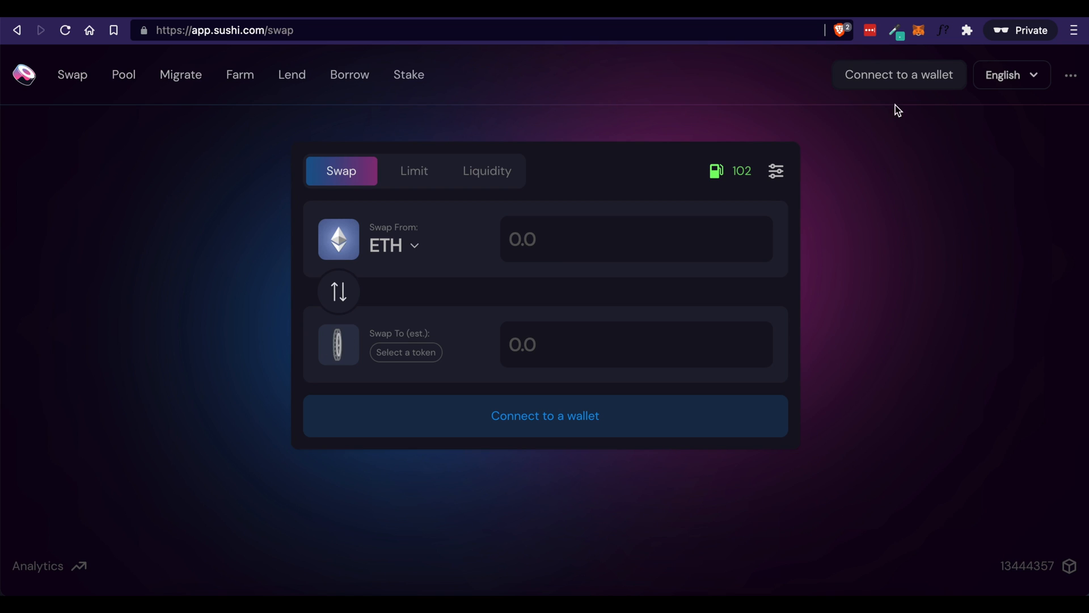
{"action": "mouse_move", "coordinate": [899, 75]}
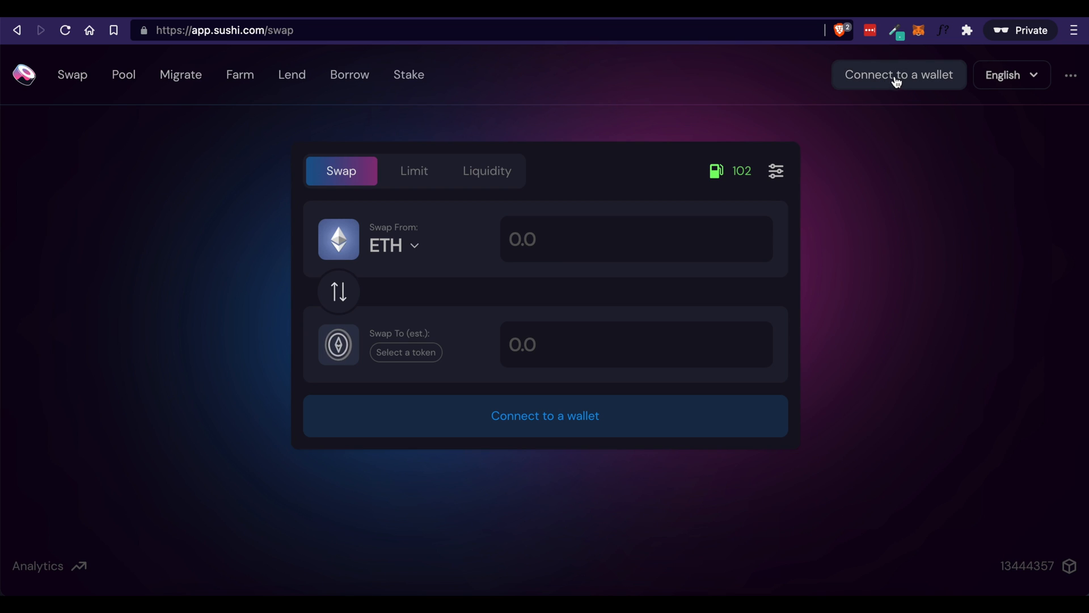
{"action": "left_click", "coordinate": [899, 75]}
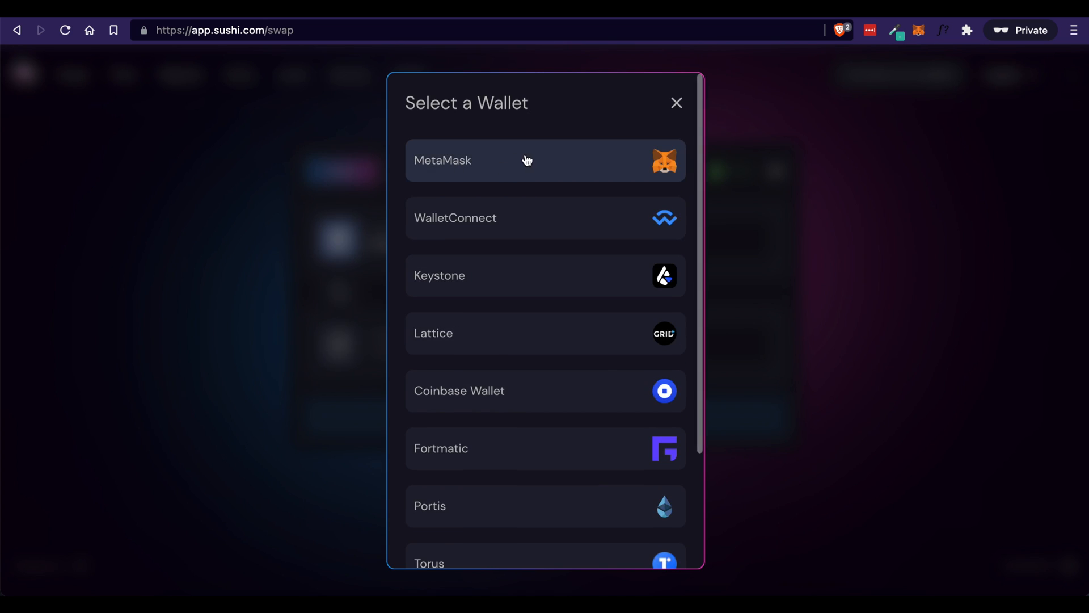
{"action": "mouse_move", "coordinate": [513, 224]}
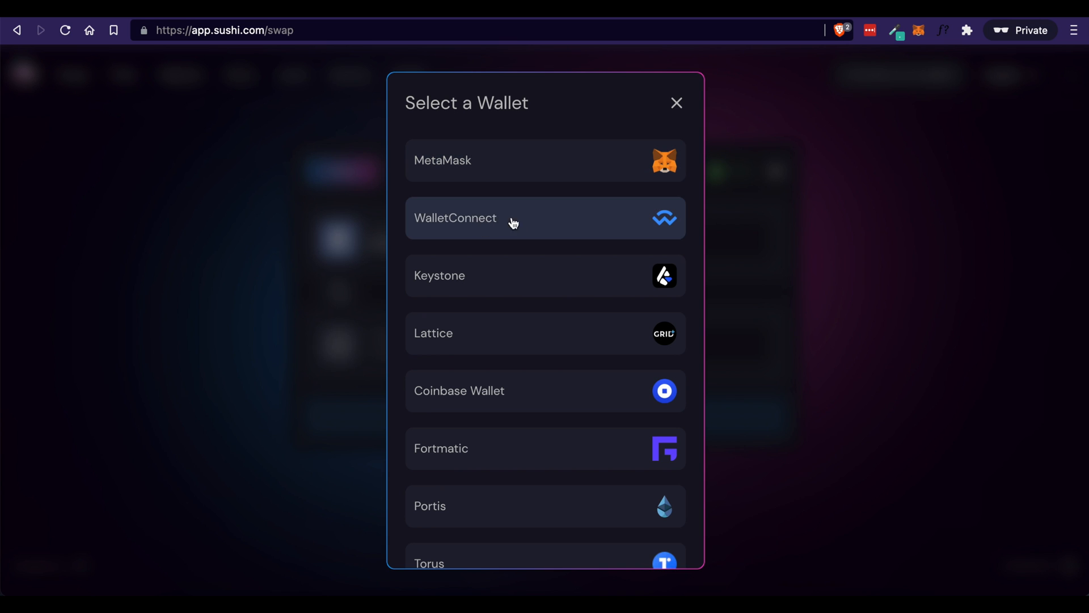
{"action": "mouse_move", "coordinate": [523, 308]}
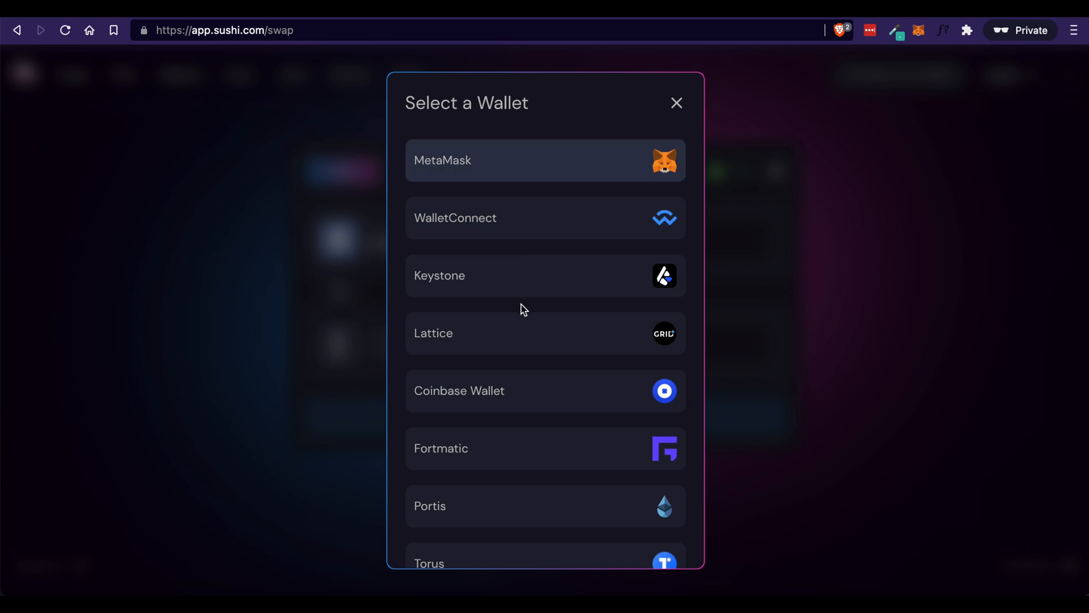
{"action": "left_click", "coordinate": [544, 160]}
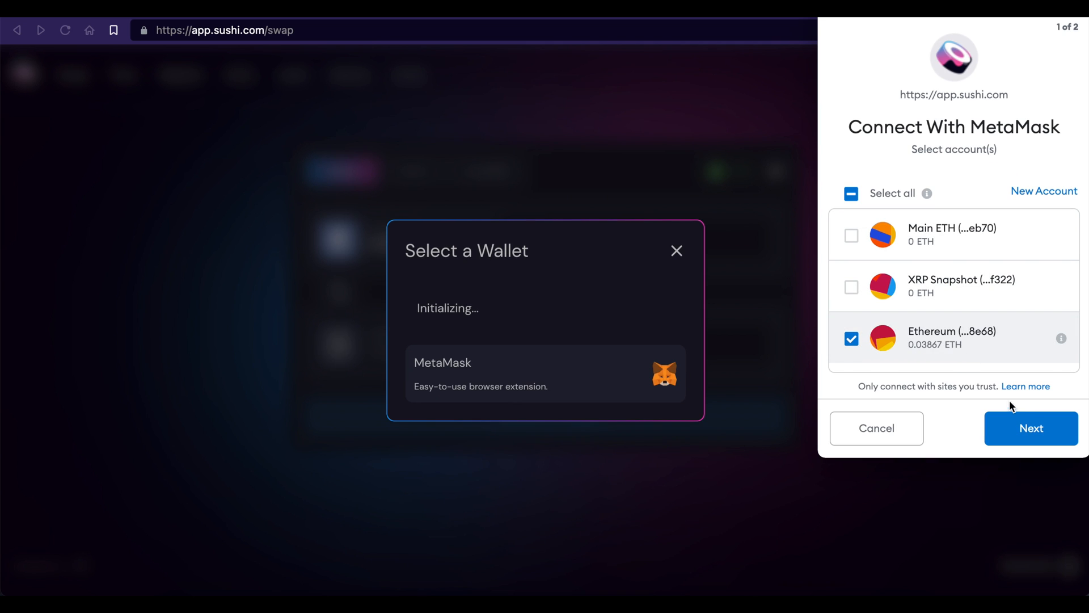
{"action": "left_click", "coordinate": [1031, 428]}
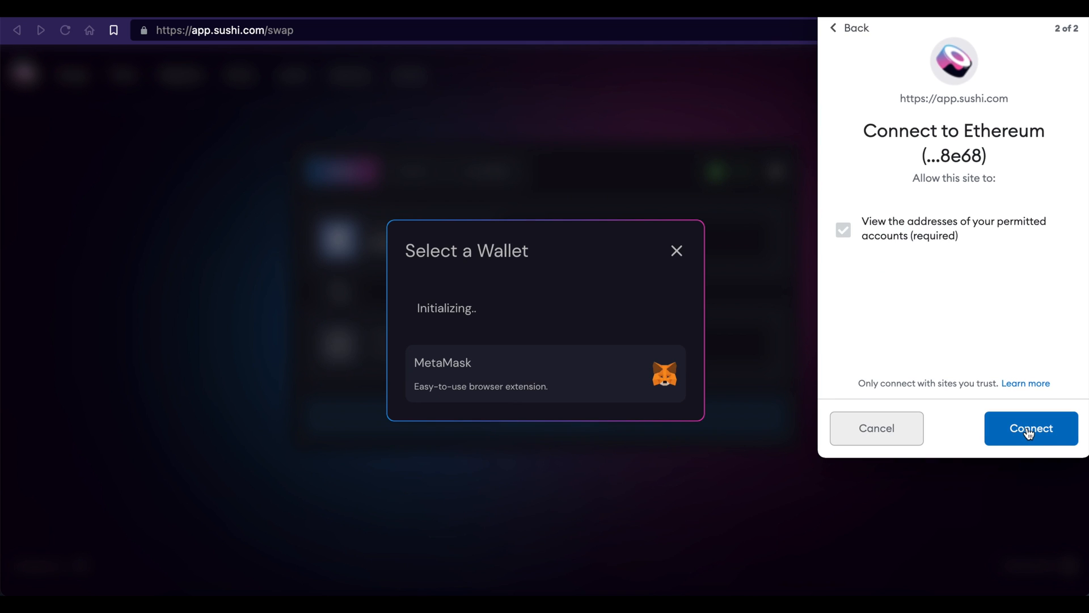
{"action": "mouse_move", "coordinate": [963, 253]}
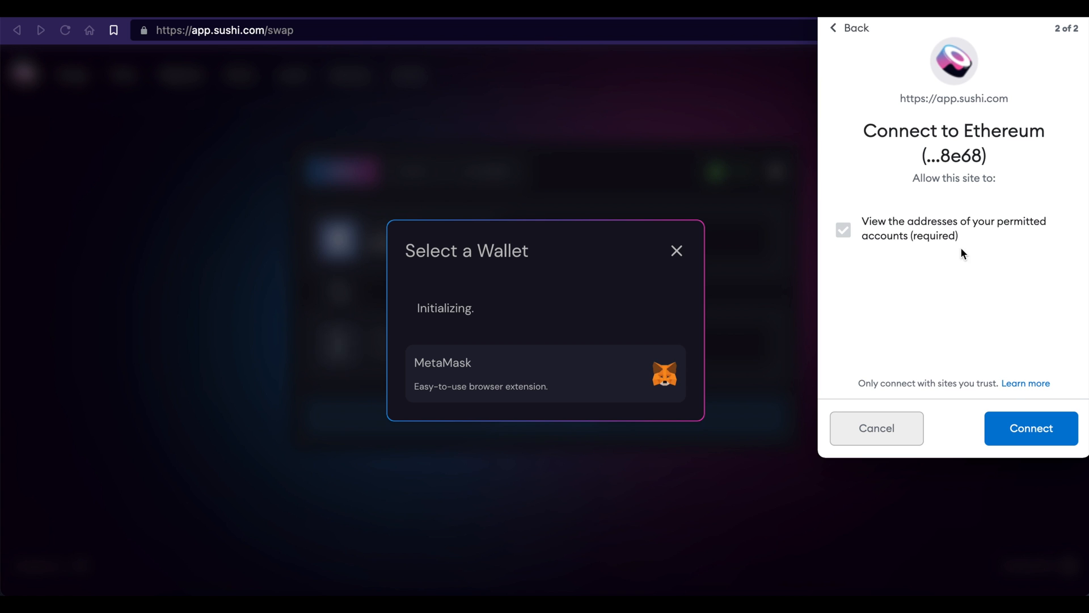
{"action": "left_click", "coordinate": [1031, 428]}
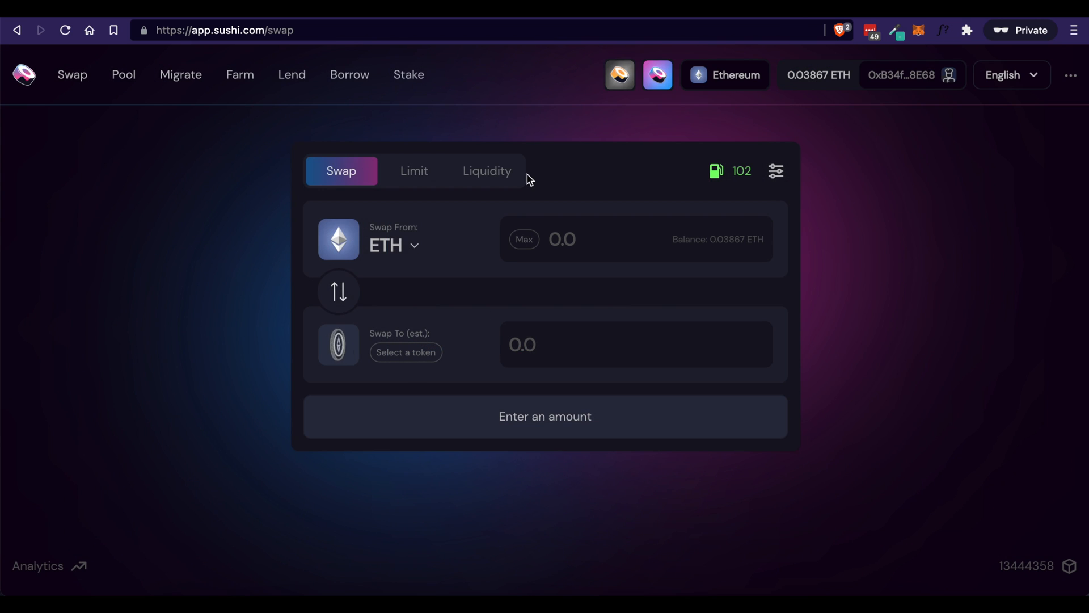
{"action": "mouse_move", "coordinate": [734, 249]}
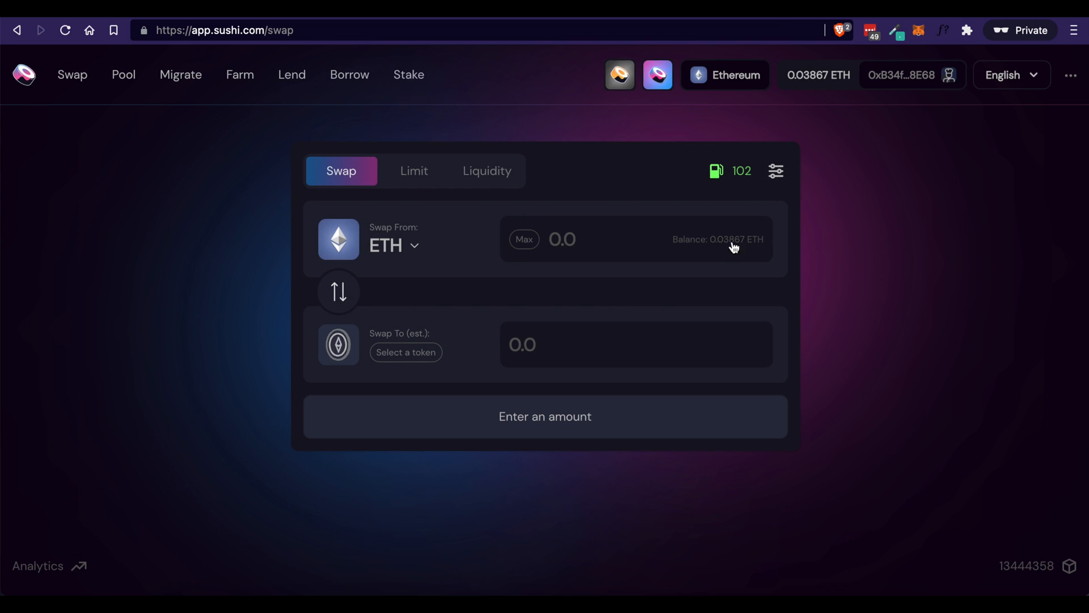
{"action": "mouse_move", "coordinate": [713, 243]}
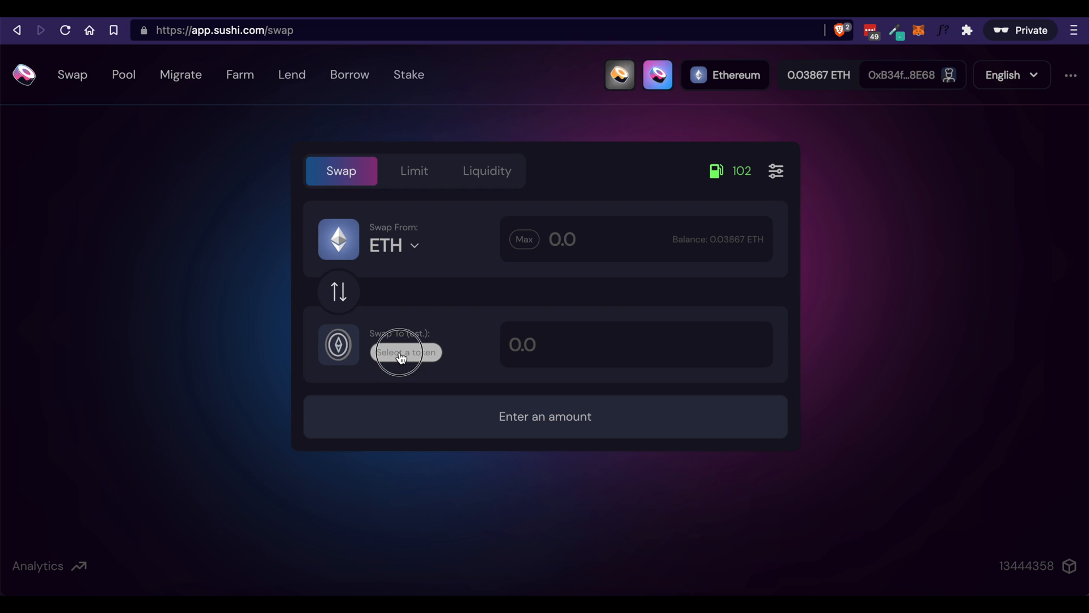
Choose Olympus as the receive token and enter 0.01 ETH, quoted at about 0.0456234 OHM.
{"action": "left_click", "coordinate": [406, 352]}
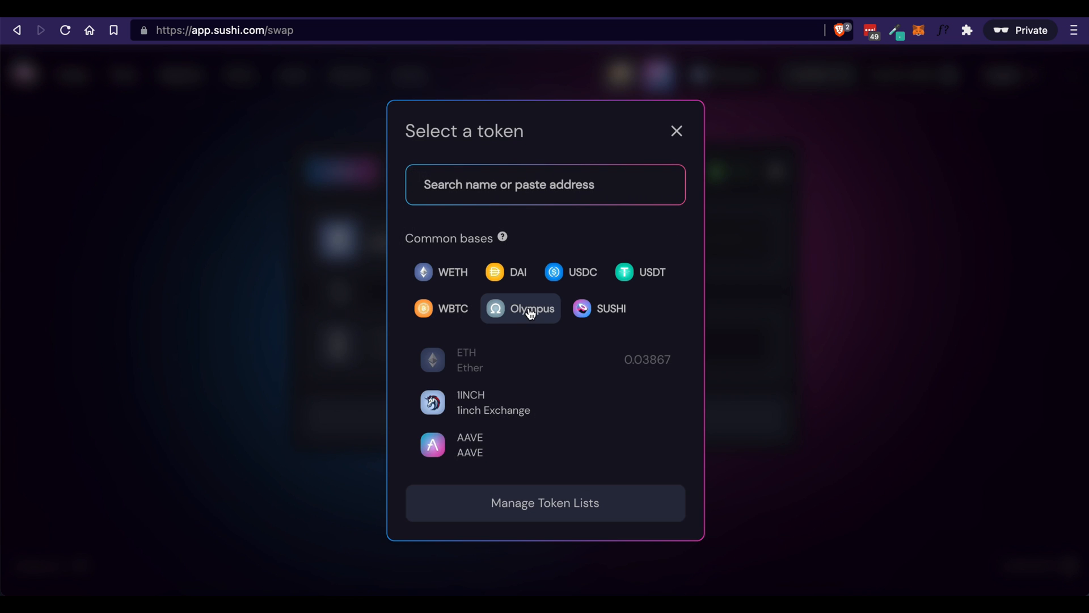
{"action": "left_click", "coordinate": [520, 309]}
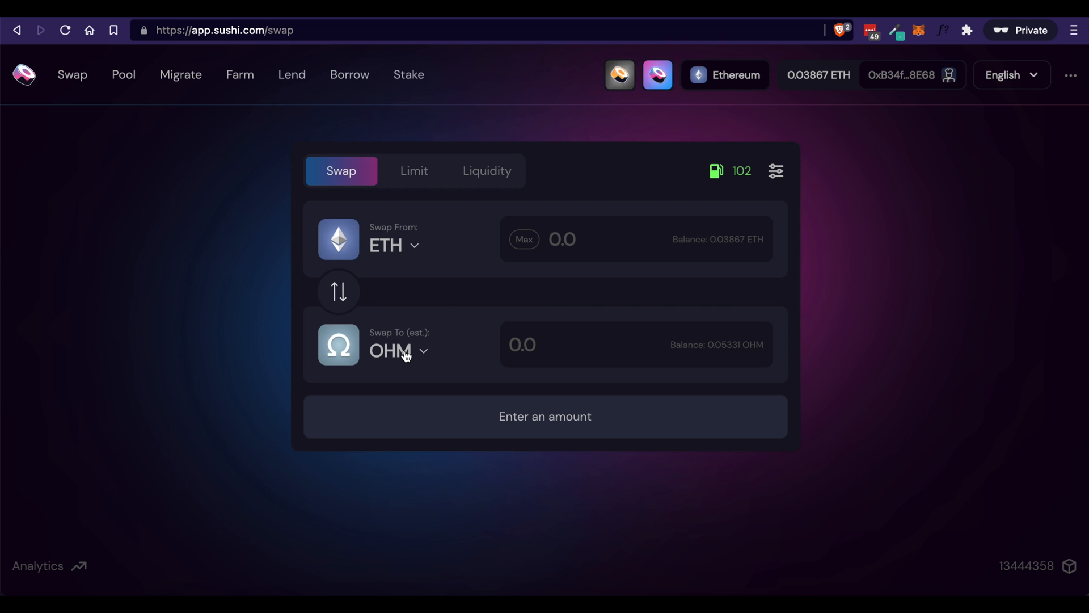
{"action": "left_click", "coordinate": [563, 240]}
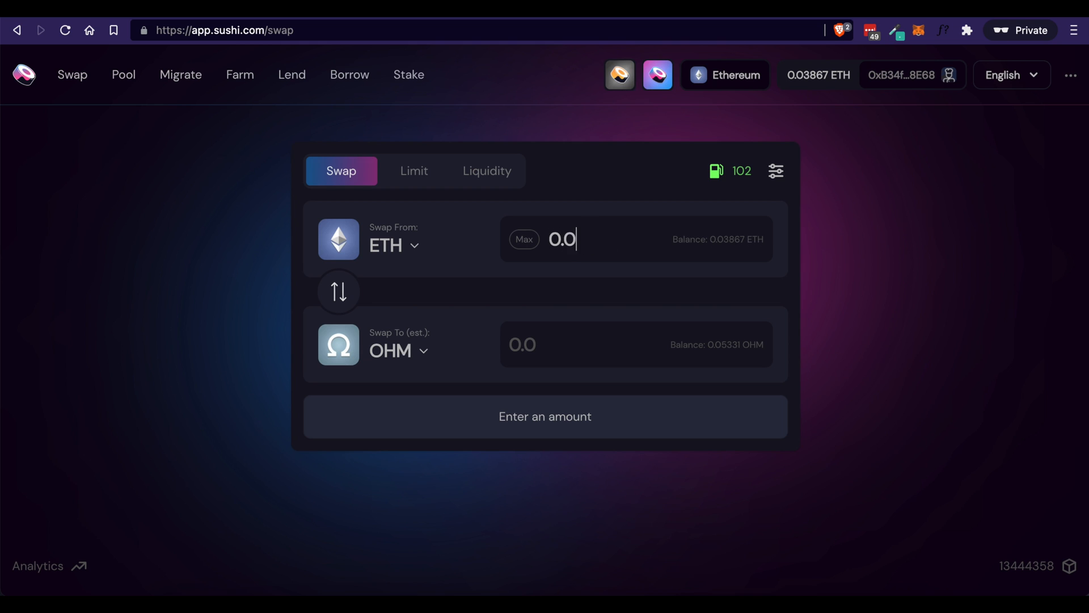
{"action": "type", "text": "1"}
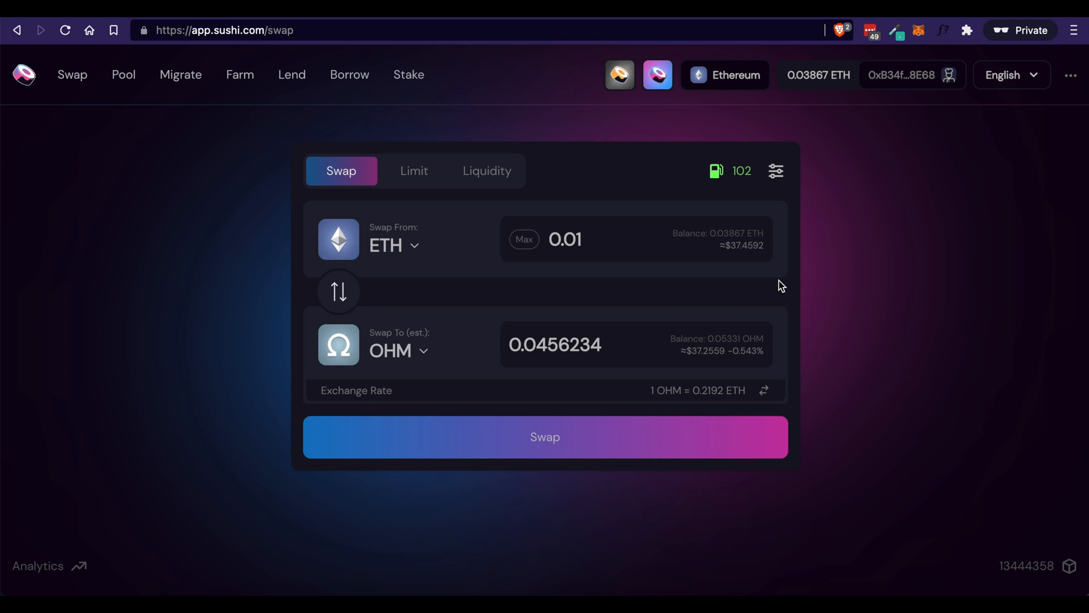
{"action": "mouse_move", "coordinate": [563, 268]}
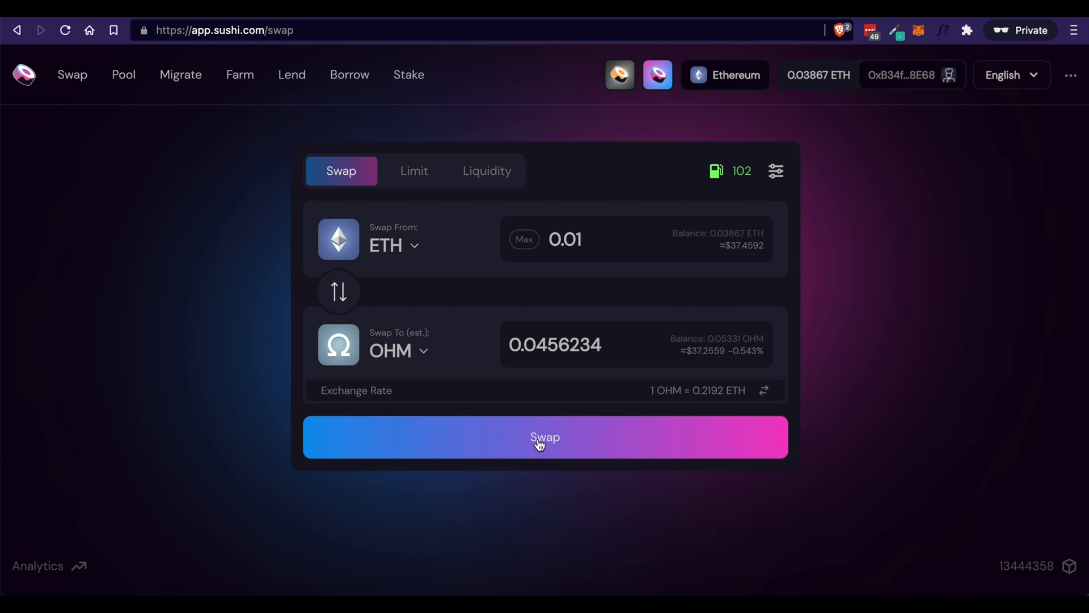
{"action": "mouse_move", "coordinate": [496, 445]}
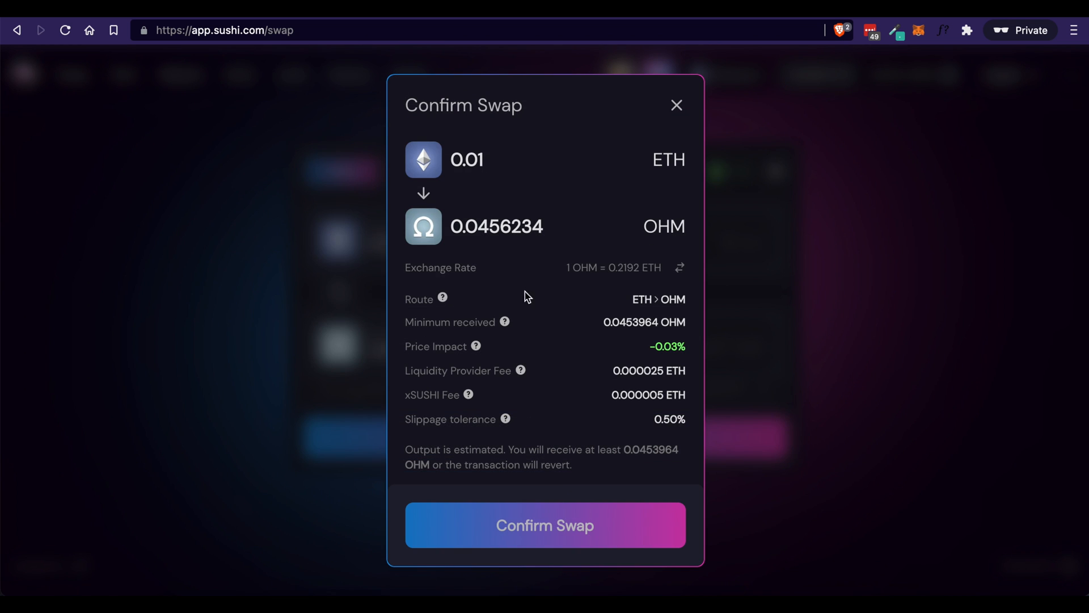
{"action": "mouse_move", "coordinate": [627, 342]}
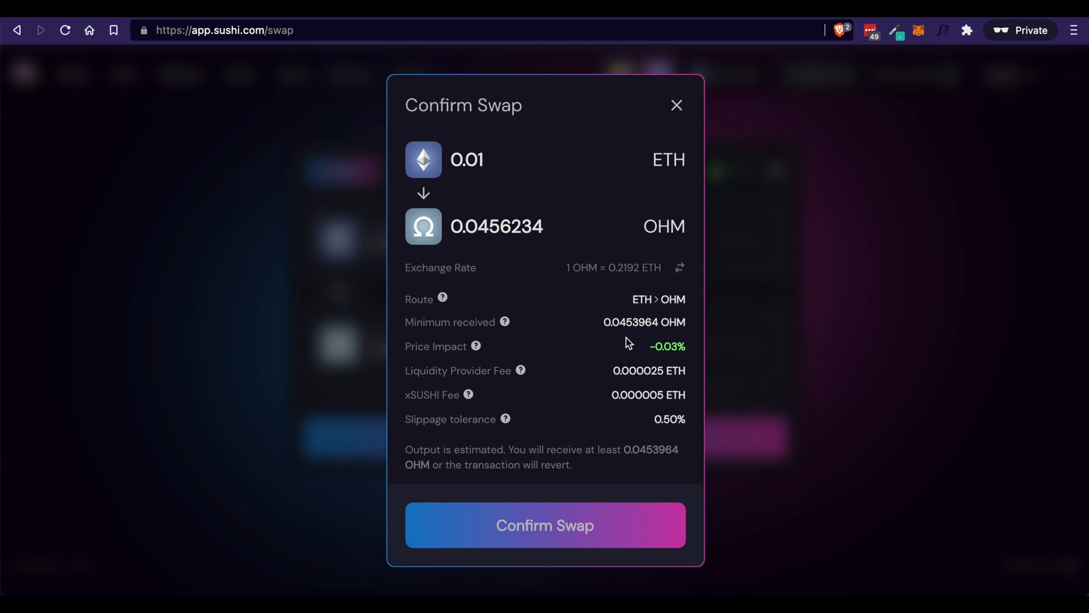
{"action": "mouse_move", "coordinate": [624, 258]}
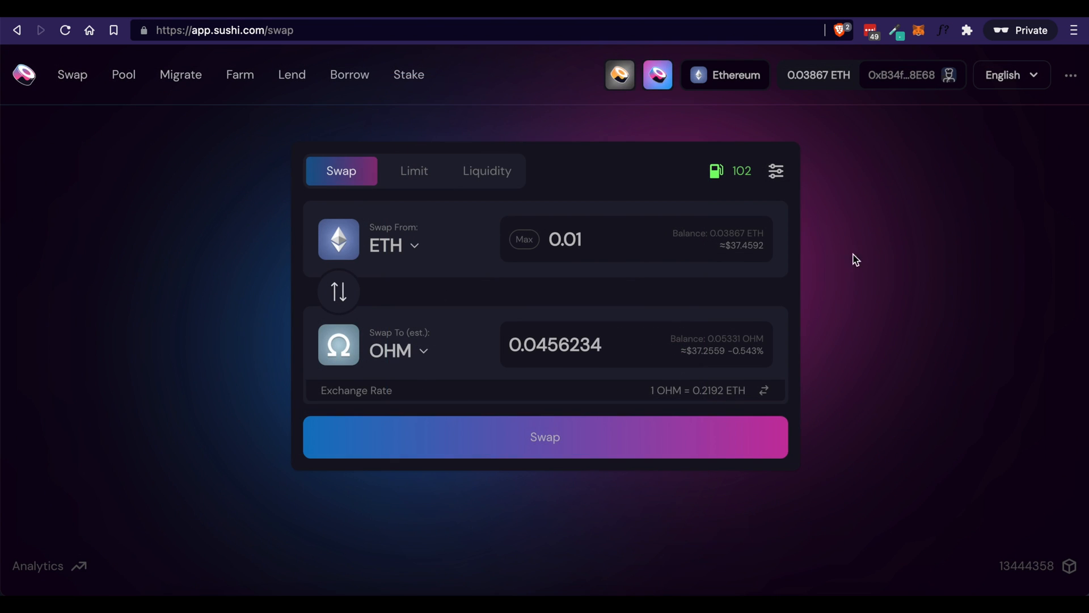
{"action": "mouse_move", "coordinate": [559, 445]}
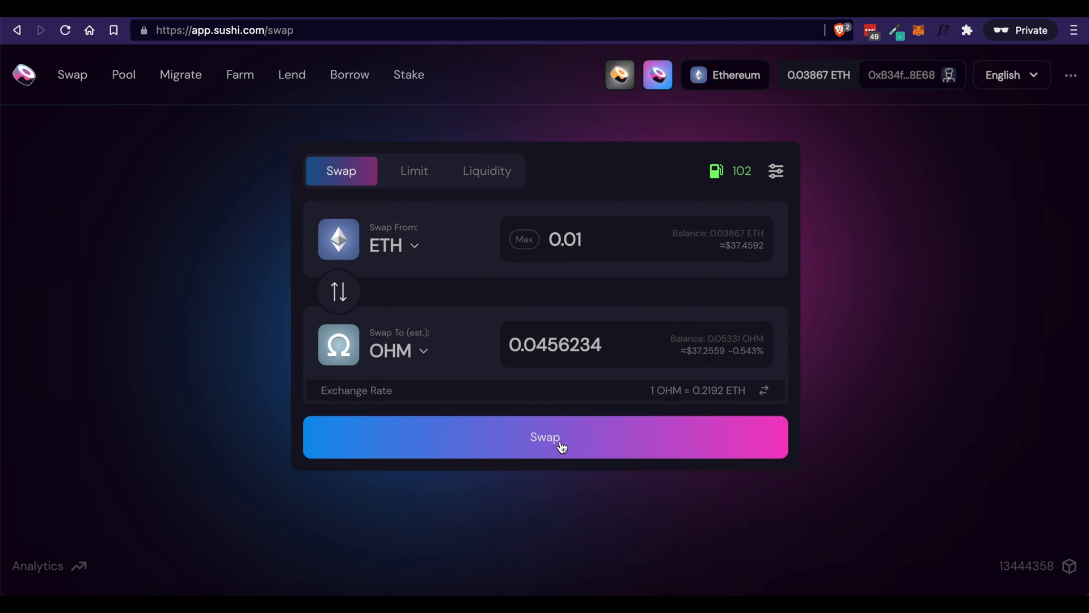
Confirm the 0.01 ETH-for-OHM swap, reject it in MetaMask, and dismiss the rejection error.
{"action": "left_click", "coordinate": [543, 436]}
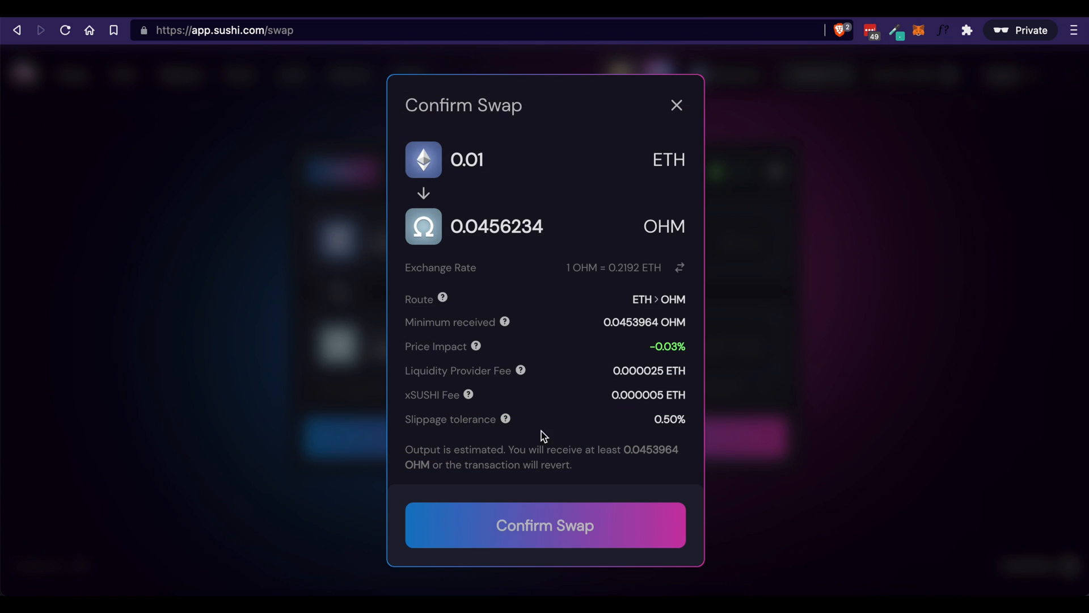
{"action": "mouse_move", "coordinate": [658, 419]}
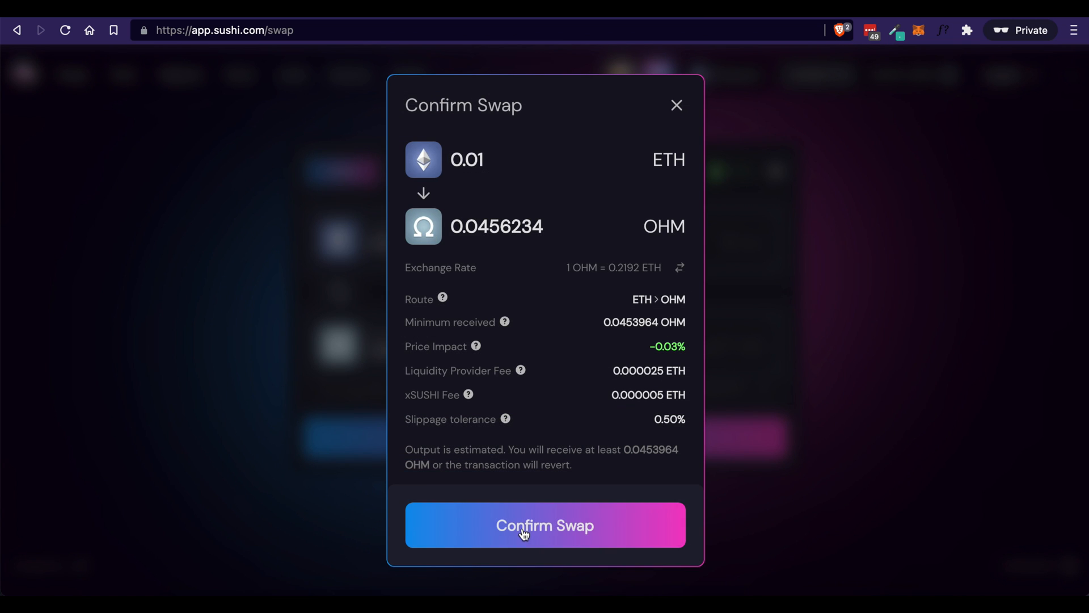
{"action": "left_click", "coordinate": [545, 524]}
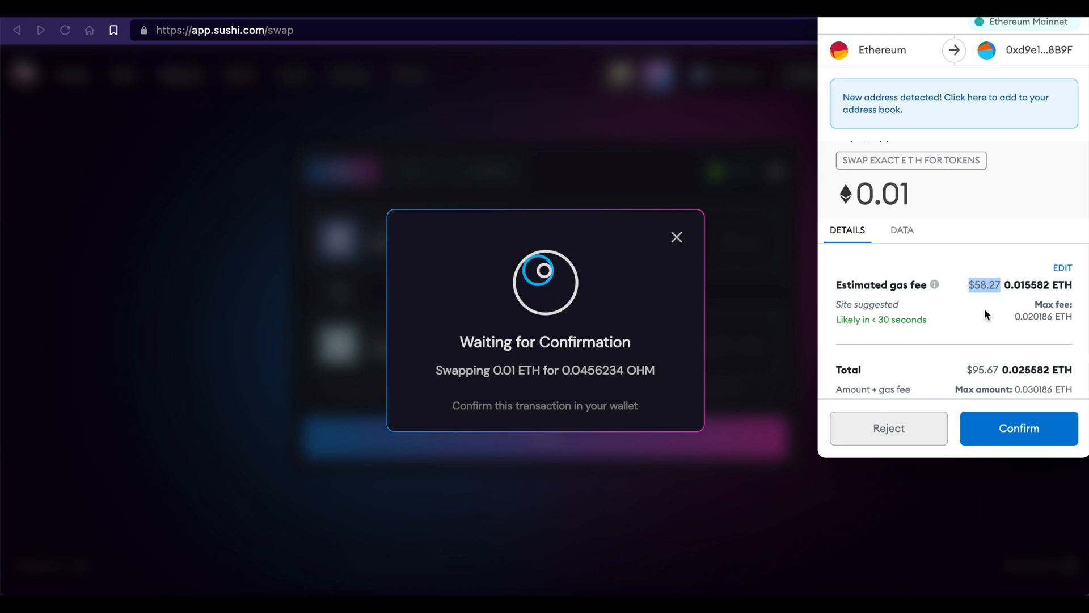
{"action": "mouse_move", "coordinate": [901, 436]}
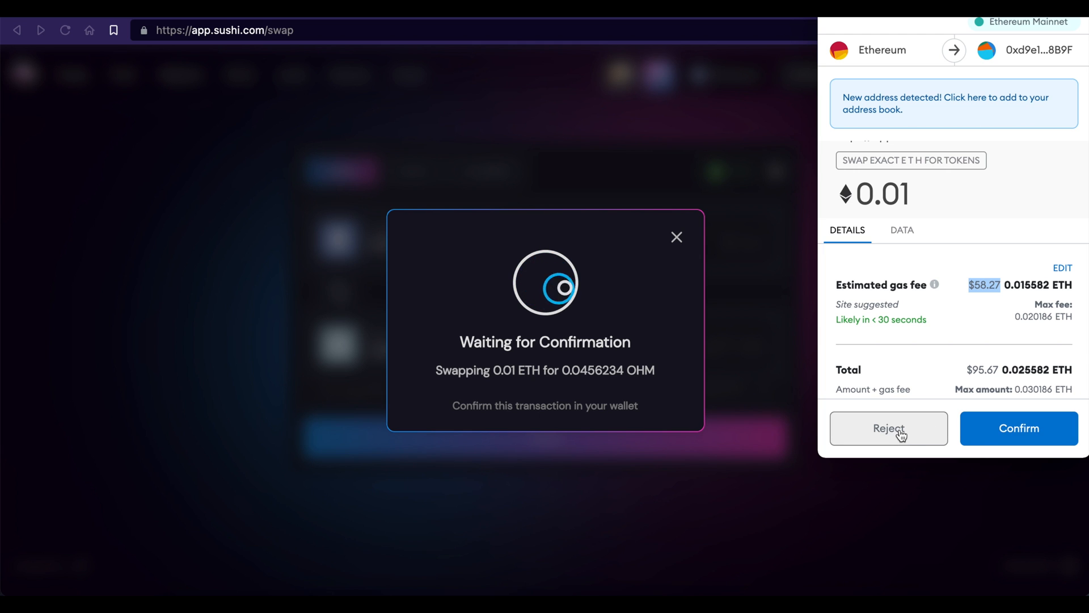
{"action": "left_click", "coordinate": [887, 428]}
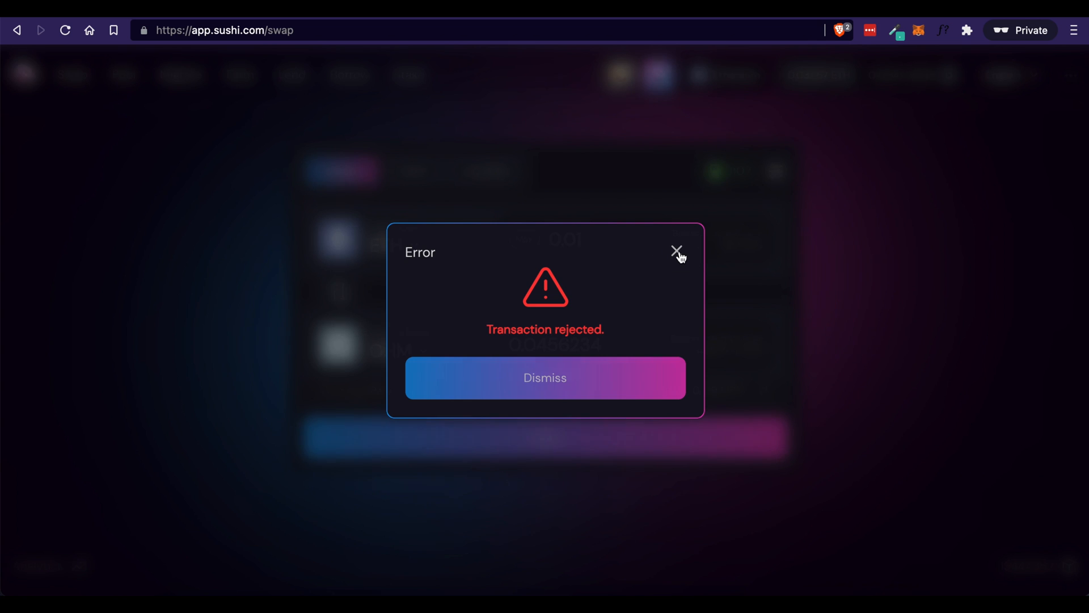
{"action": "left_click", "coordinate": [674, 251]}
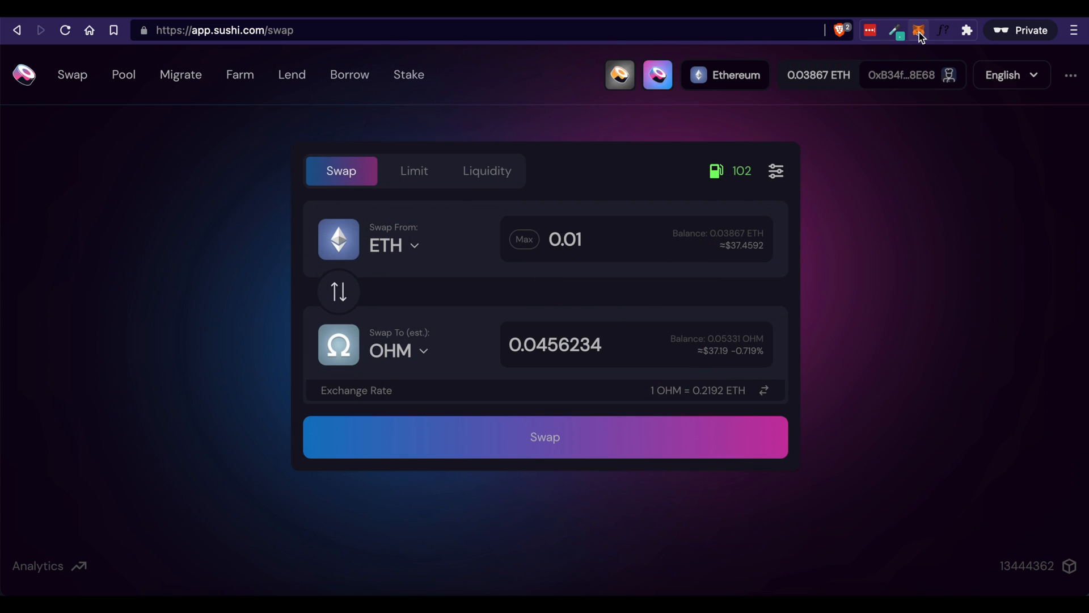
Recheck the wallet's 0.0387 ETH and 0.053 OHM assets, then close the overview.
{"action": "left_click", "coordinate": [918, 29]}
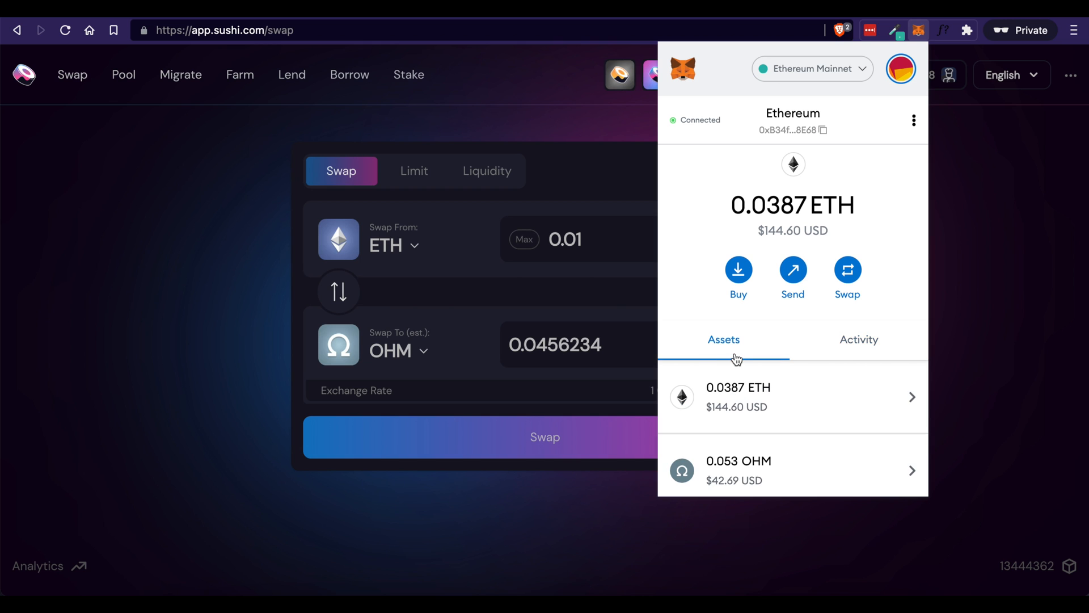
{"action": "scroll", "scroll_direction": "down", "scroll_amount": 3}
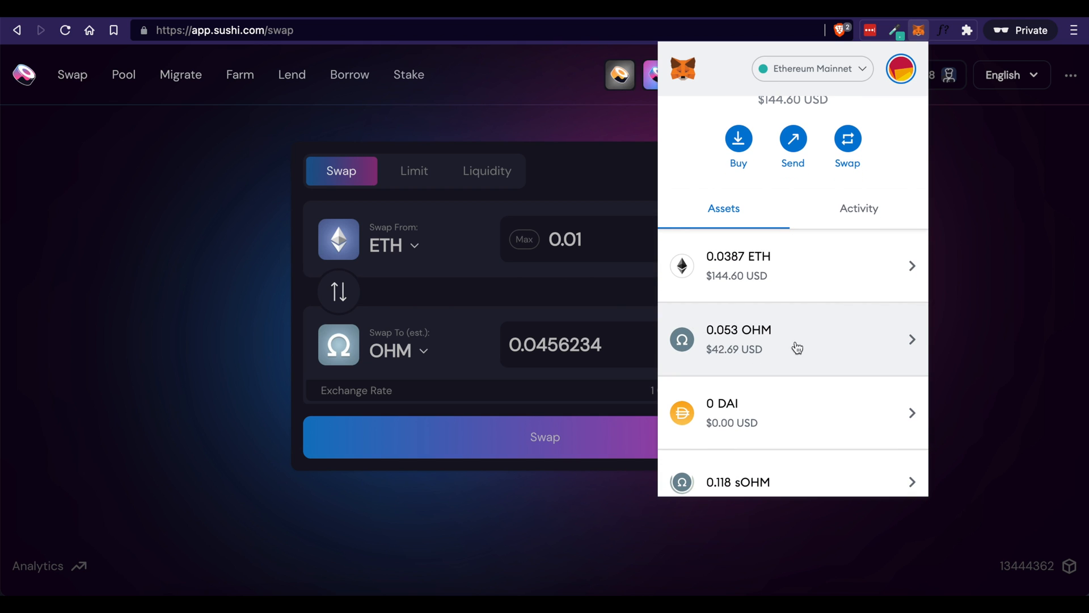
{"action": "mouse_move", "coordinate": [779, 343]}
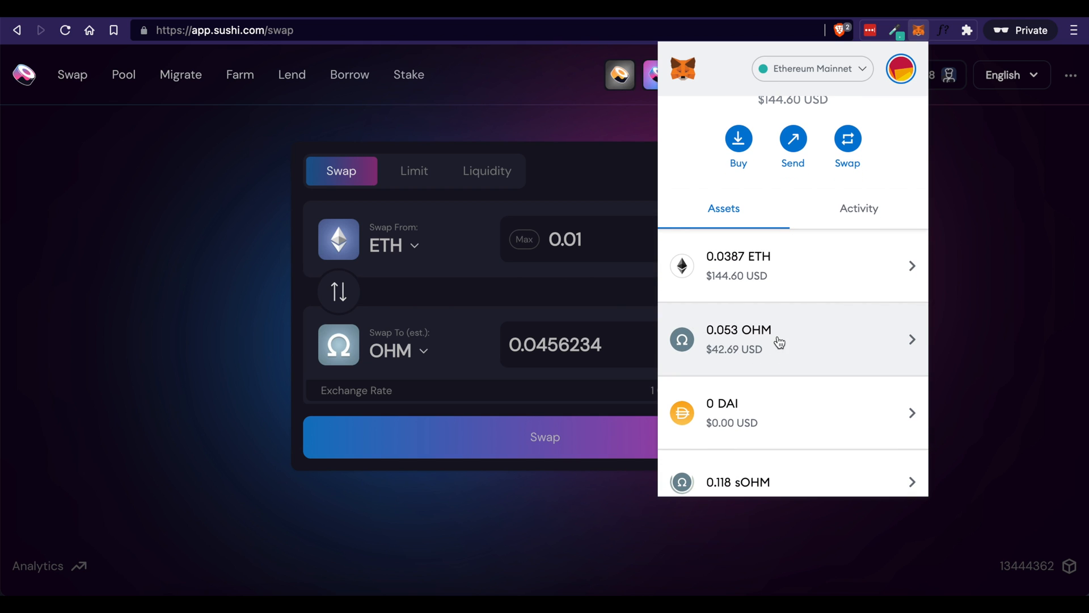
{"action": "mouse_move", "coordinate": [270, 289]}
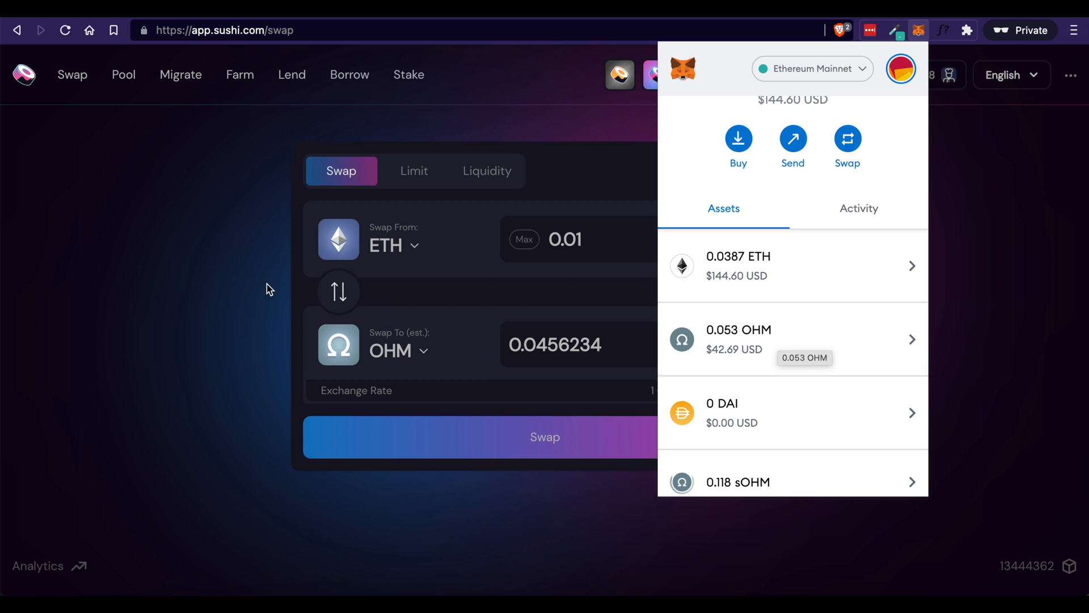
{"action": "left_click", "coordinate": [270, 289]}
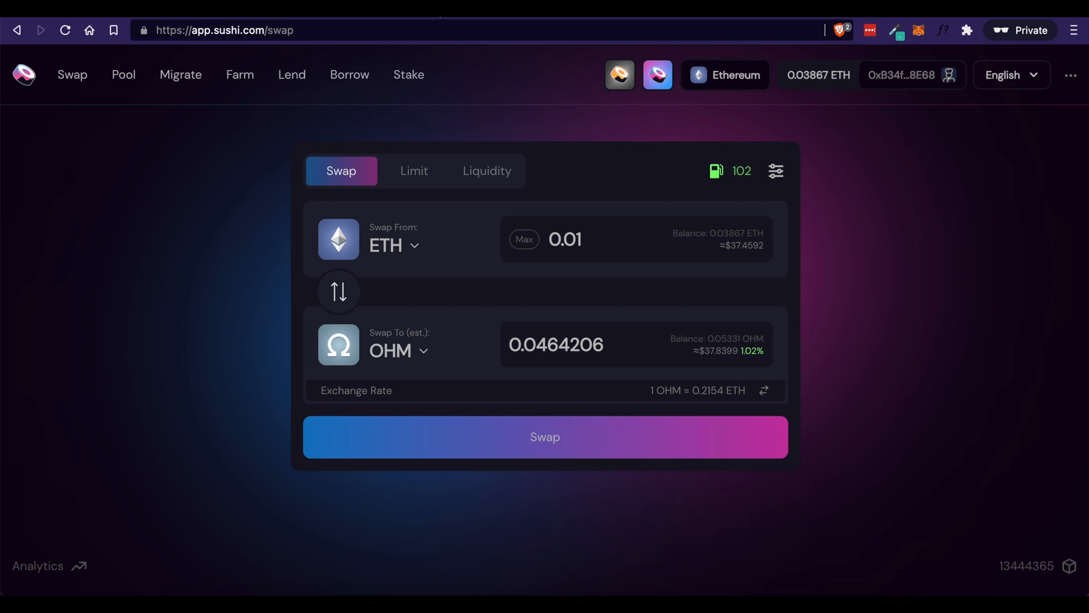
{"action": "left_click", "coordinate": [224, 29]}
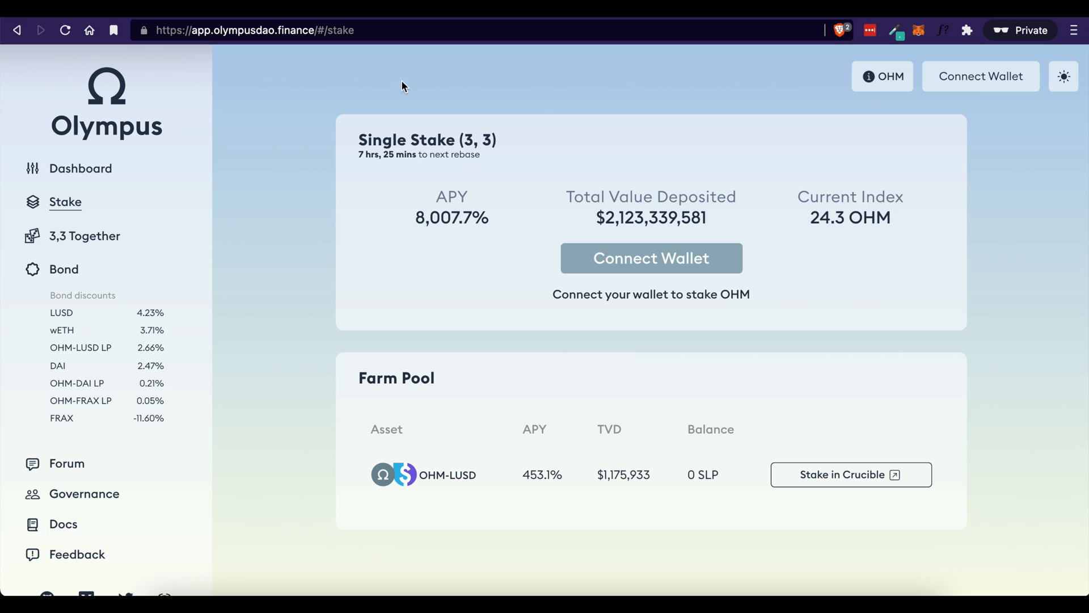
{"action": "left_click", "coordinate": [883, 76]}
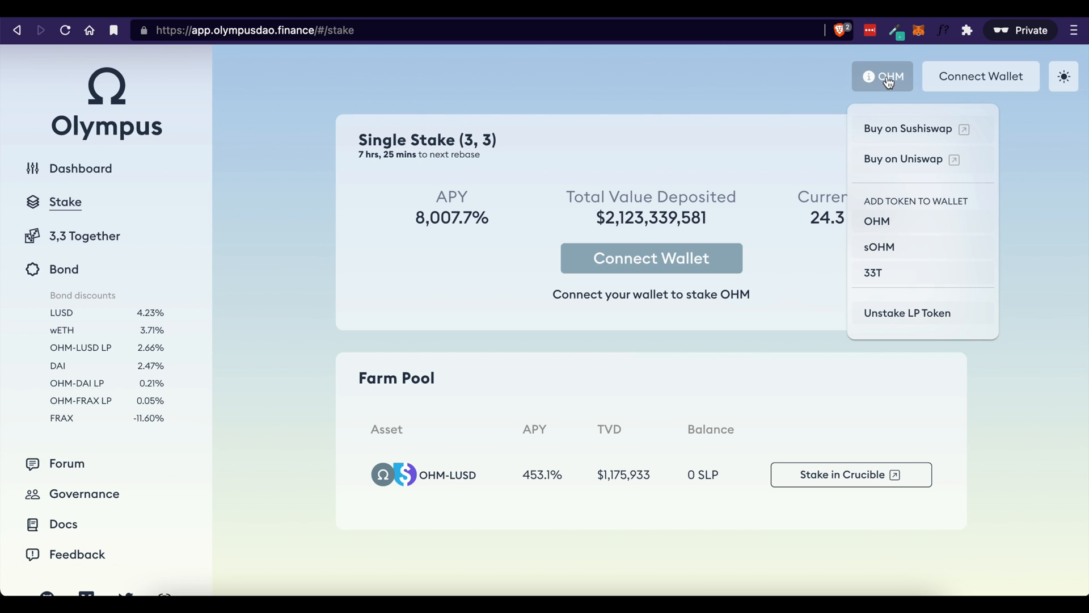
{"action": "mouse_move", "coordinate": [877, 221]}
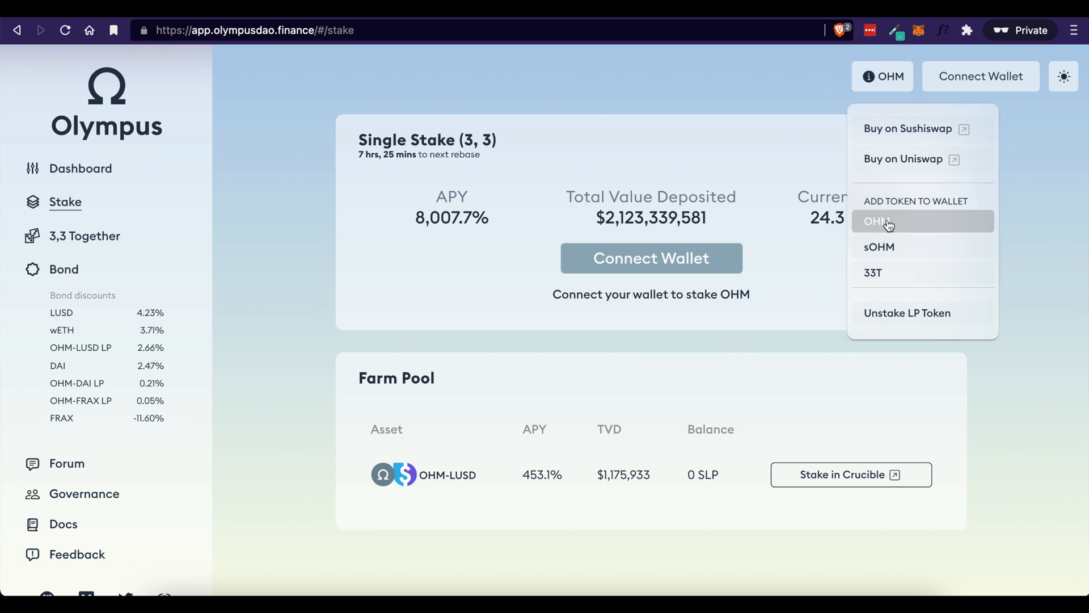
{"action": "mouse_move", "coordinate": [916, 23]}
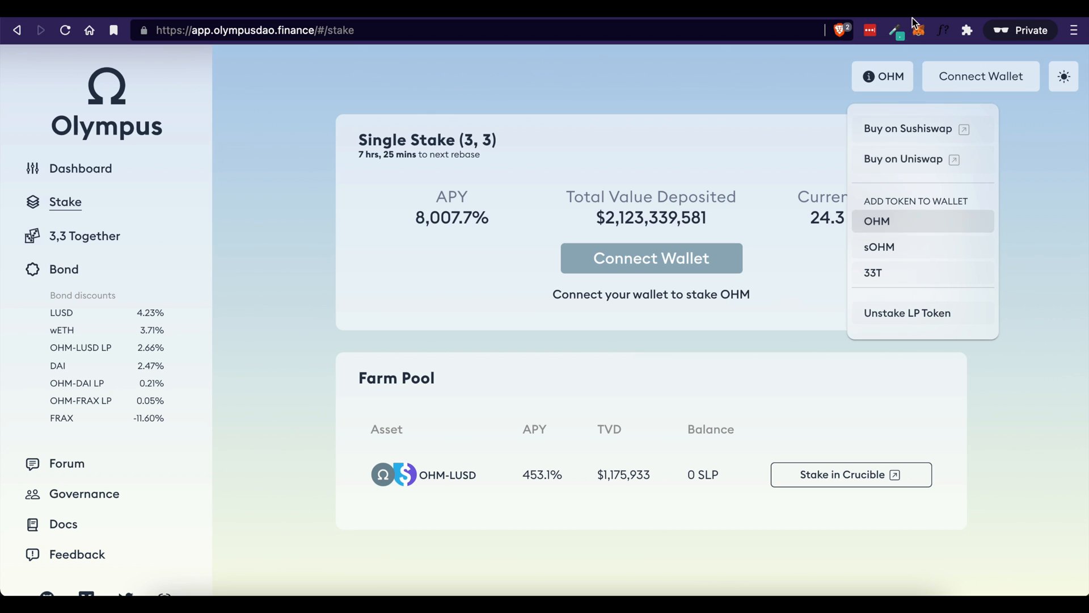
{"action": "left_click", "coordinate": [920, 29]}
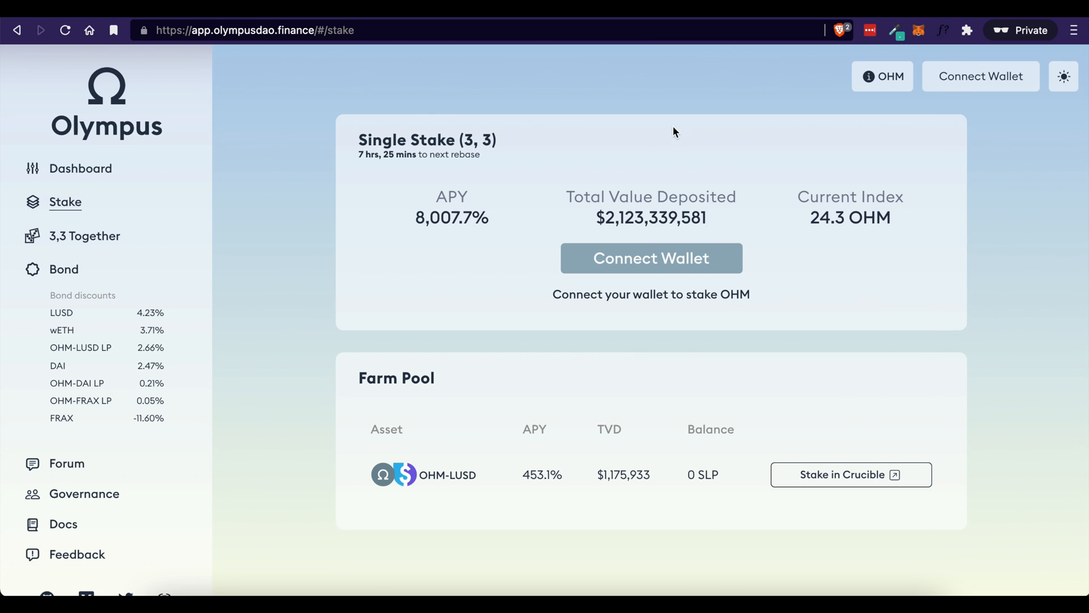
{"action": "mouse_move", "coordinate": [639, 199]}
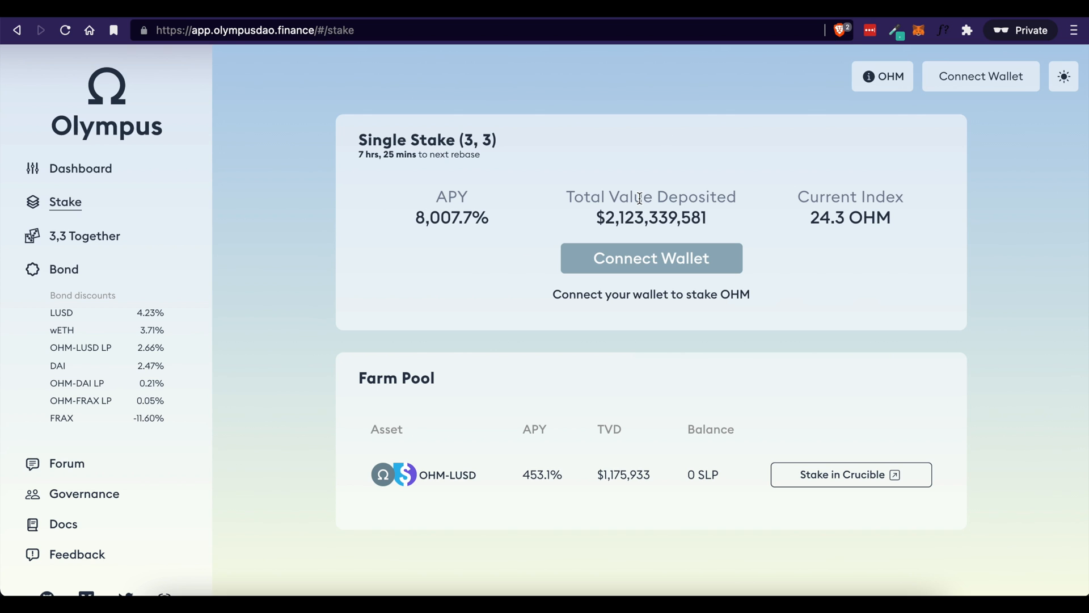
{"action": "mouse_move", "coordinate": [1048, 144]}
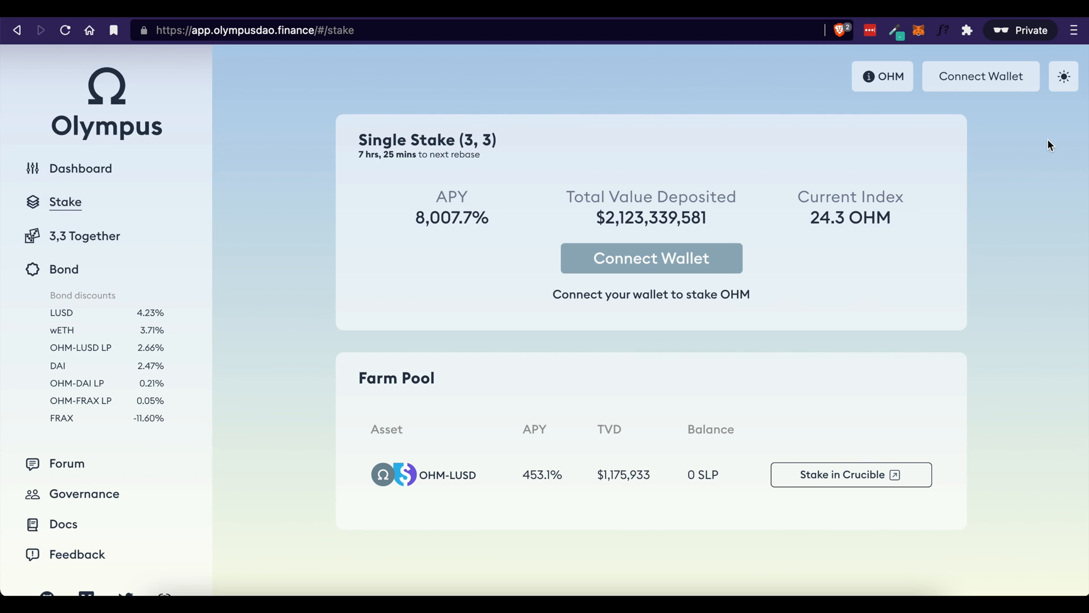
{"action": "mouse_move", "coordinate": [612, 287]}
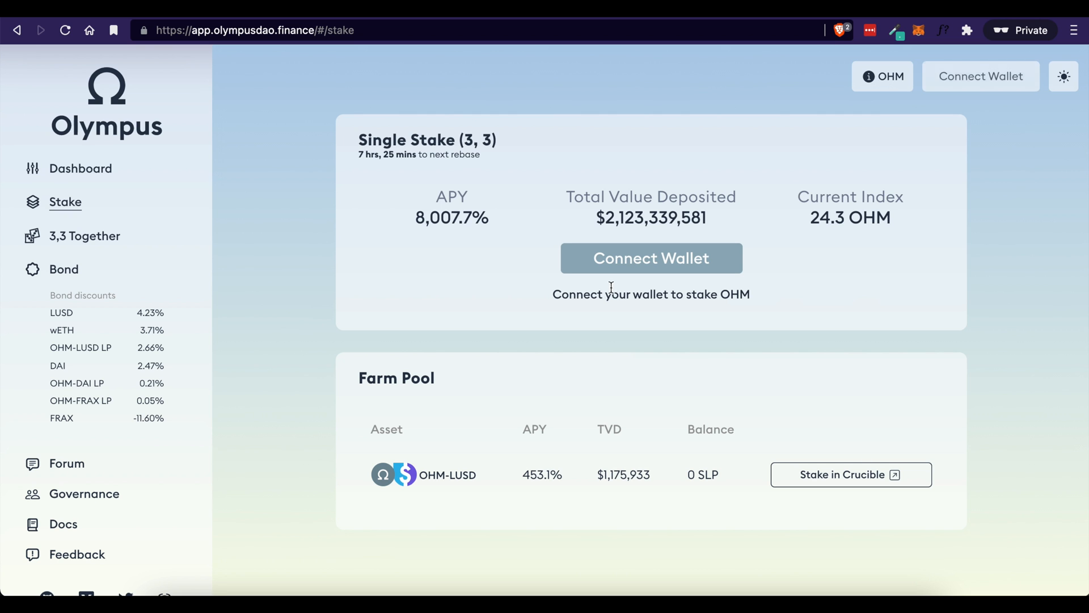
Connect MetaMask so the staking form shows a 0.0533 OHM balance and 0.1187 sOHM staked.
{"action": "left_click", "coordinate": [650, 257]}
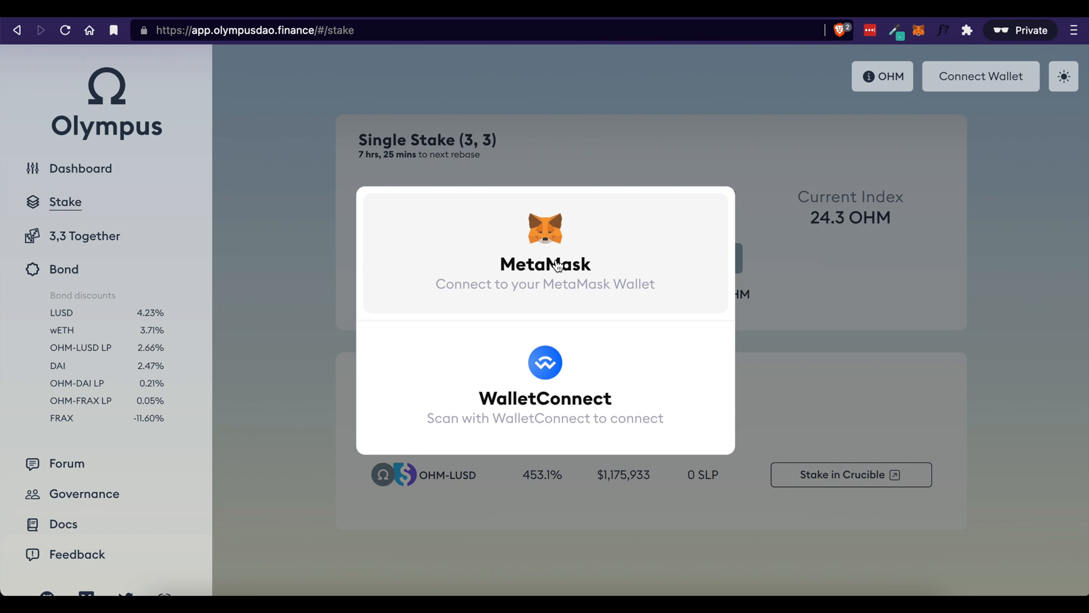
{"action": "mouse_move", "coordinate": [544, 398]}
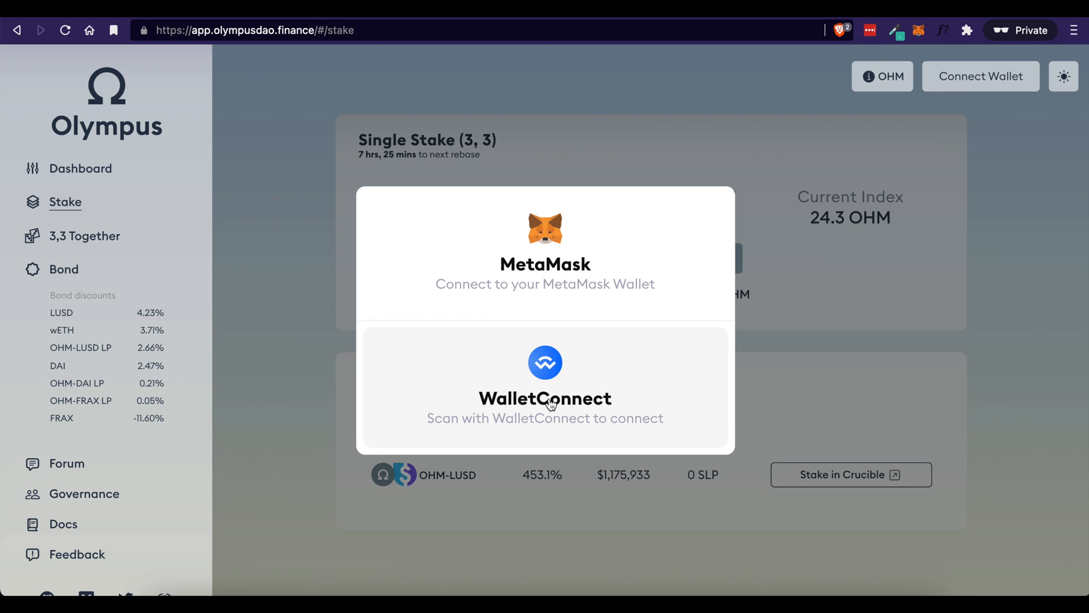
{"action": "left_click", "coordinate": [544, 398]}
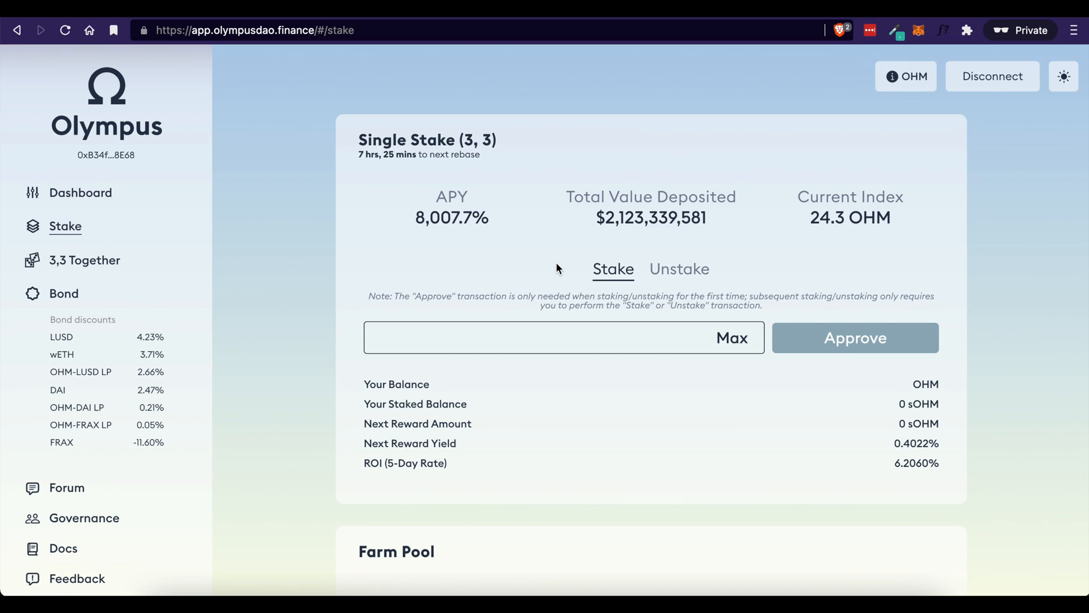
{"action": "left_click", "coordinate": [856, 338]}
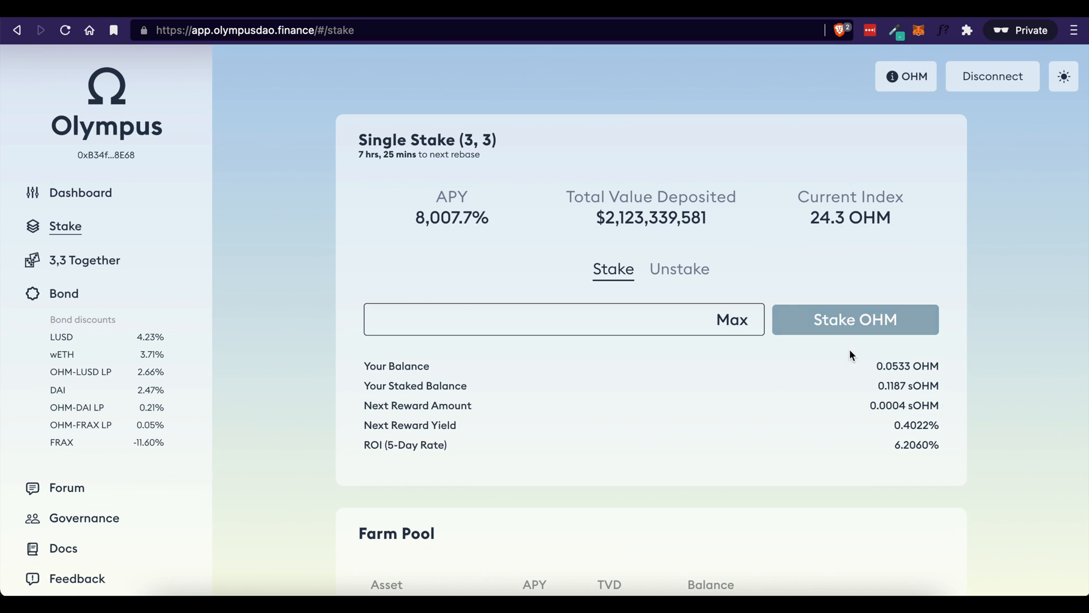
{"action": "double_click", "coordinate": [893, 367]}
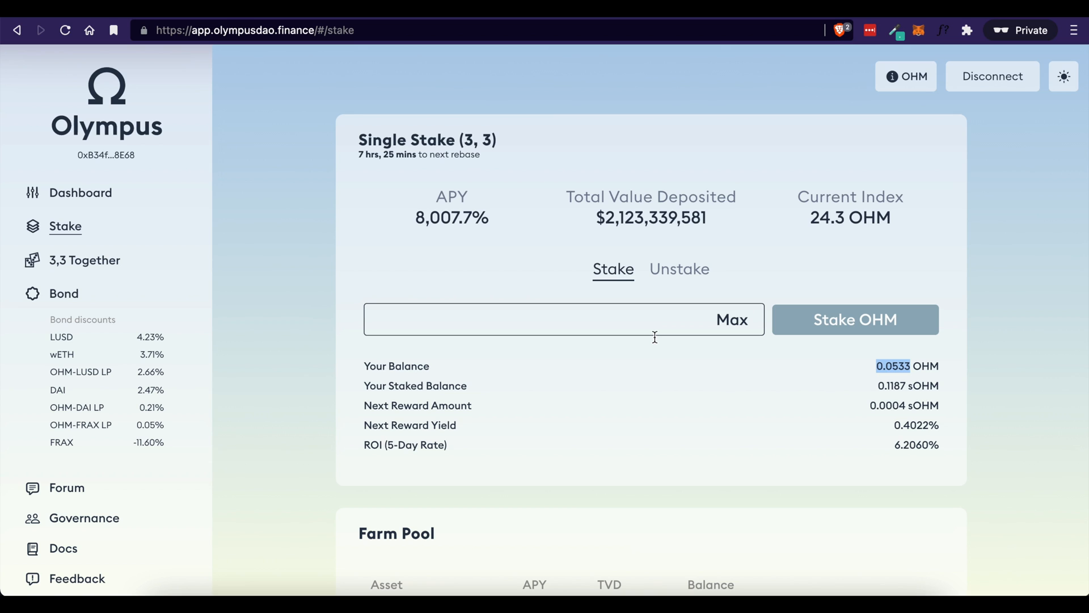
{"action": "mouse_move", "coordinate": [844, 324]}
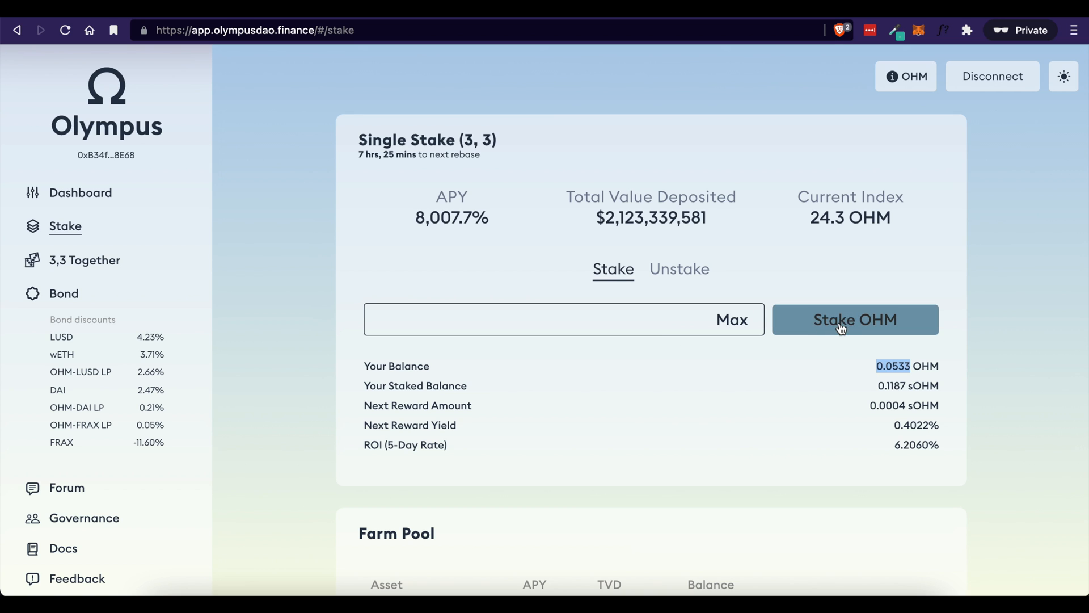
Stake the Max amount of 0.053318231 OHM, then reject the transaction in MetaMask.
{"action": "left_click", "coordinate": [543, 320]}
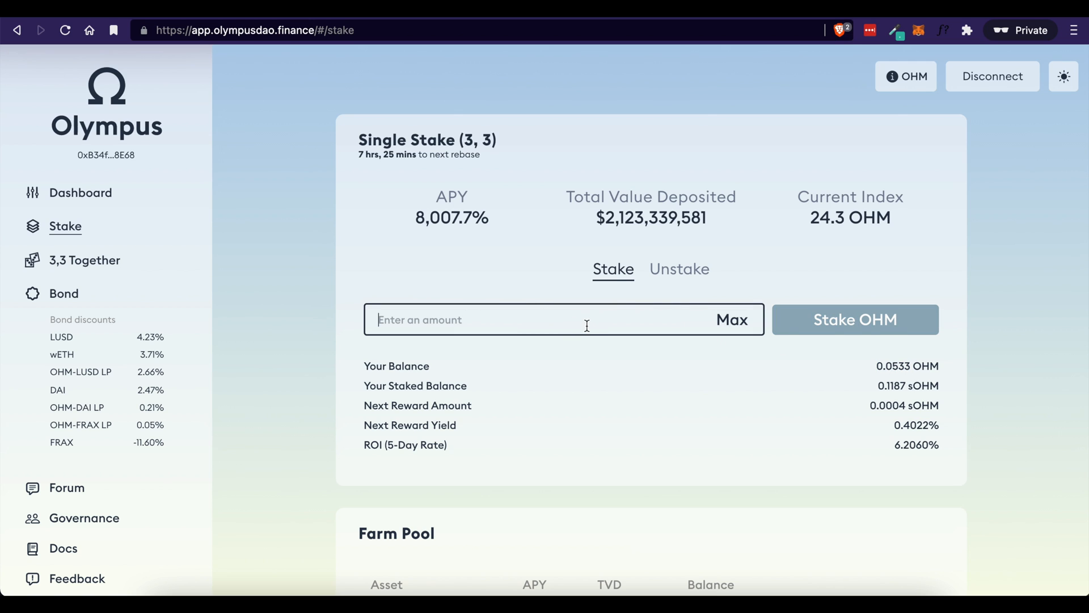
{"action": "left_click", "coordinate": [731, 320]}
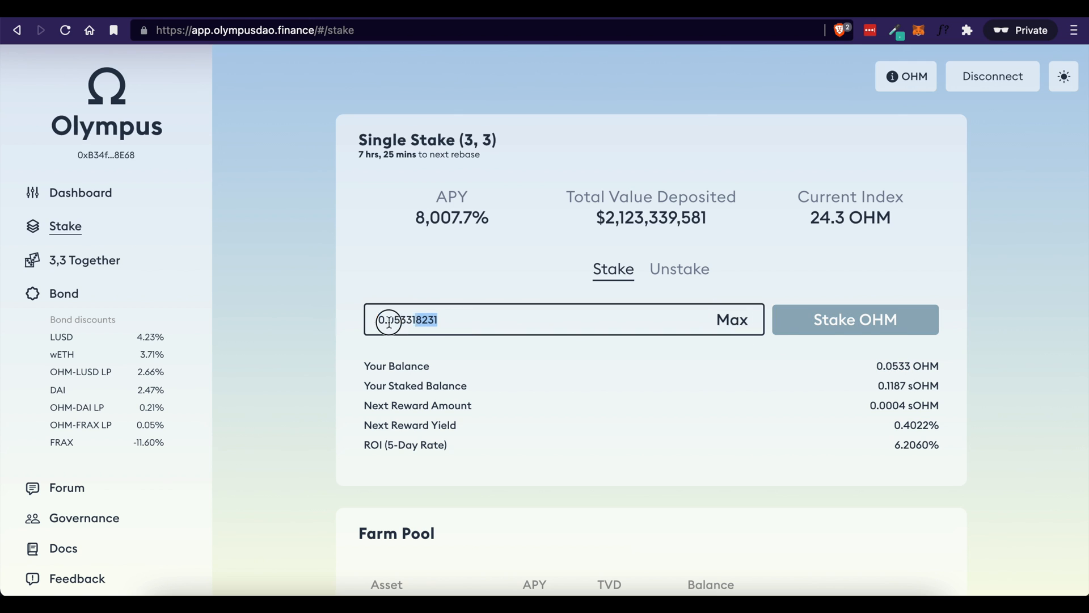
{"action": "left_click", "coordinate": [856, 320]}
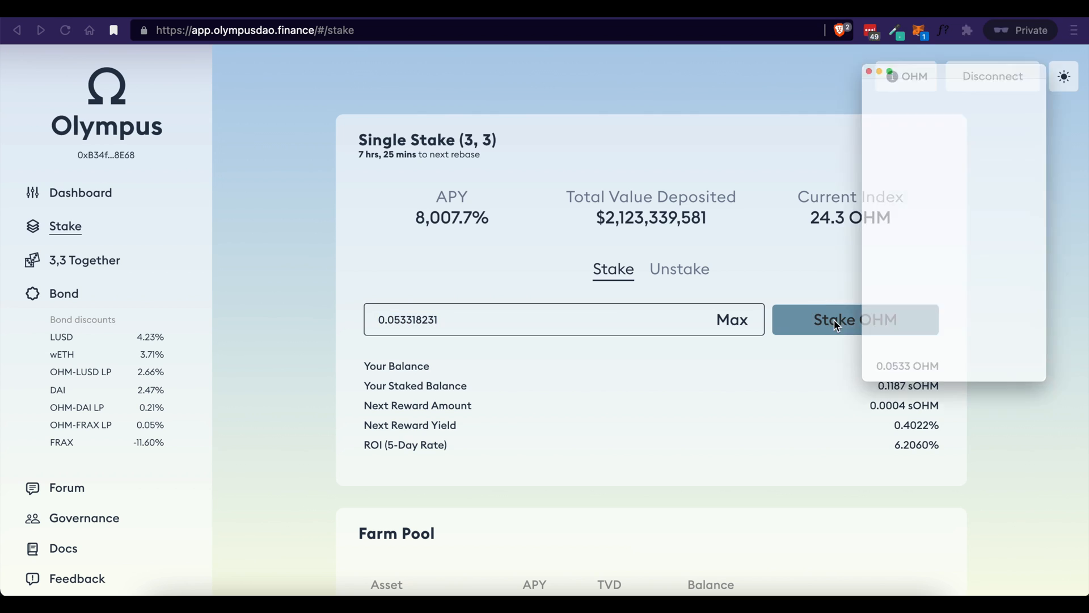
{"action": "left_click", "coordinate": [855, 320]}
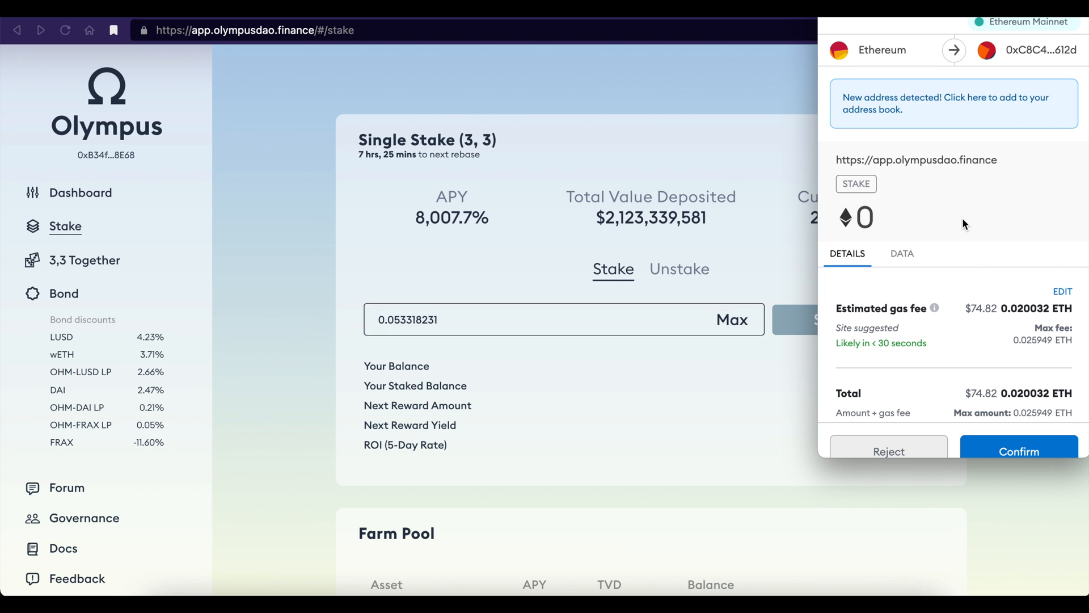
{"action": "mouse_move", "coordinate": [952, 281]}
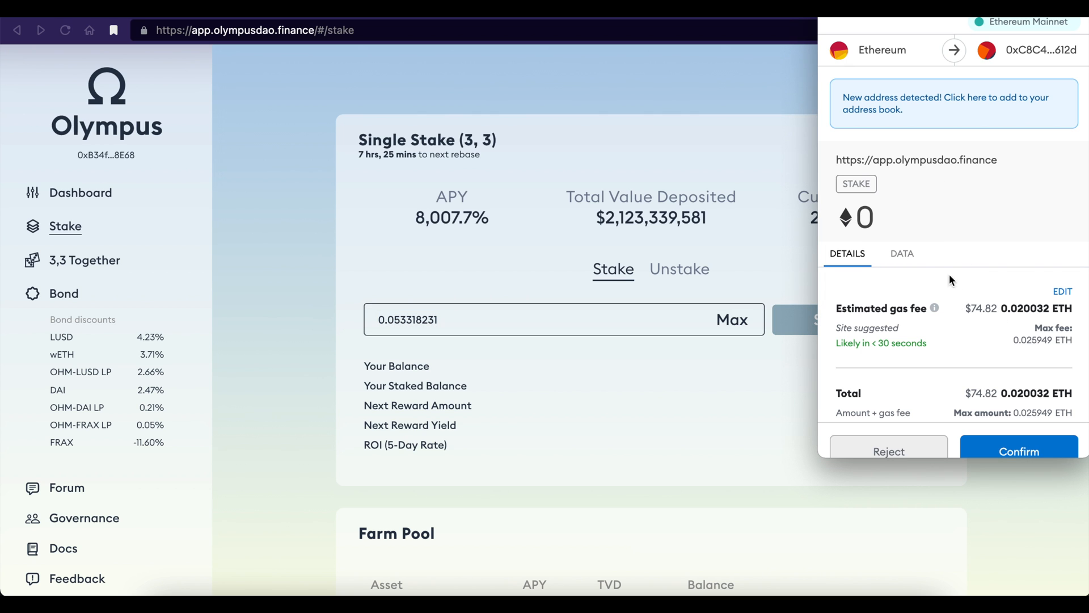
{"action": "mouse_move", "coordinate": [908, 453]}
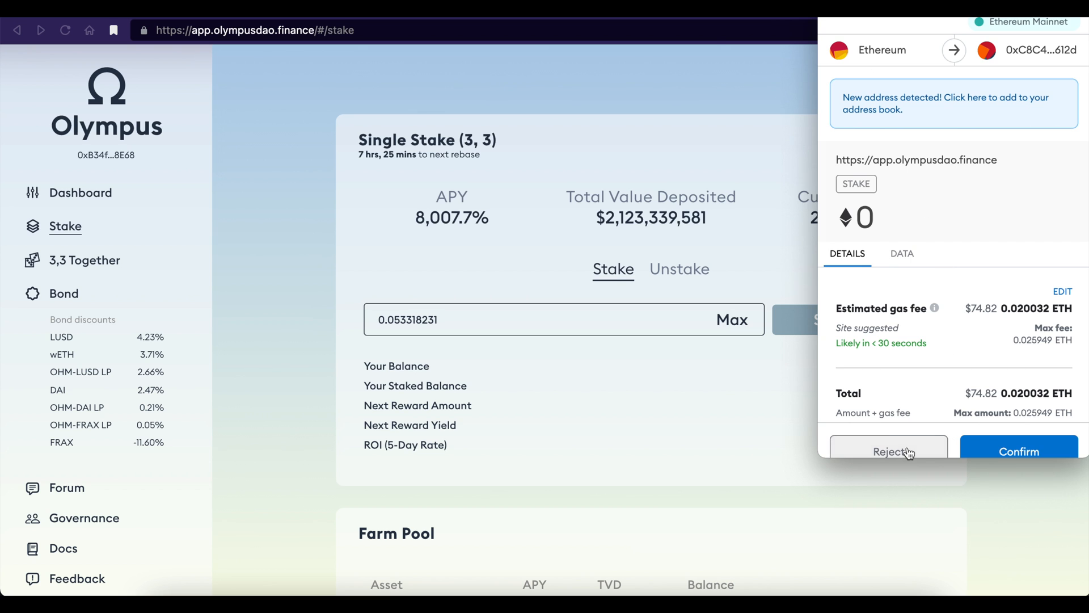
{"action": "left_click", "coordinate": [887, 452]}
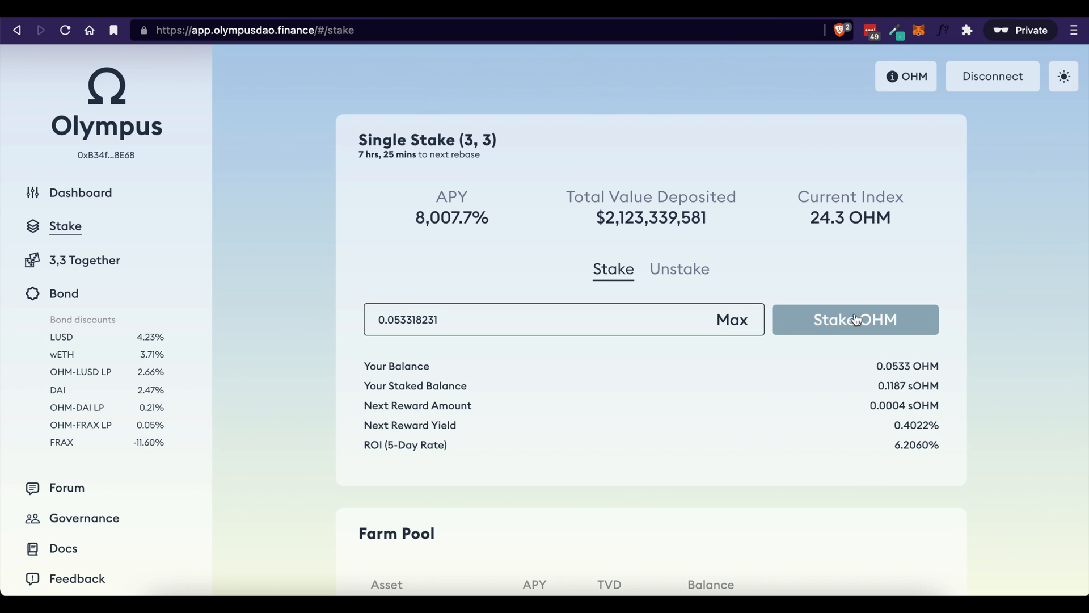
{"action": "left_click", "coordinate": [856, 320]}
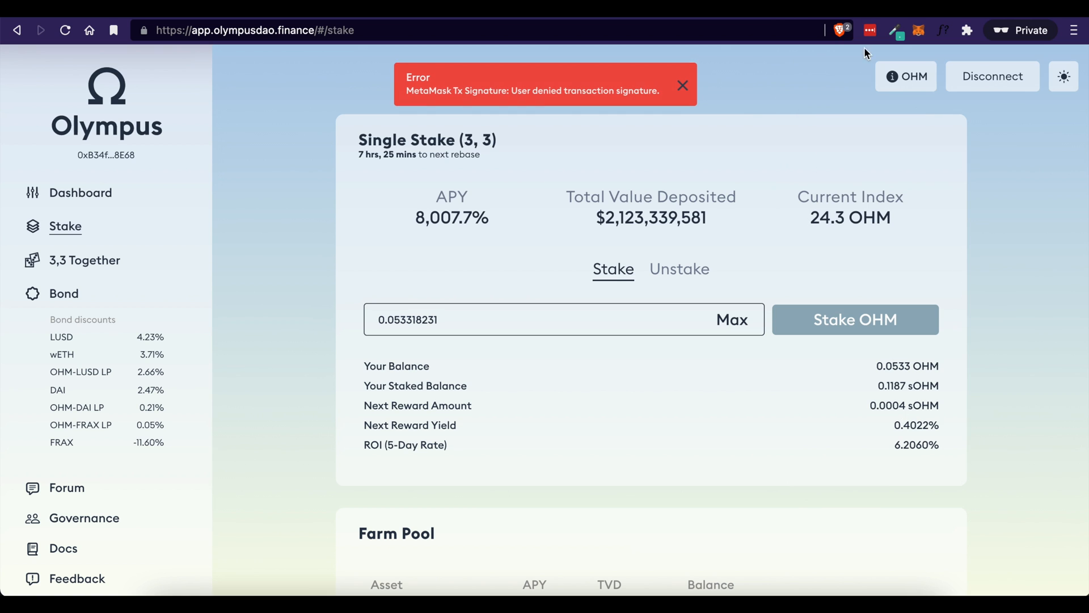
Clear the denied-signature toast and review the 0.1187 sOHM staked balance and 6.2060% 5-day ROI.
{"action": "left_click", "coordinate": [681, 85]}
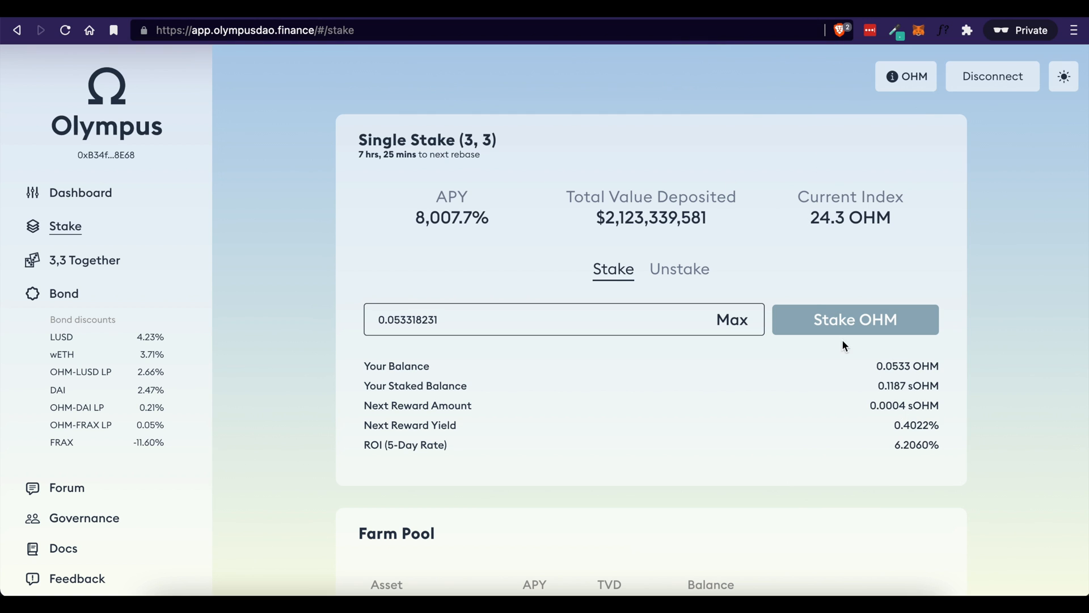
{"action": "double_click", "coordinate": [908, 385]}
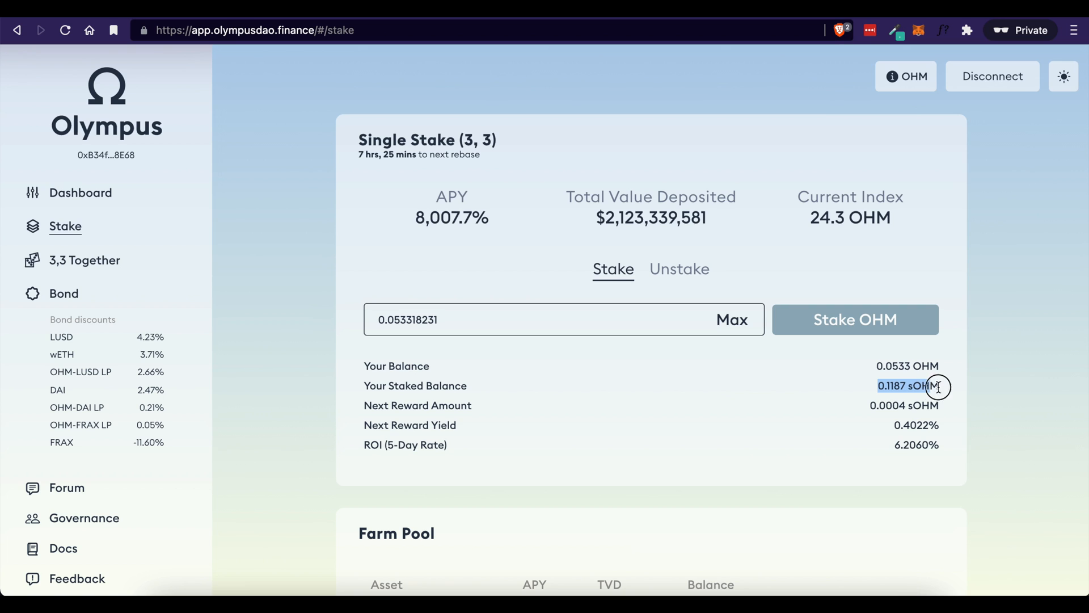
{"action": "mouse_move", "coordinate": [444, 271]}
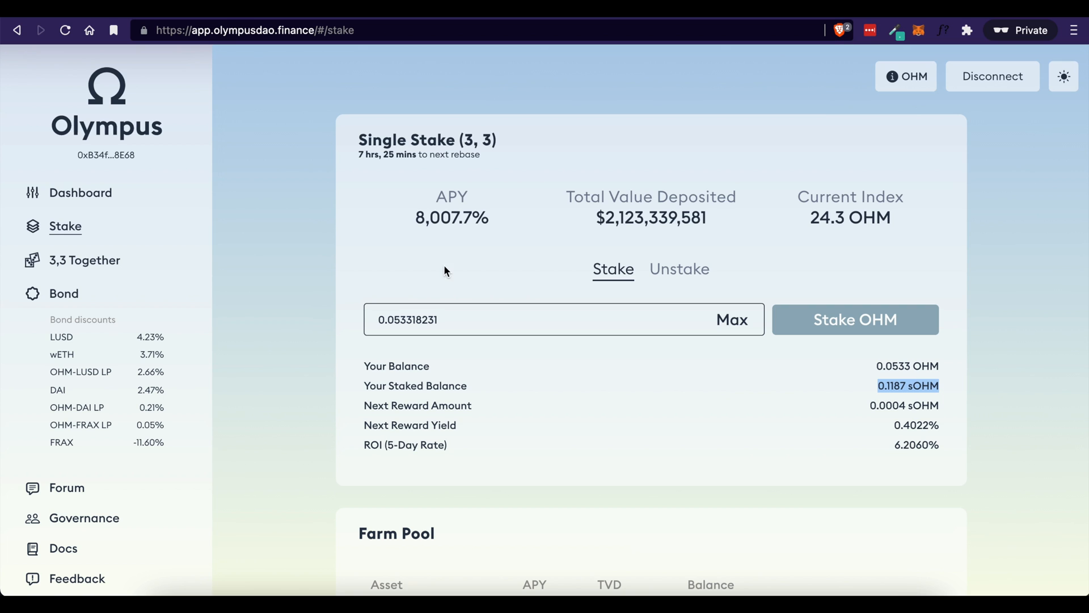
{"action": "mouse_move", "coordinate": [905, 406]}
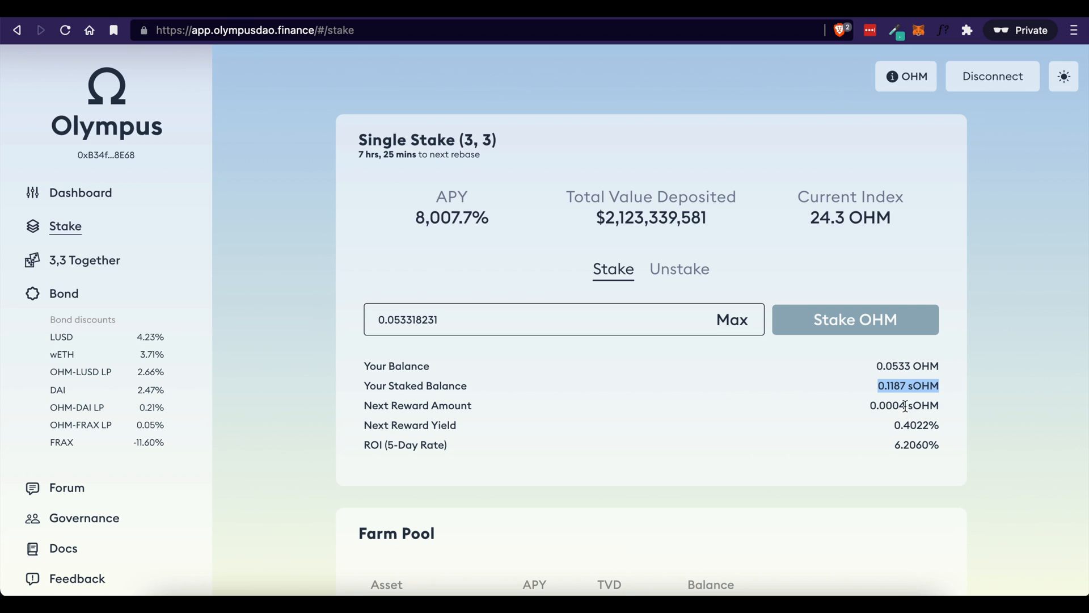
{"action": "left_click", "coordinate": [887, 405]}
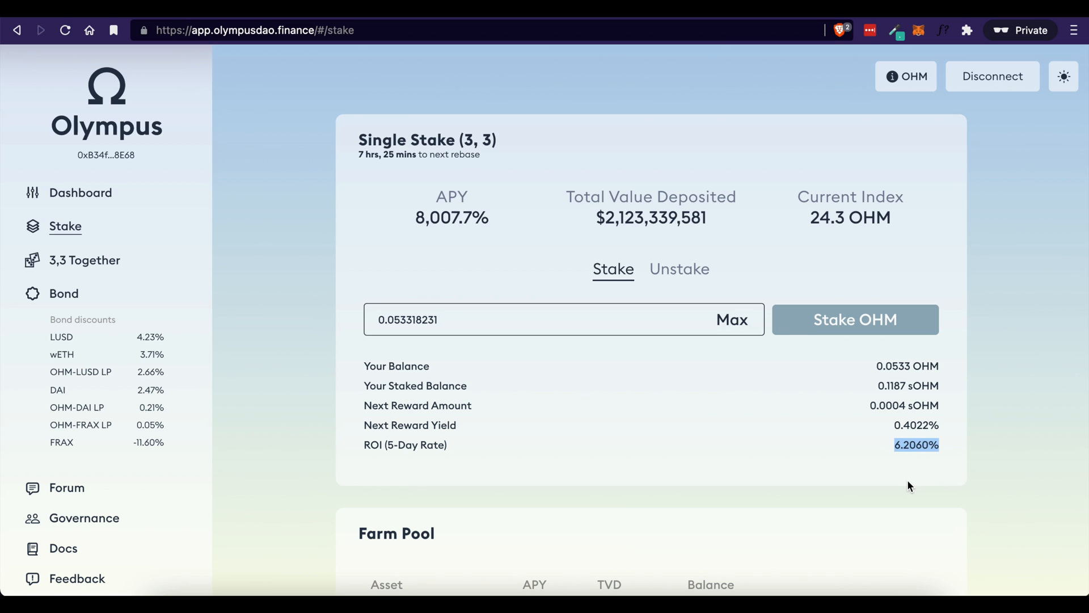
{"action": "mouse_move", "coordinate": [417, 218]}
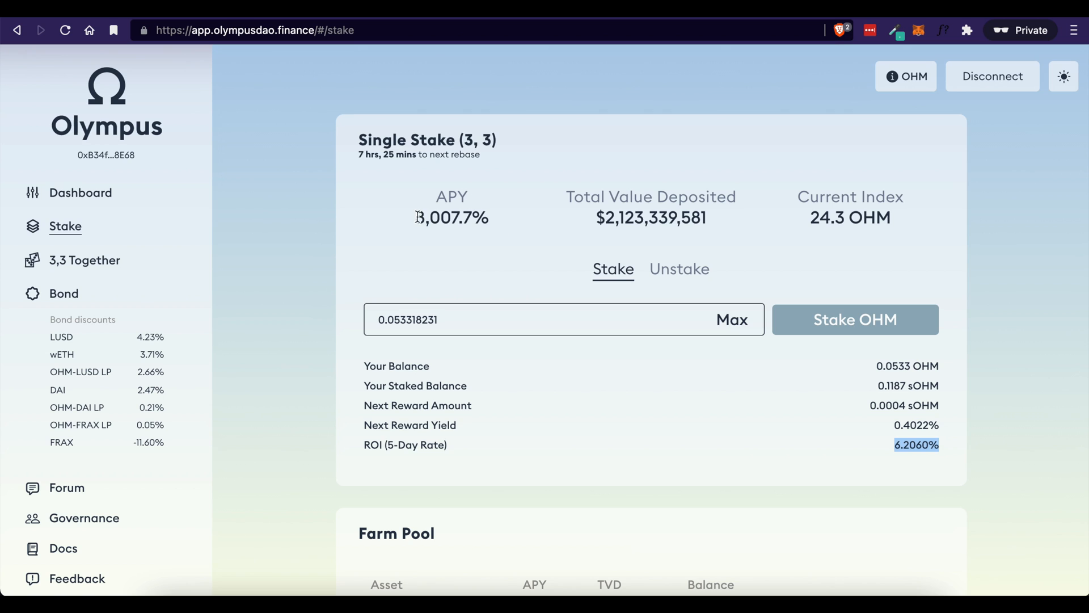